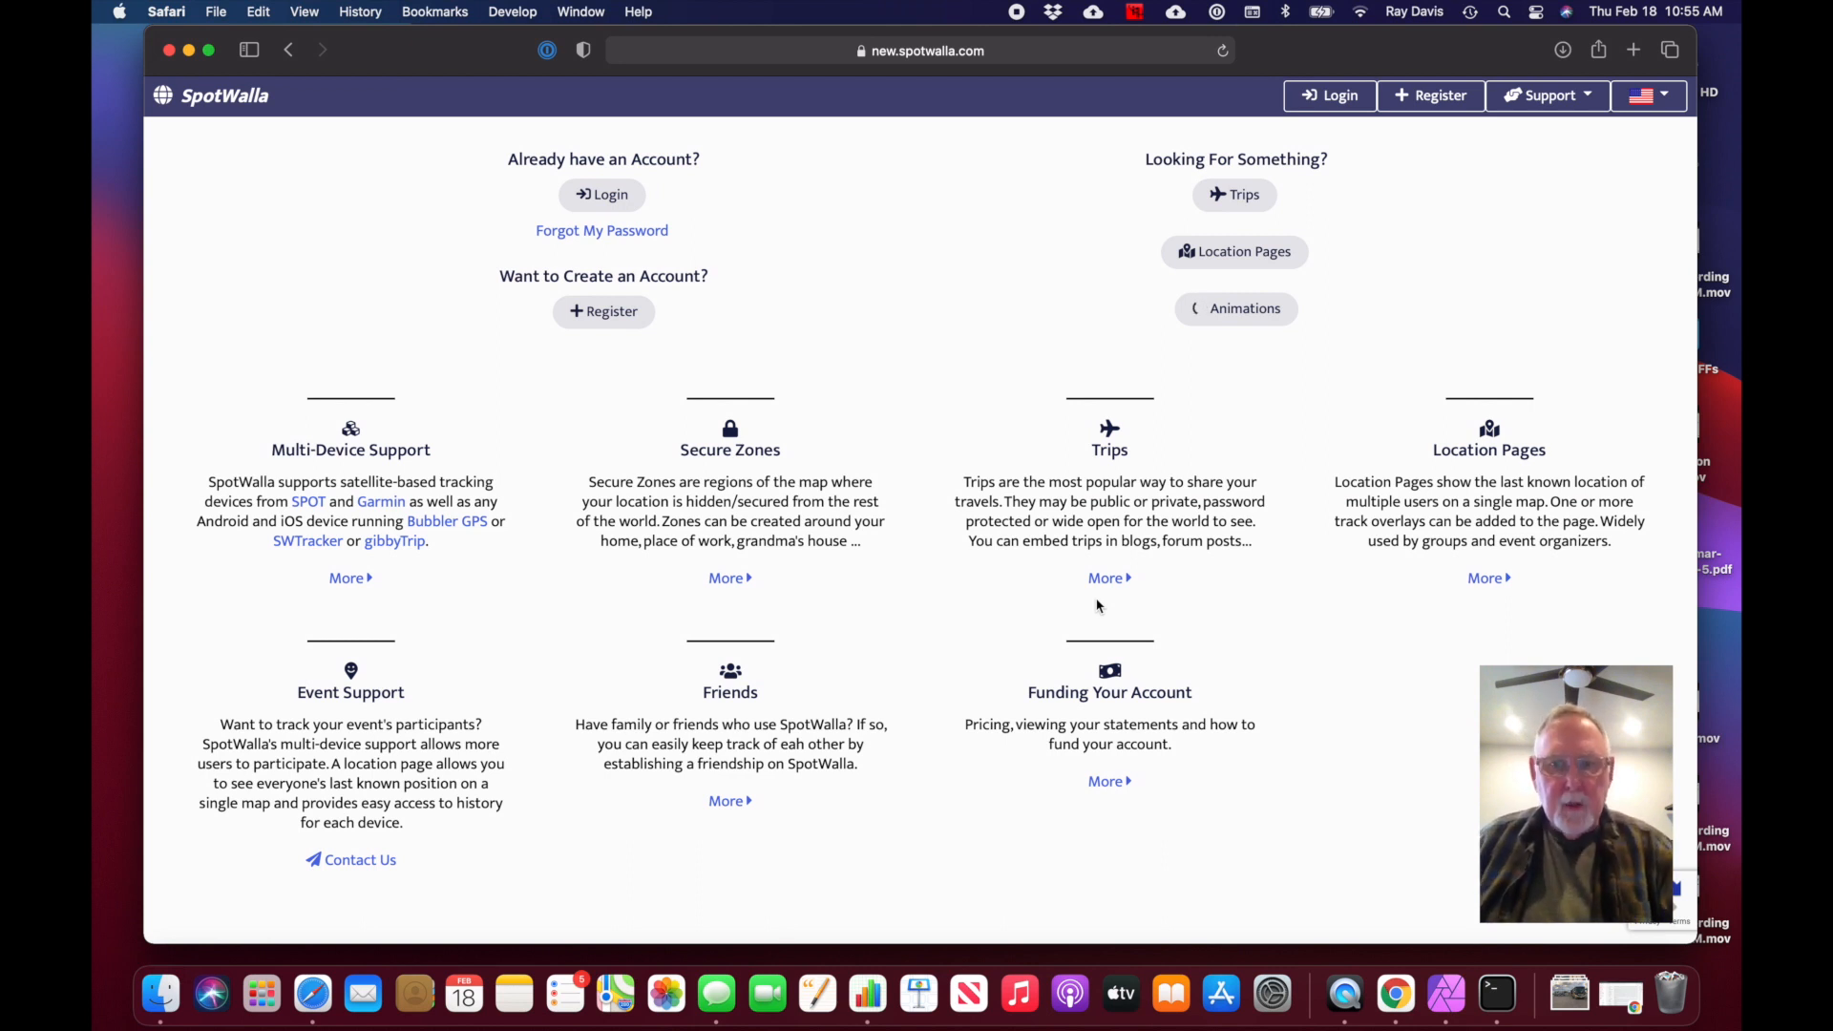
pyautogui.moveTo(1106, 581)
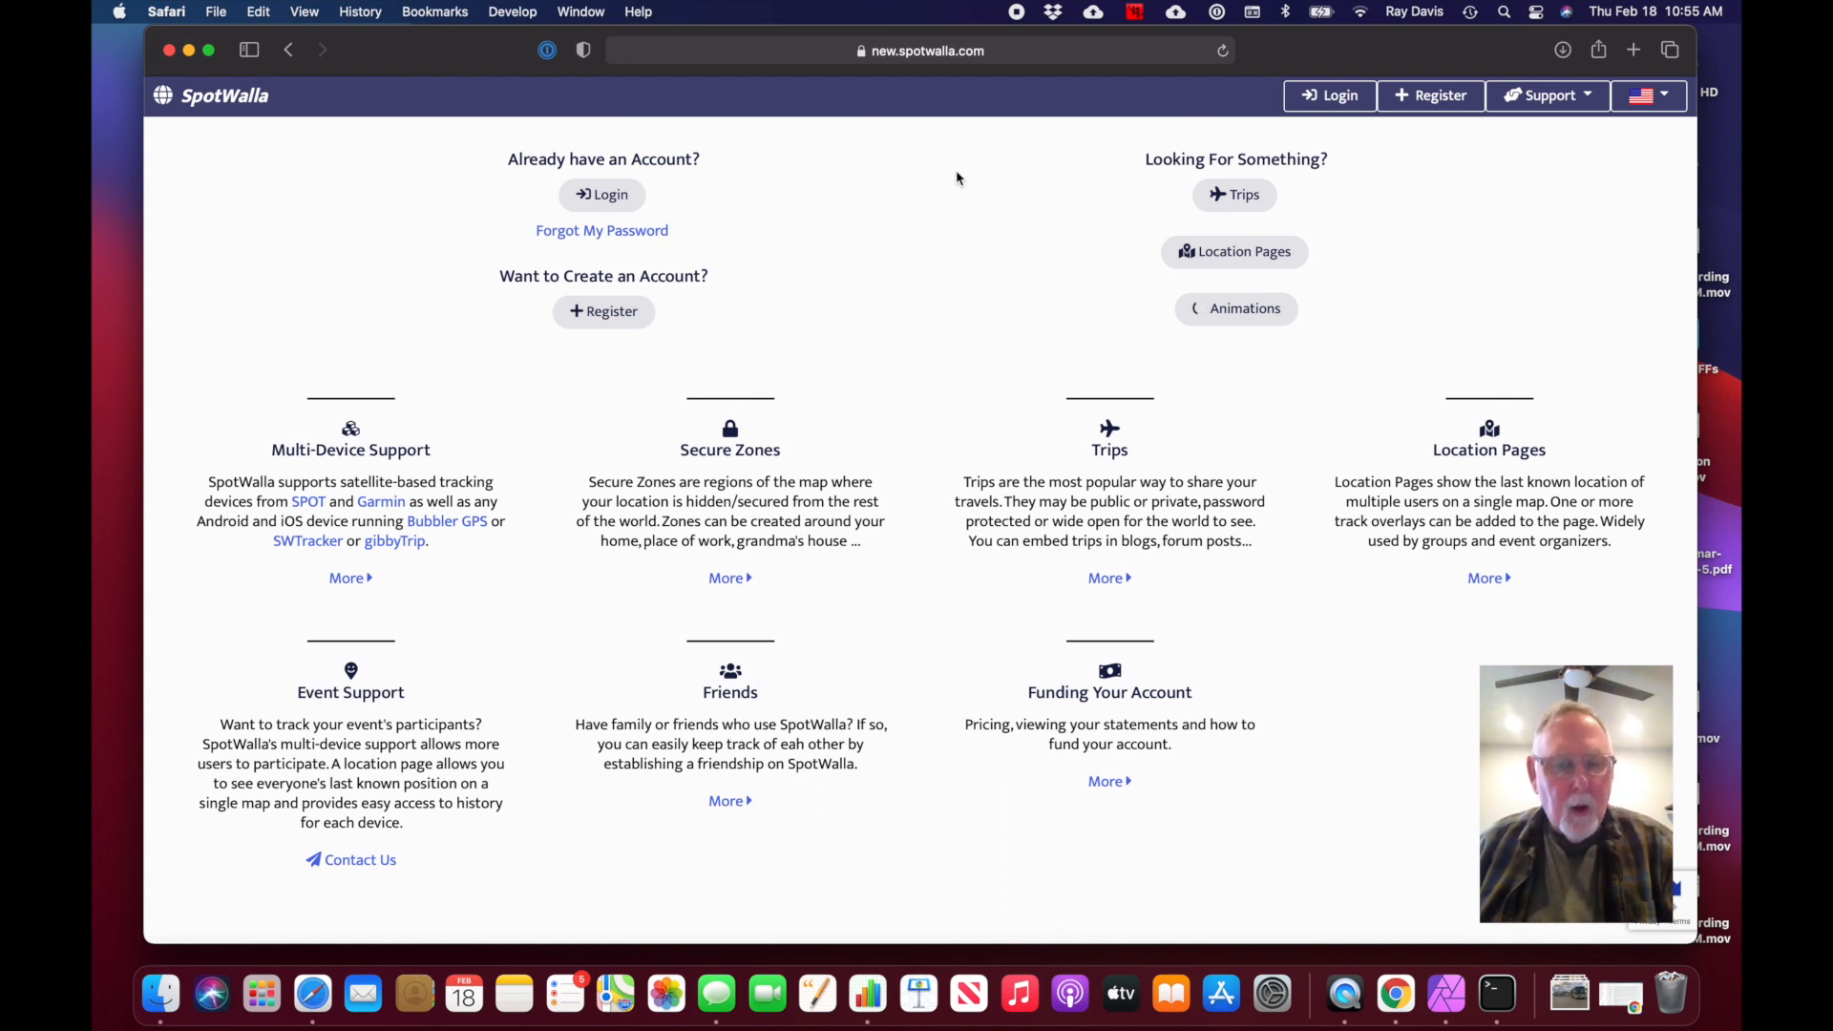
pyautogui.moveTo(954, 189)
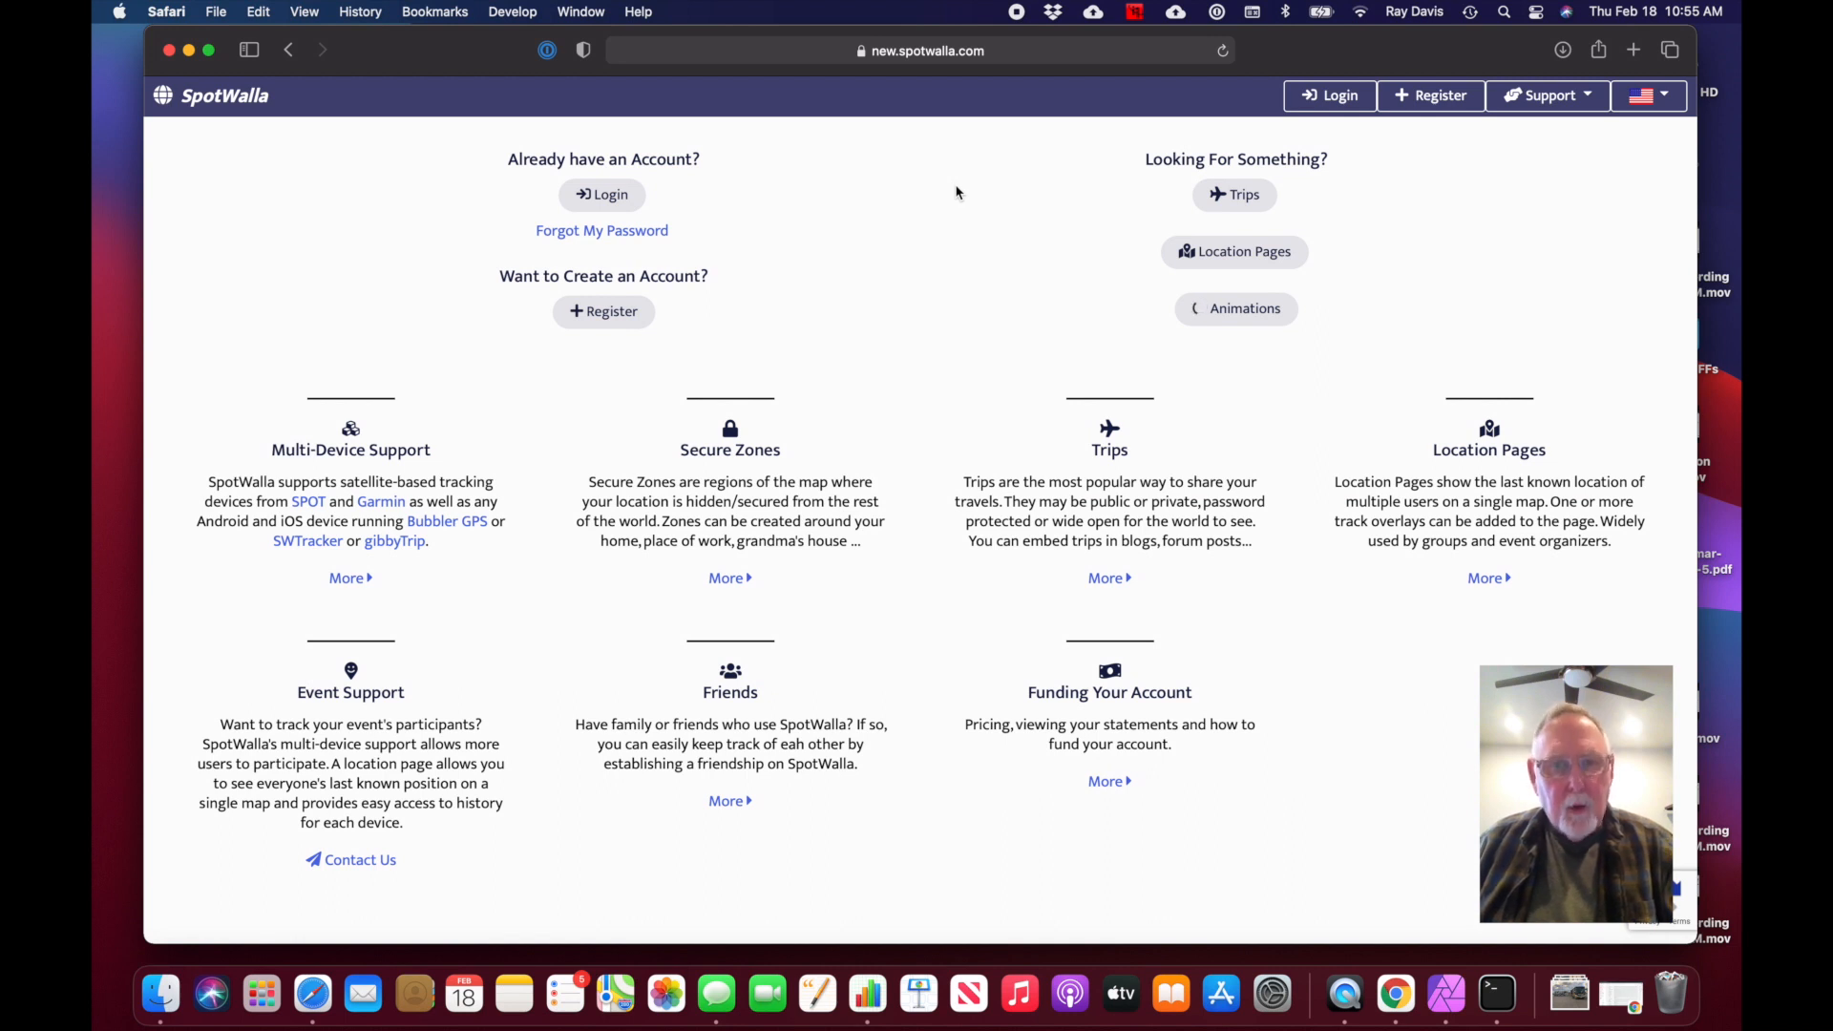
pyautogui.moveTo(603, 311)
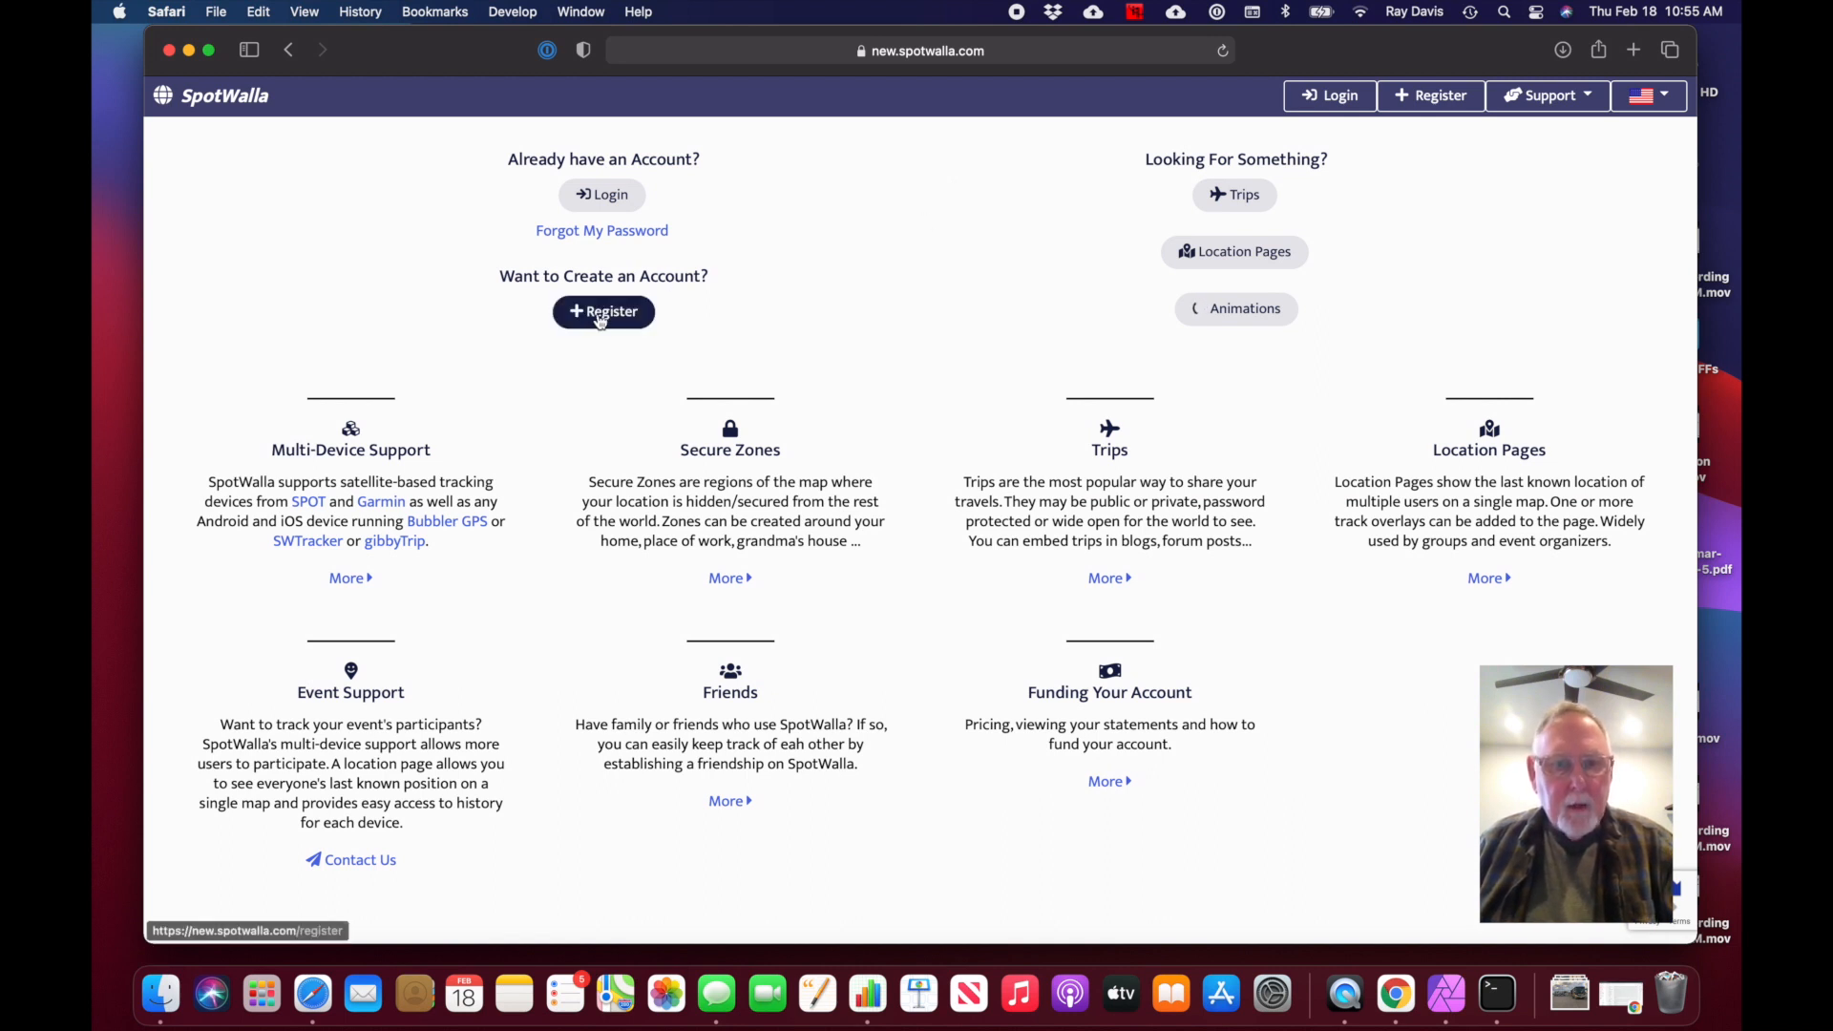
# - Begin a new account registration and enter the demo email address and matching username in step 1
pyautogui.click(603, 312)
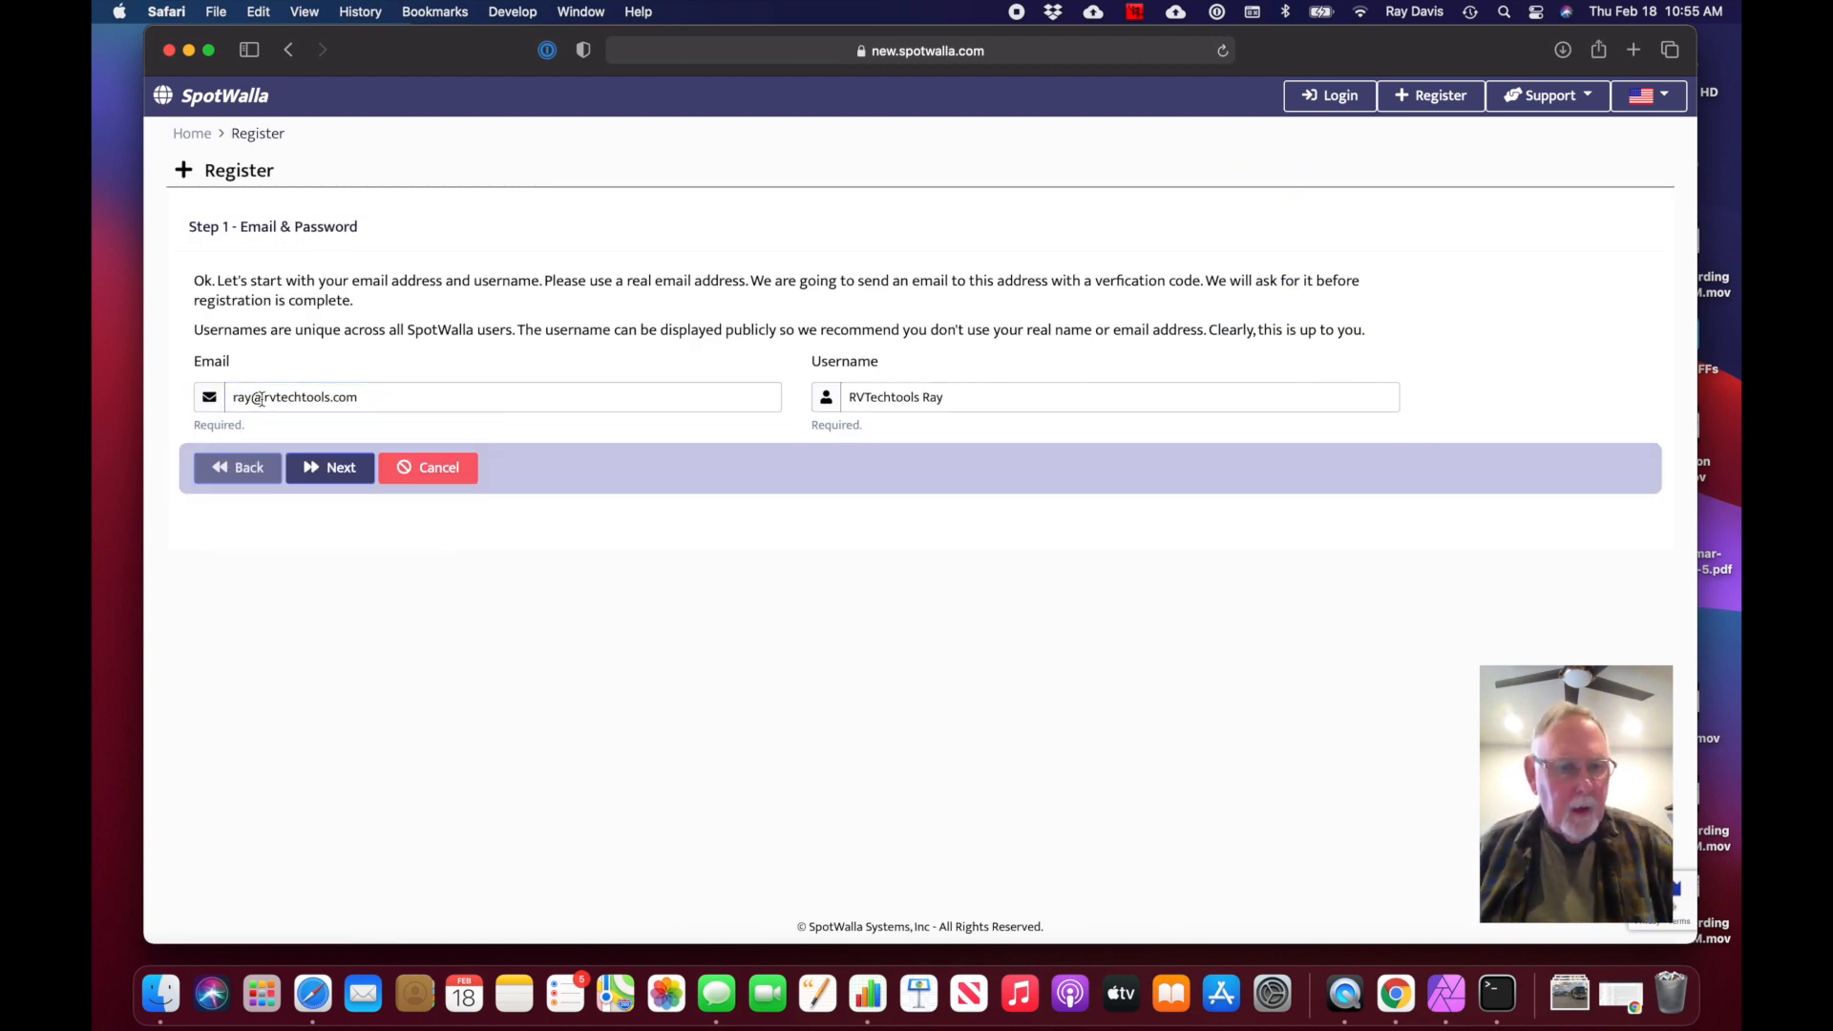
pyautogui.click(766, 396)
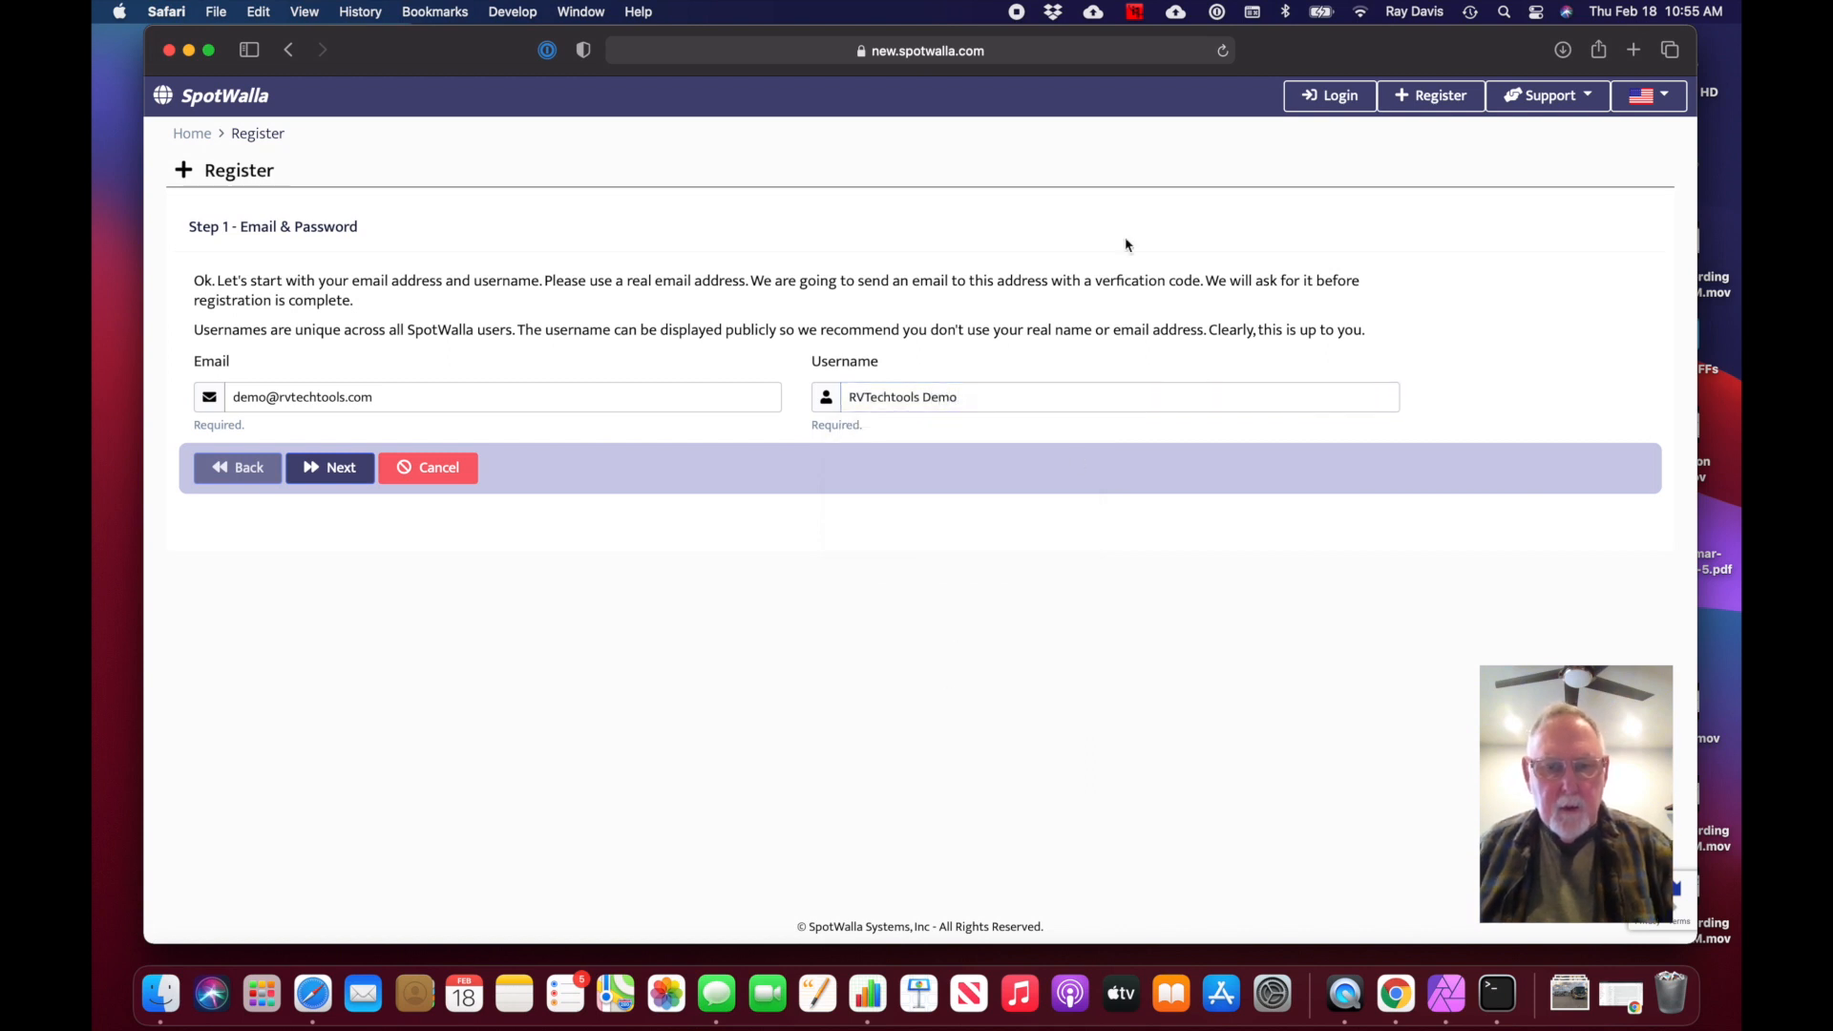
pyautogui.moveTo(1116, 178)
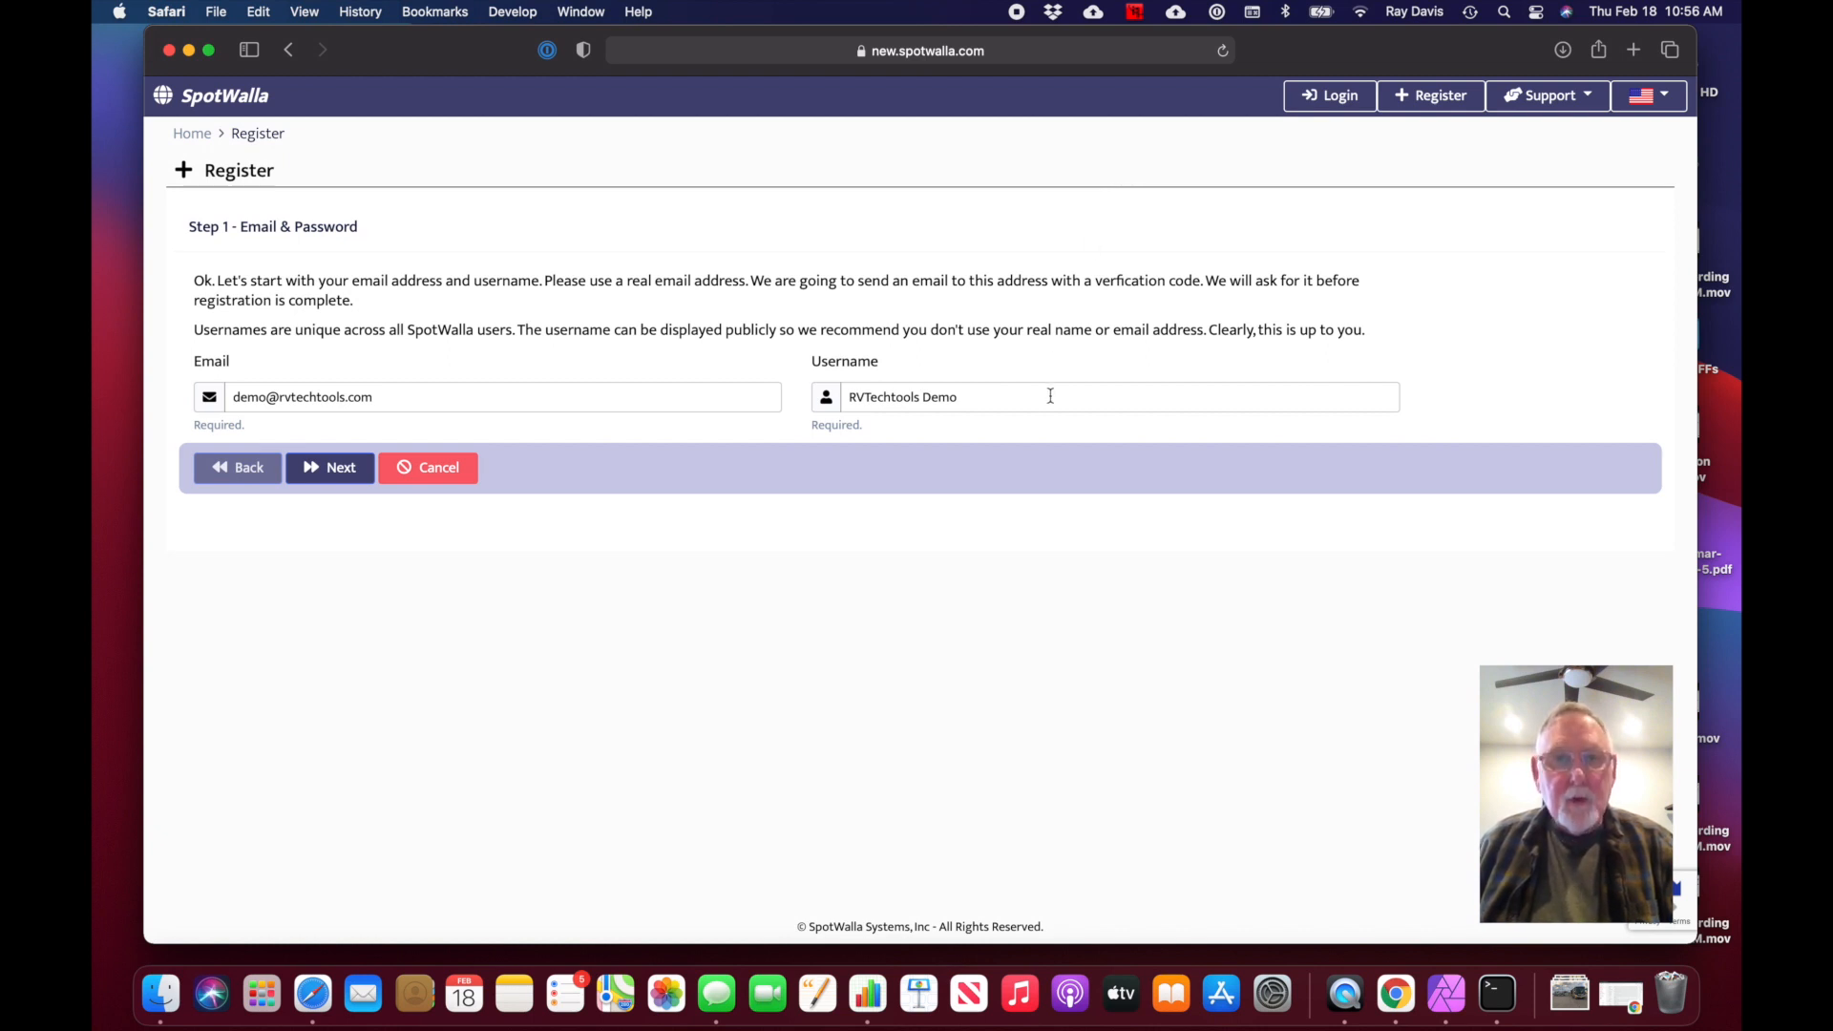
pyautogui.moveTo(309, 532)
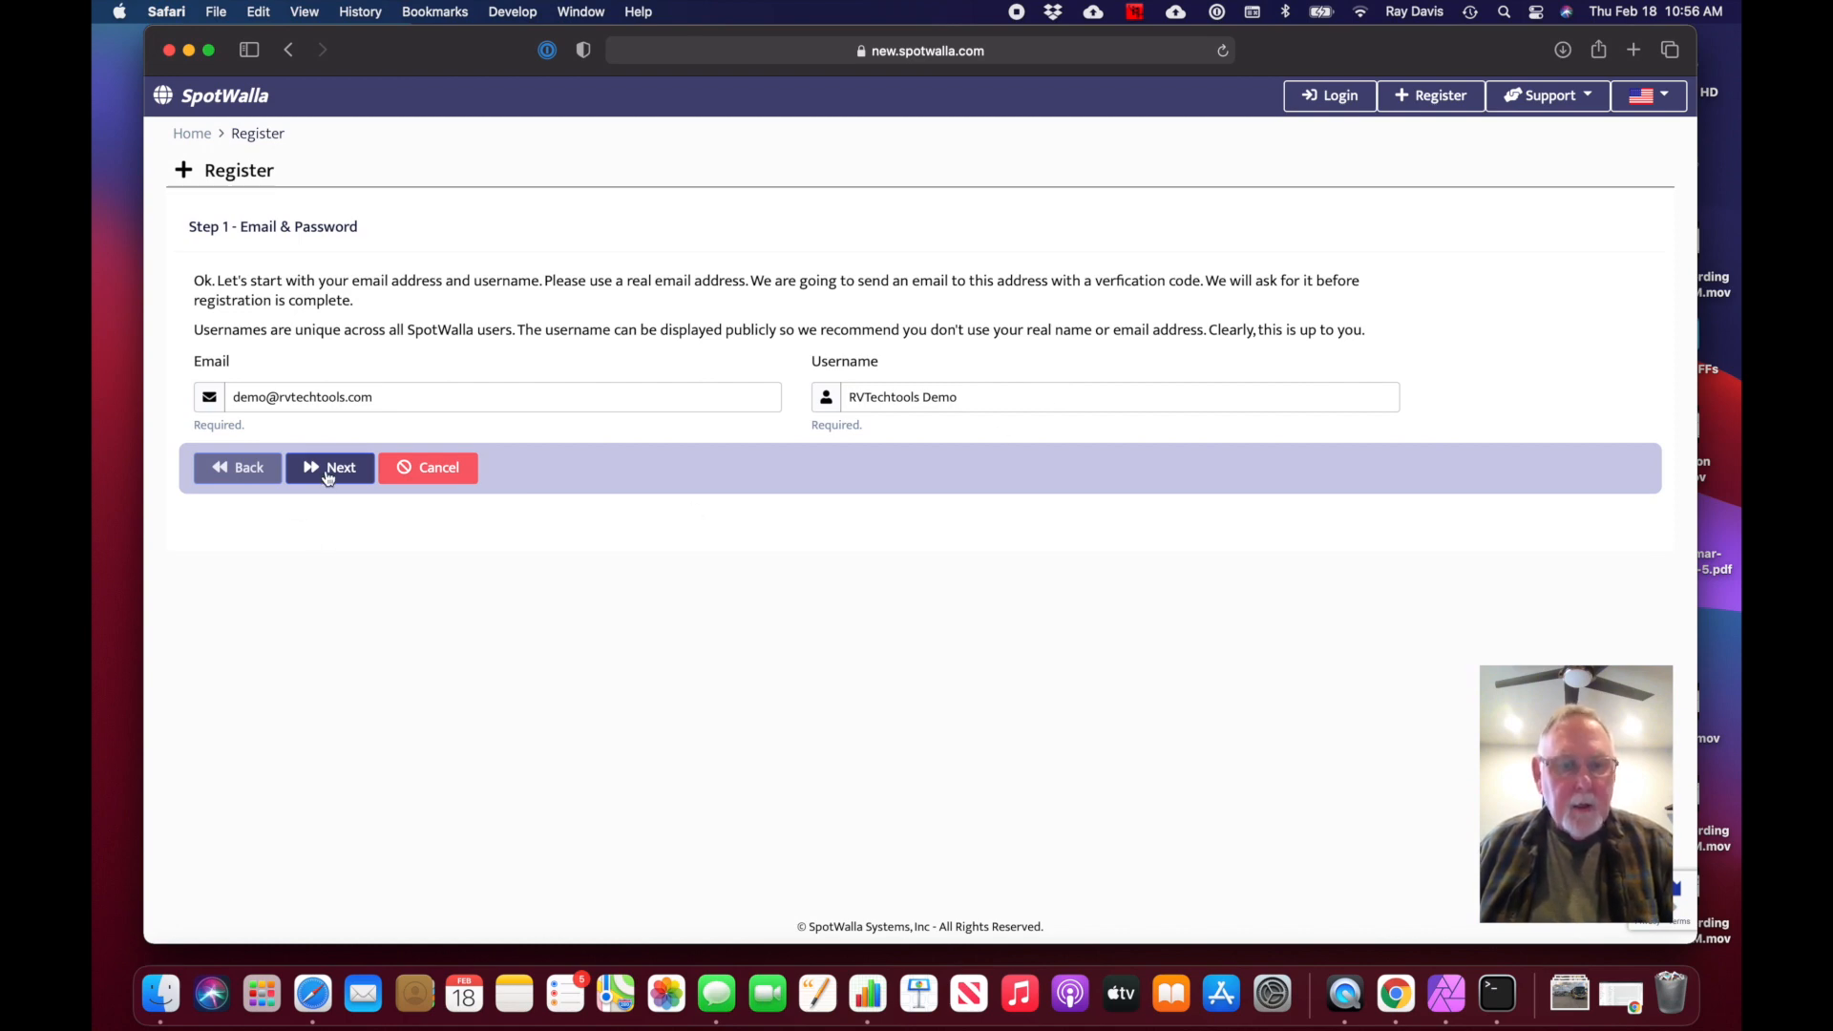
# - Advance to step 2 and enter first name Demo and last name Davis, keeping Chicago as timezone
pyautogui.click(330, 467)
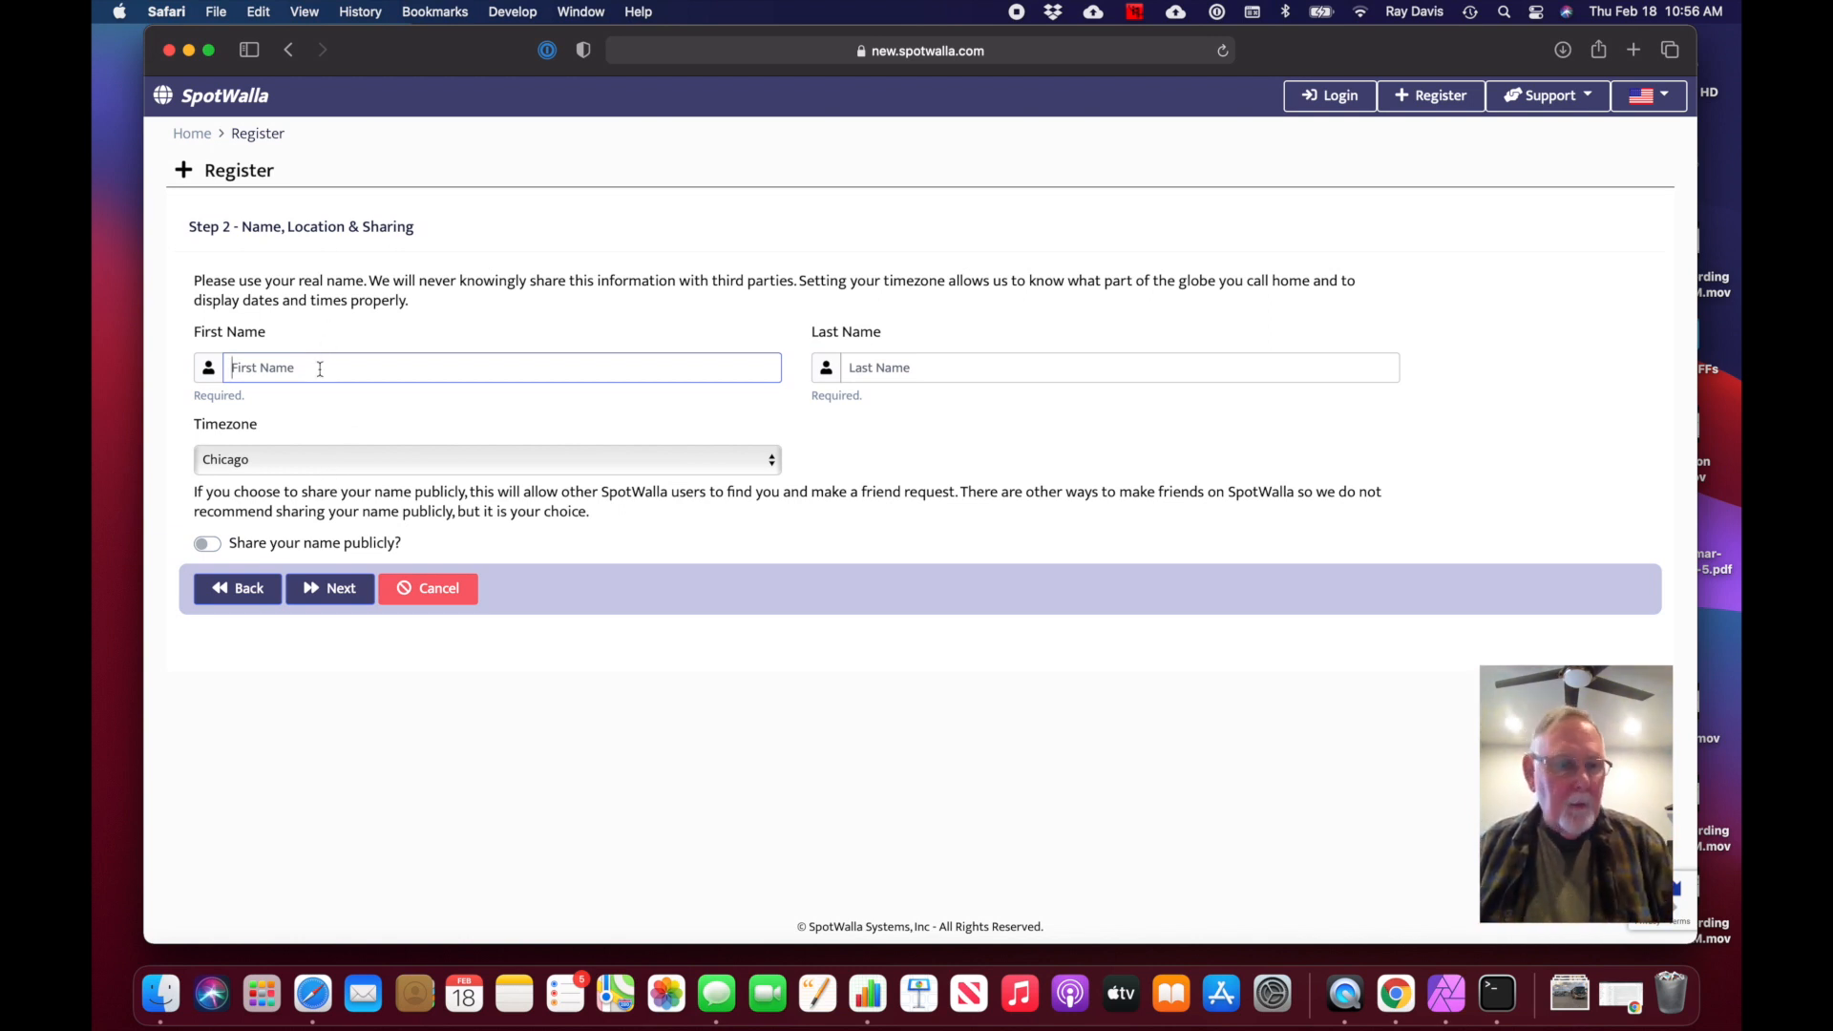
pyautogui.write('Demo')
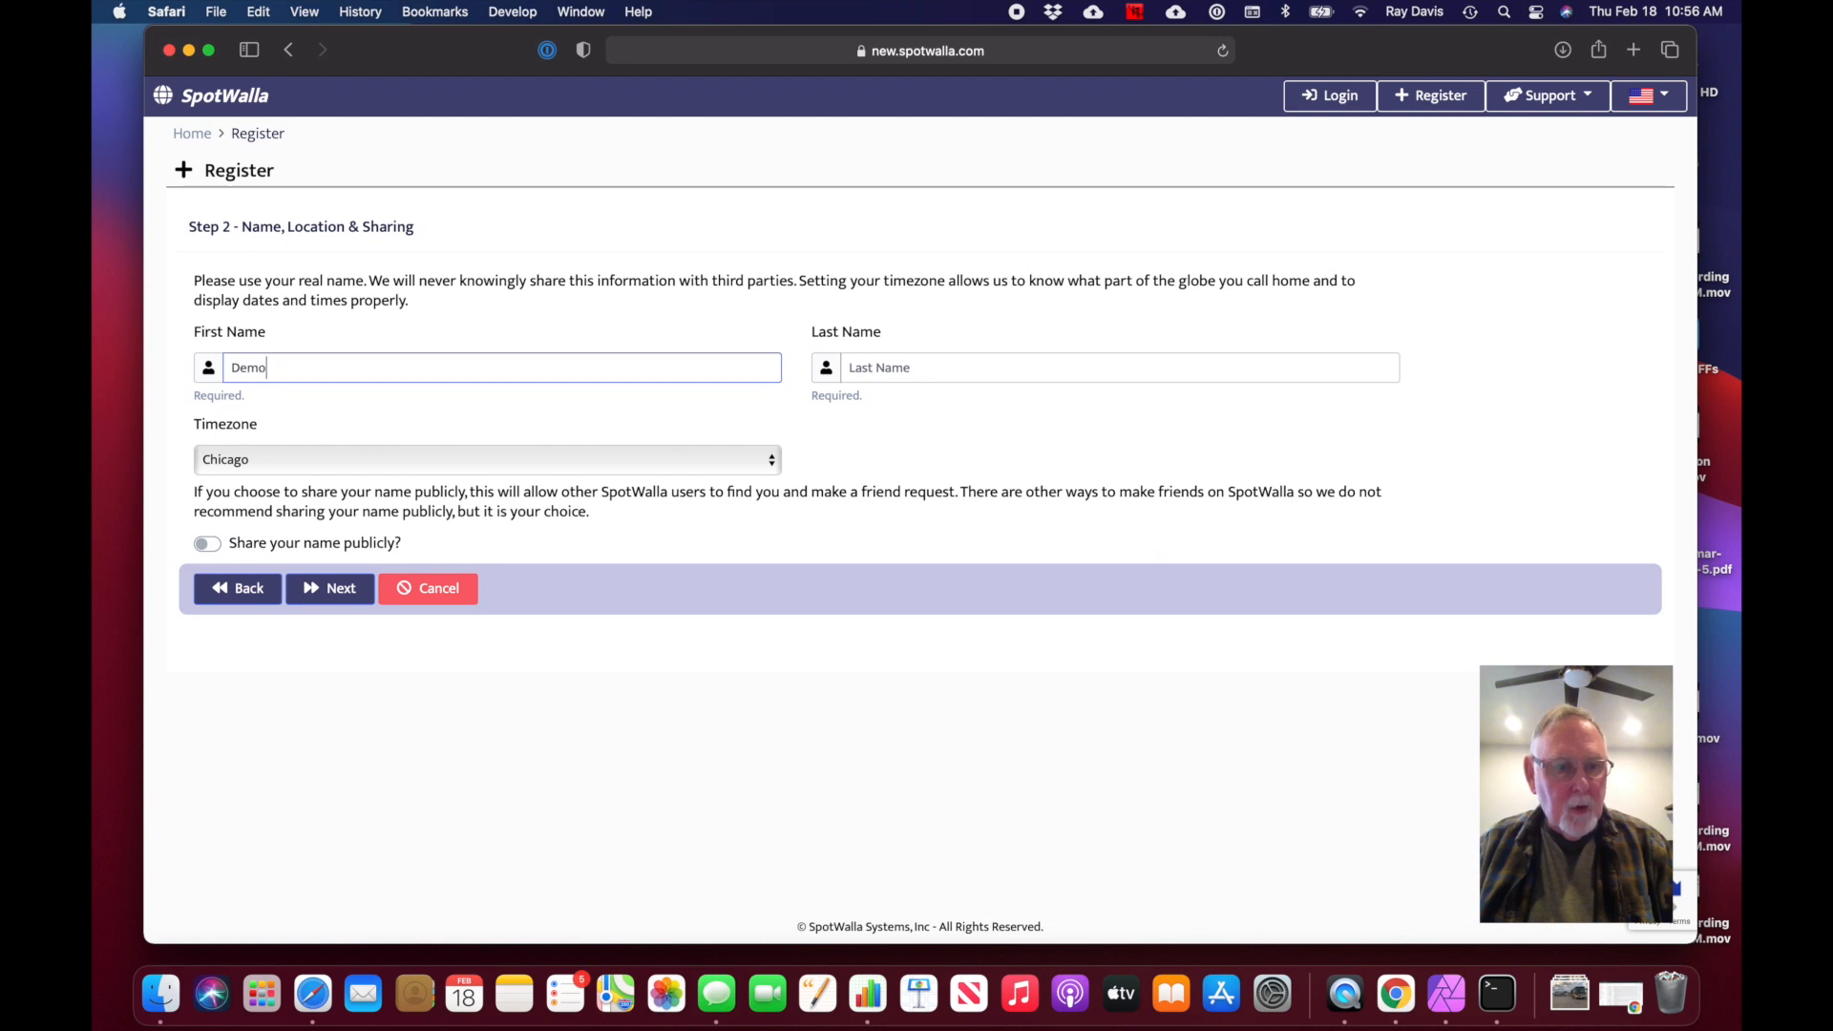
pyautogui.write('Daviu')
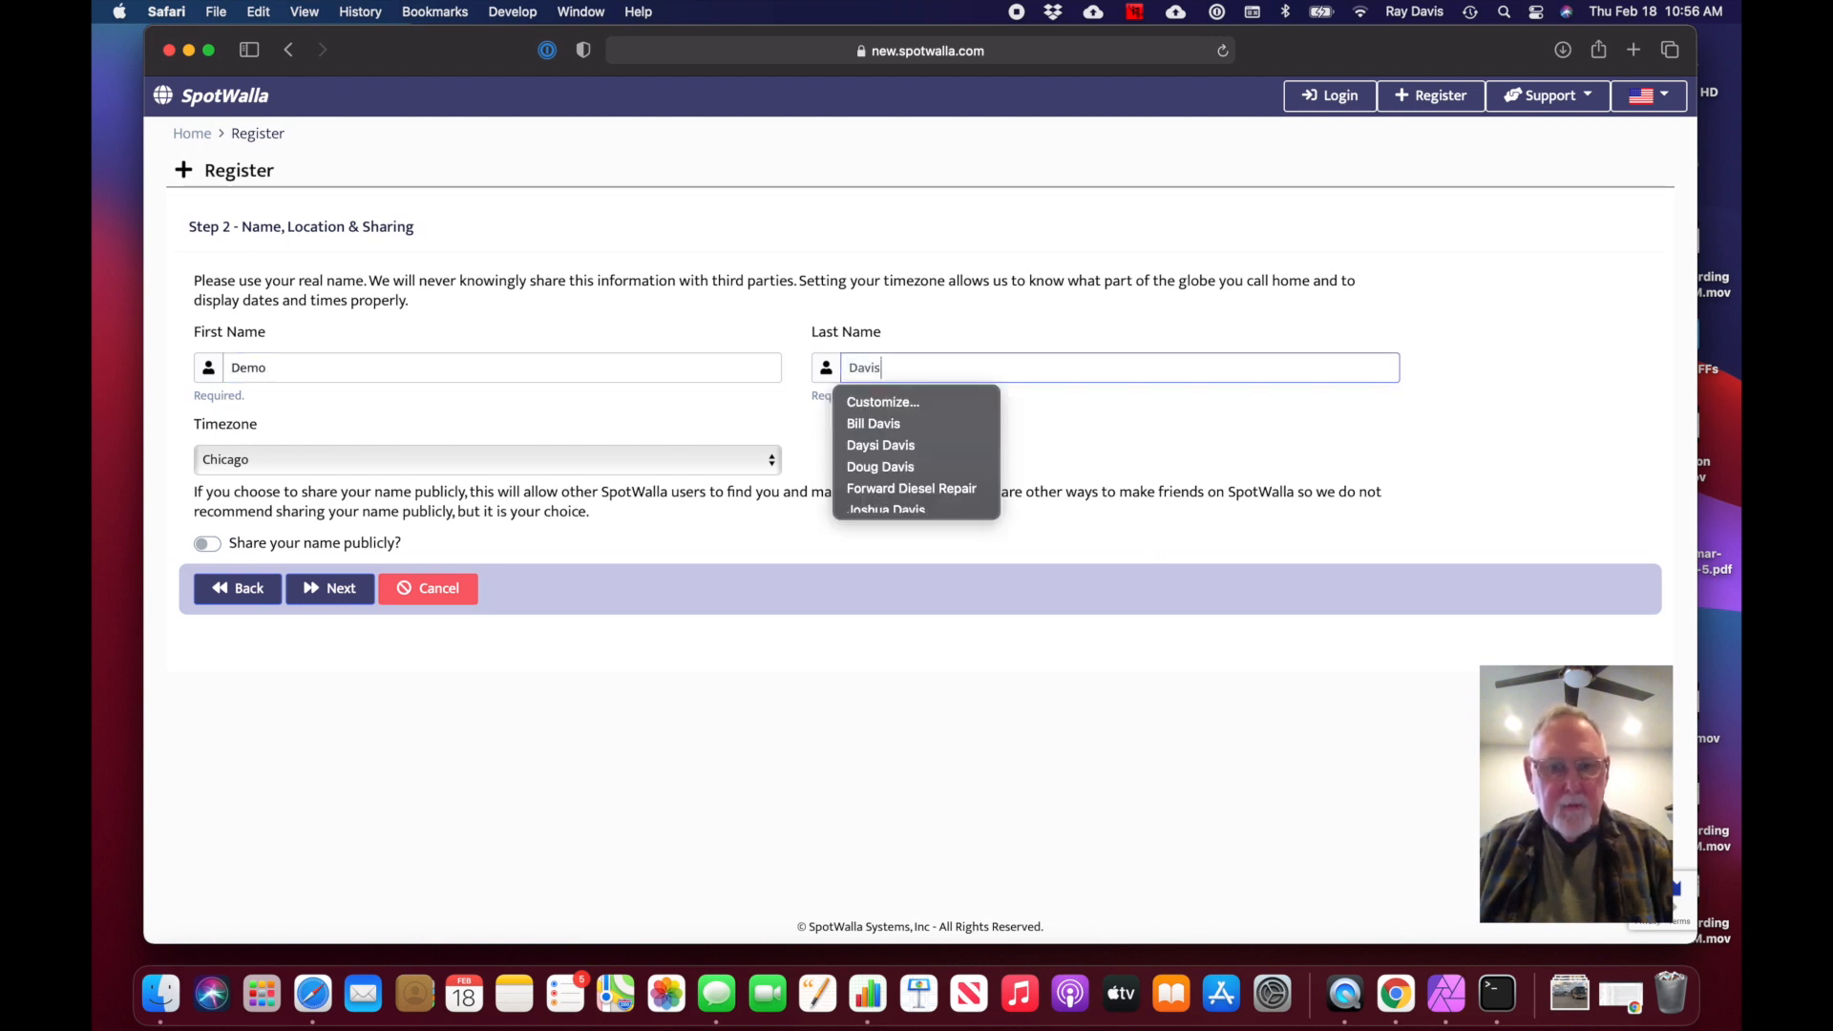
pyautogui.click(1029, 701)
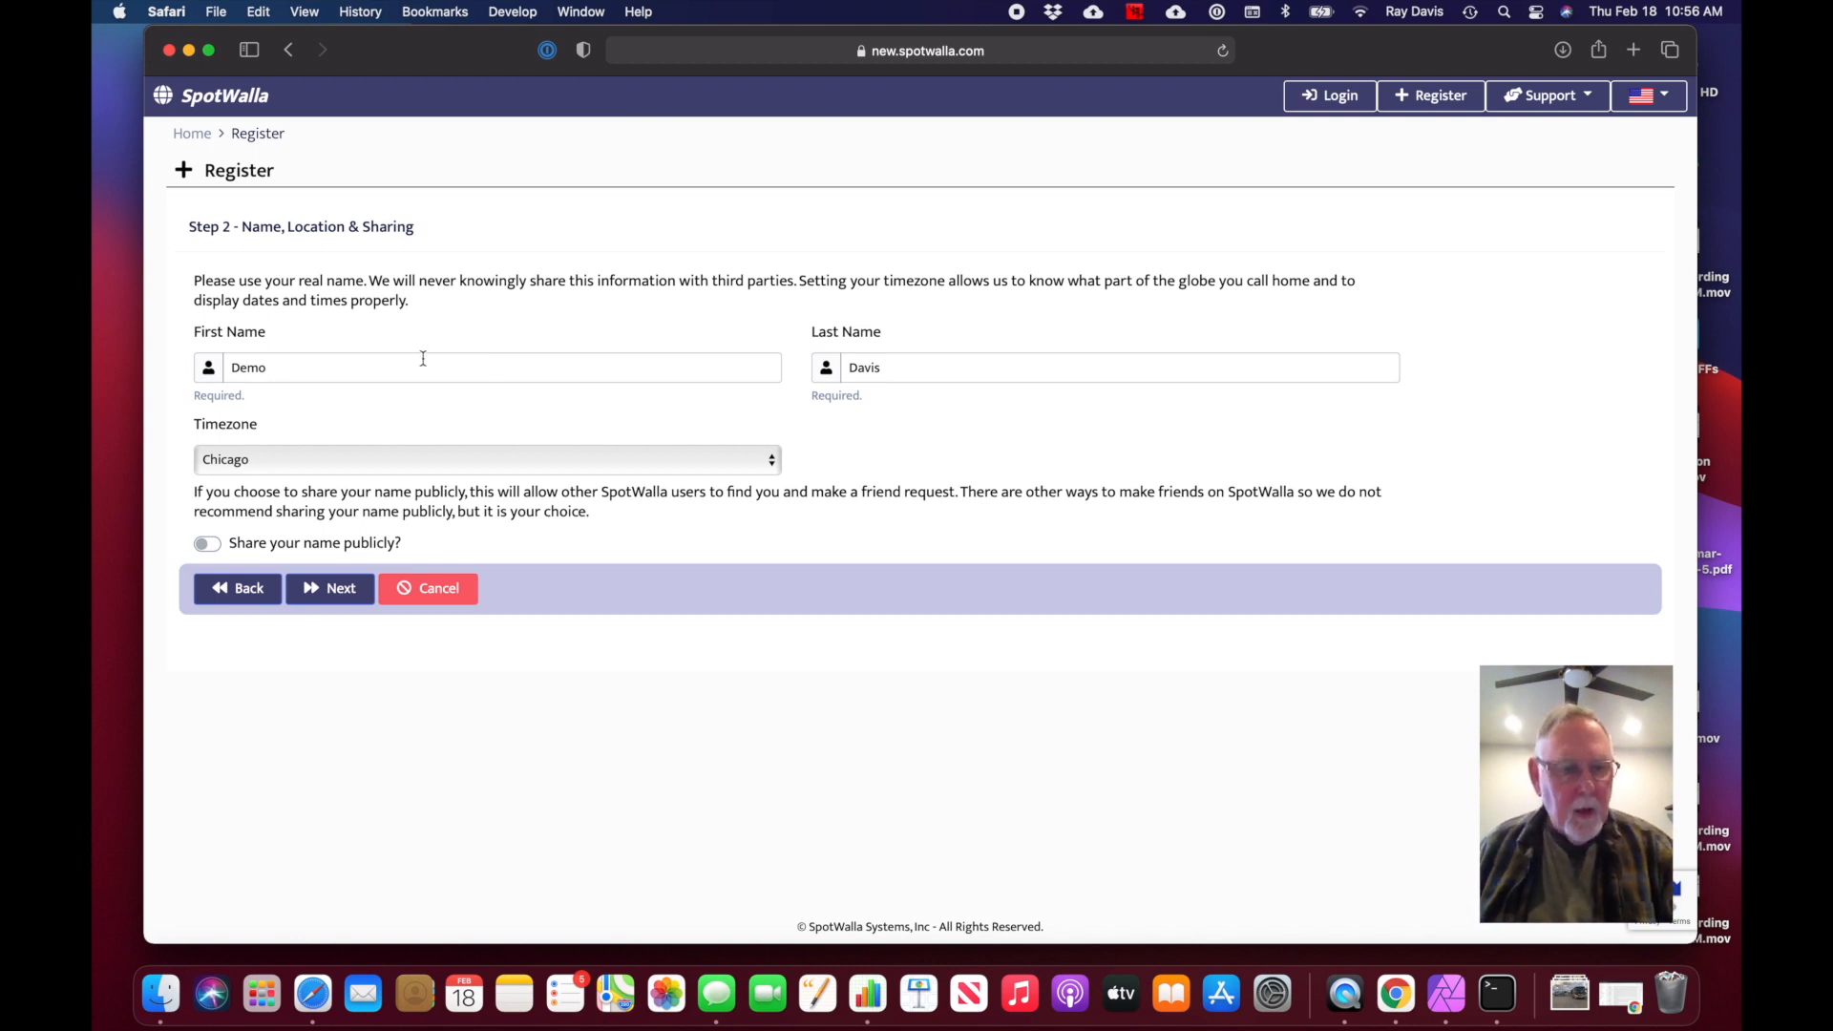
pyautogui.moveTo(311, 552)
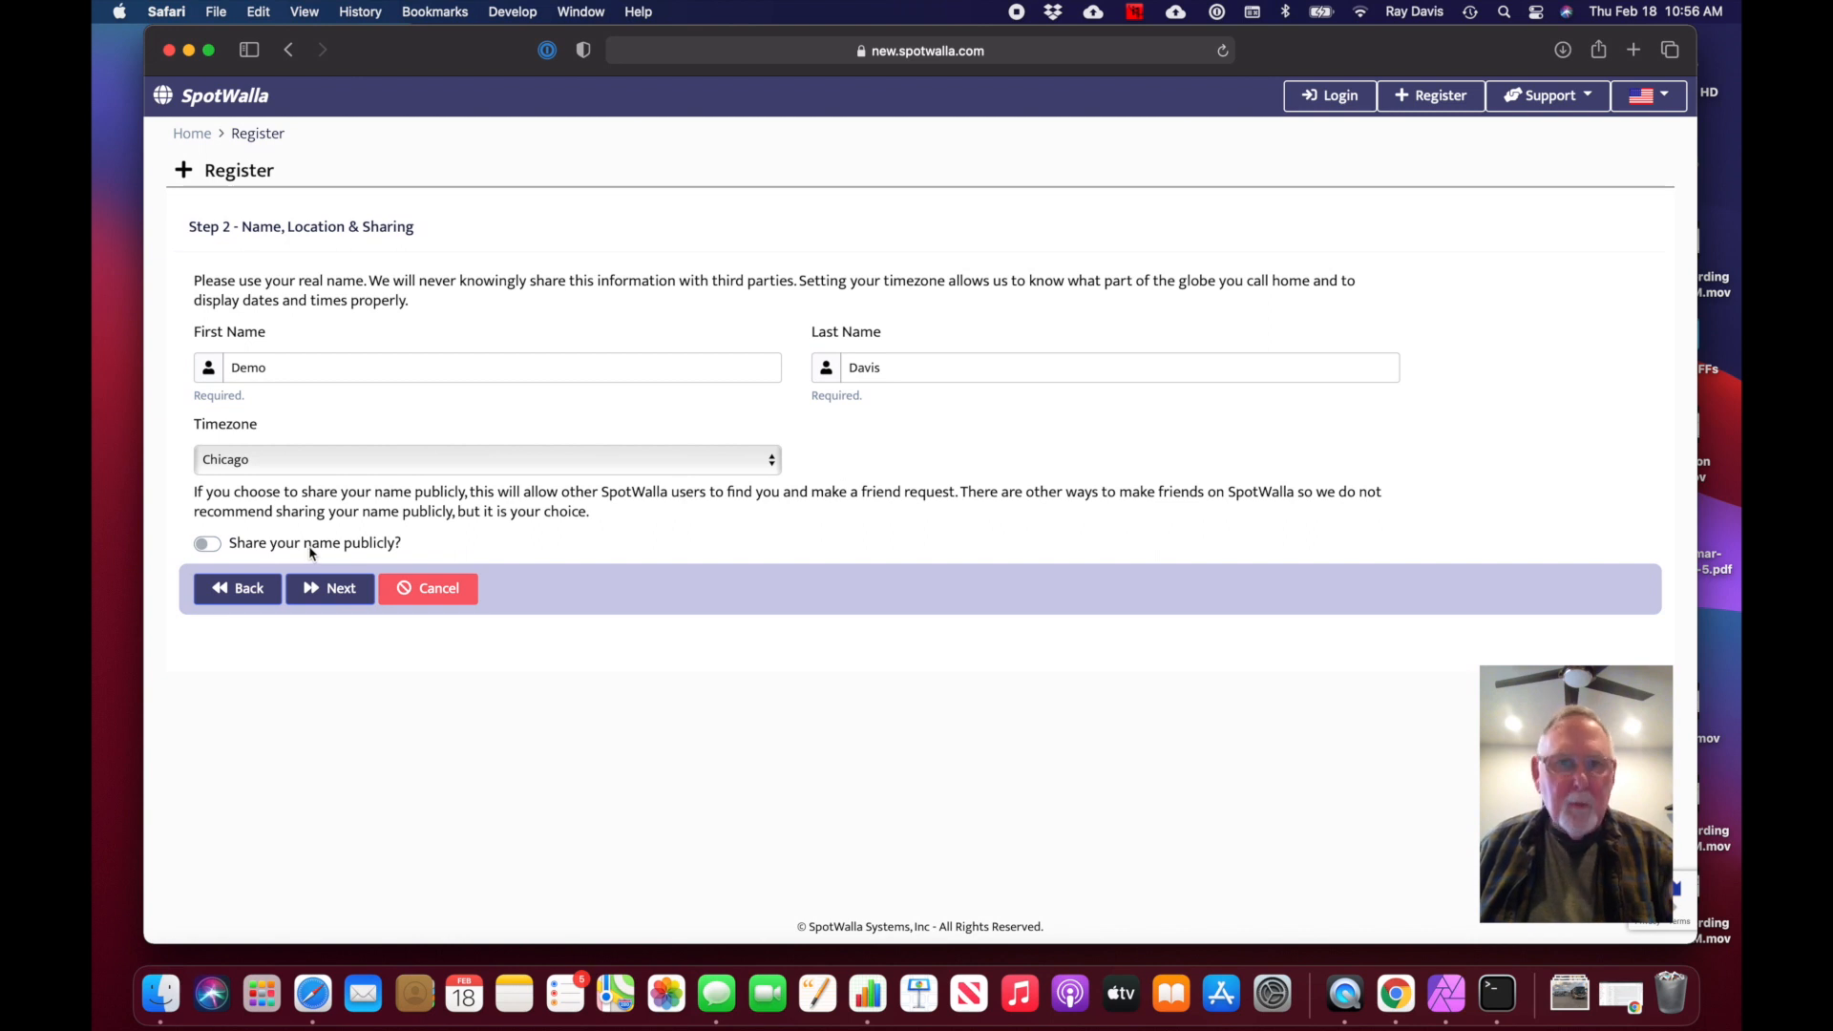
pyautogui.moveTo(419, 543)
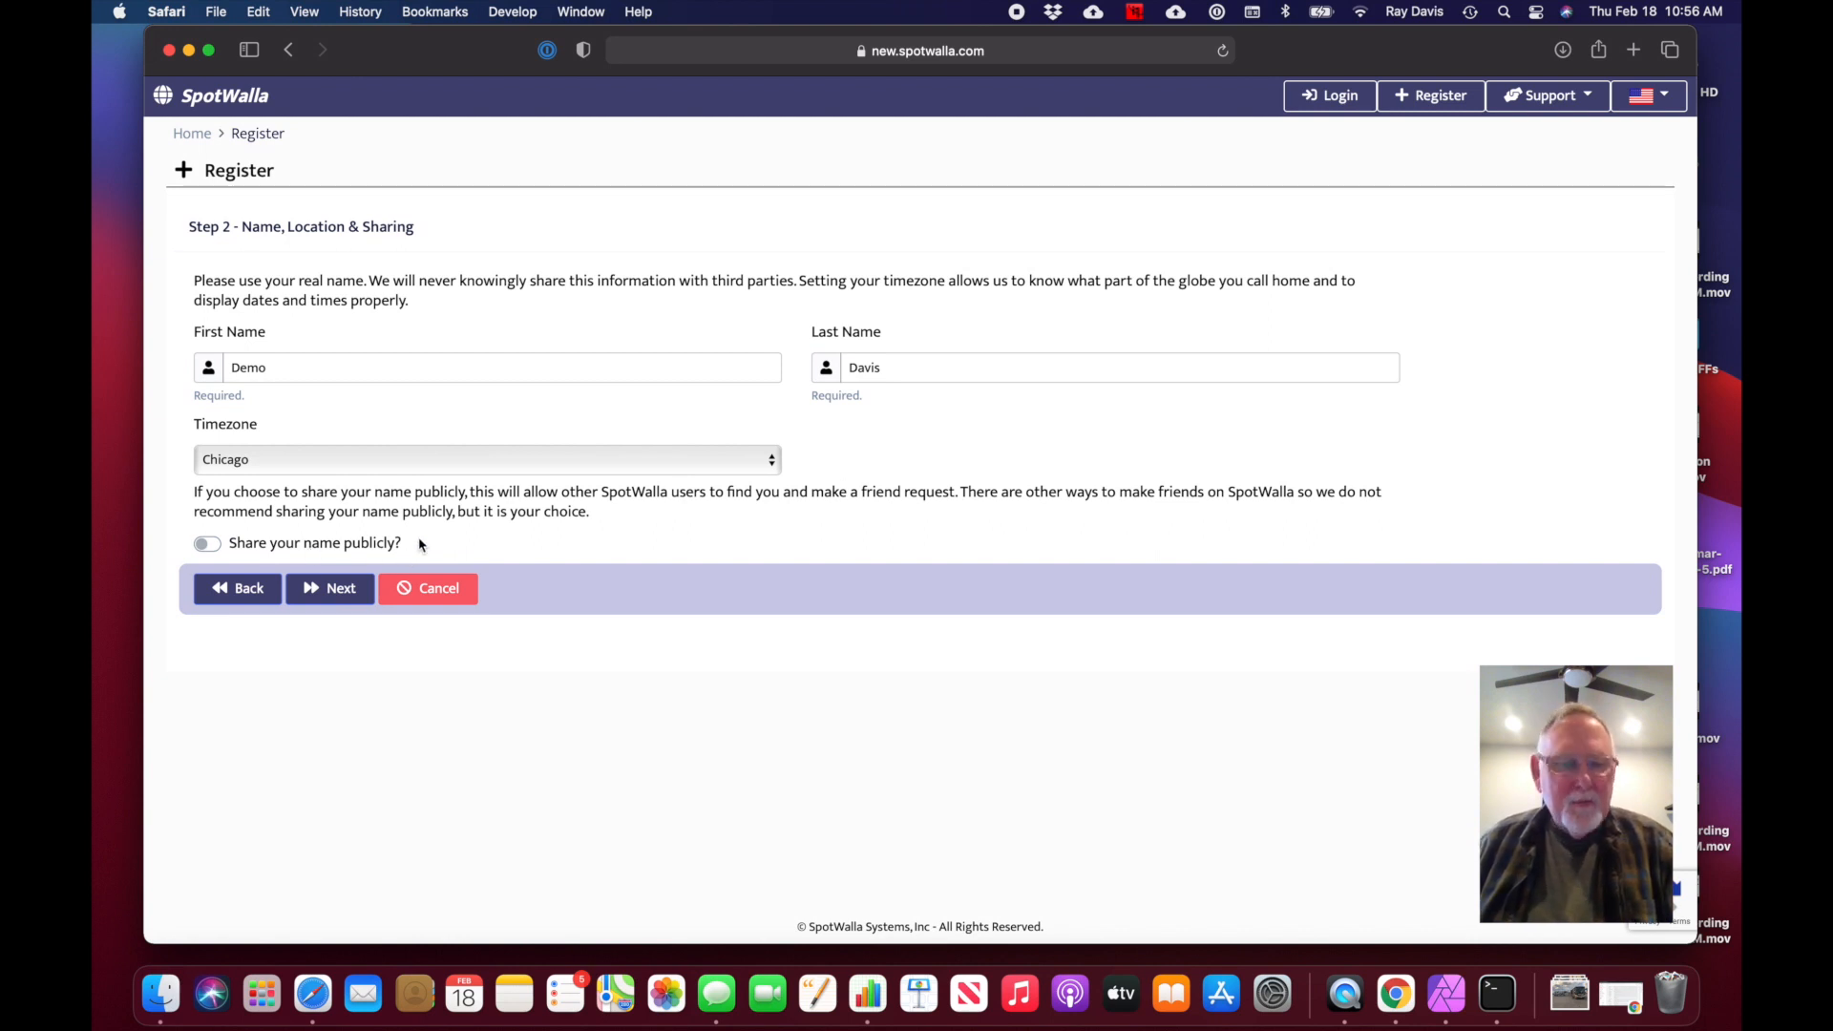
pyautogui.moveTo(298, 604)
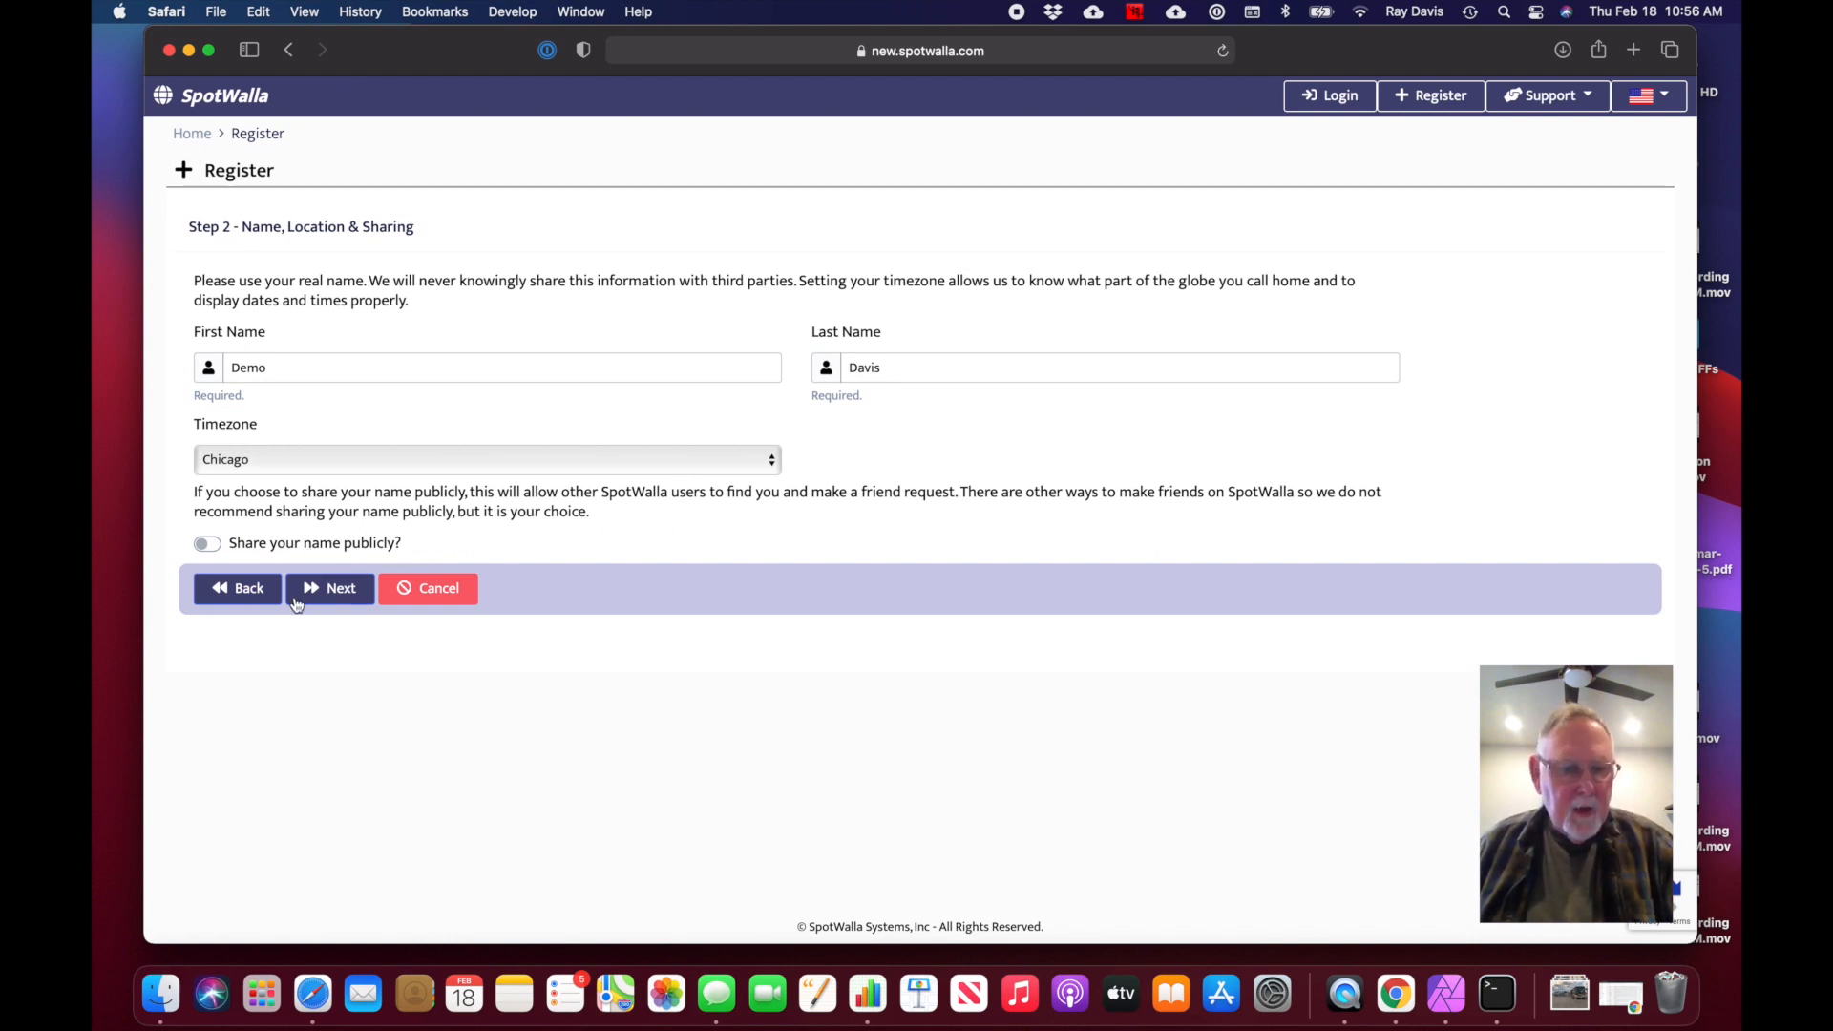
# - Submit the name details to reach email verification, then switch to Gmail for the SpotWalla email
pyautogui.click(329, 588)
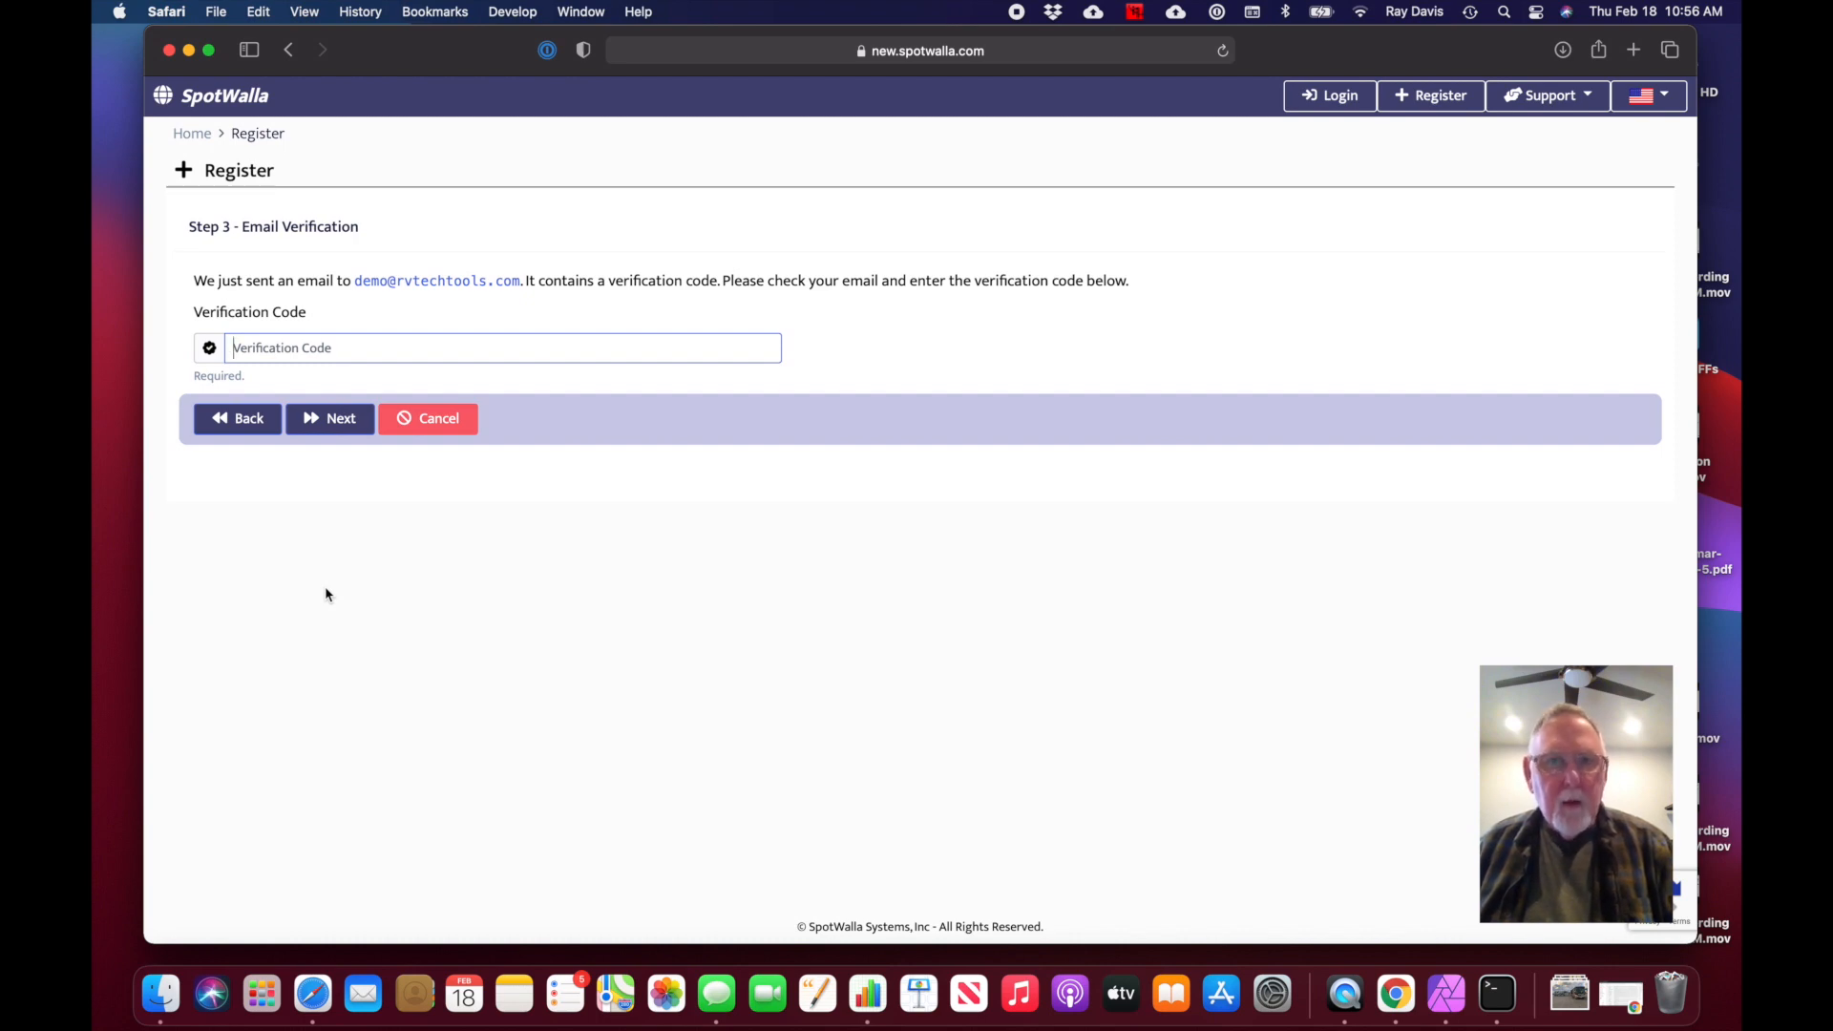
pyautogui.moveTo(406, 684)
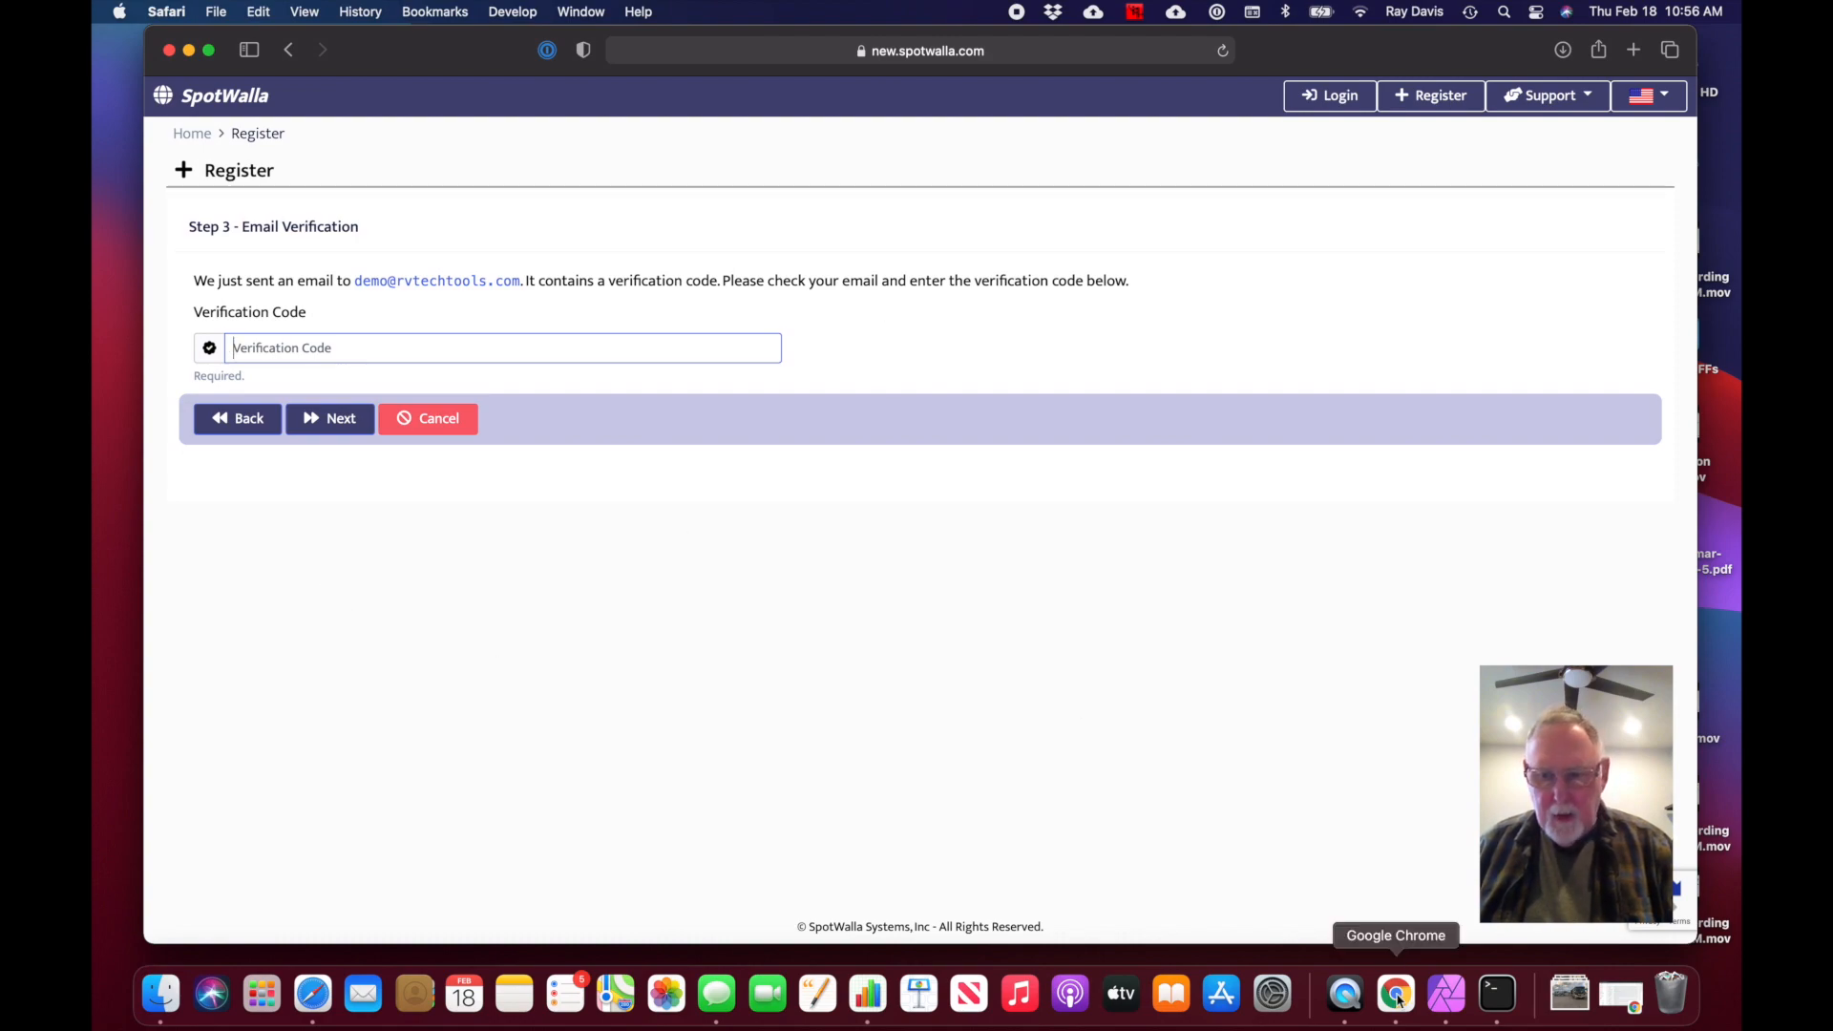
pyautogui.click(1396, 993)
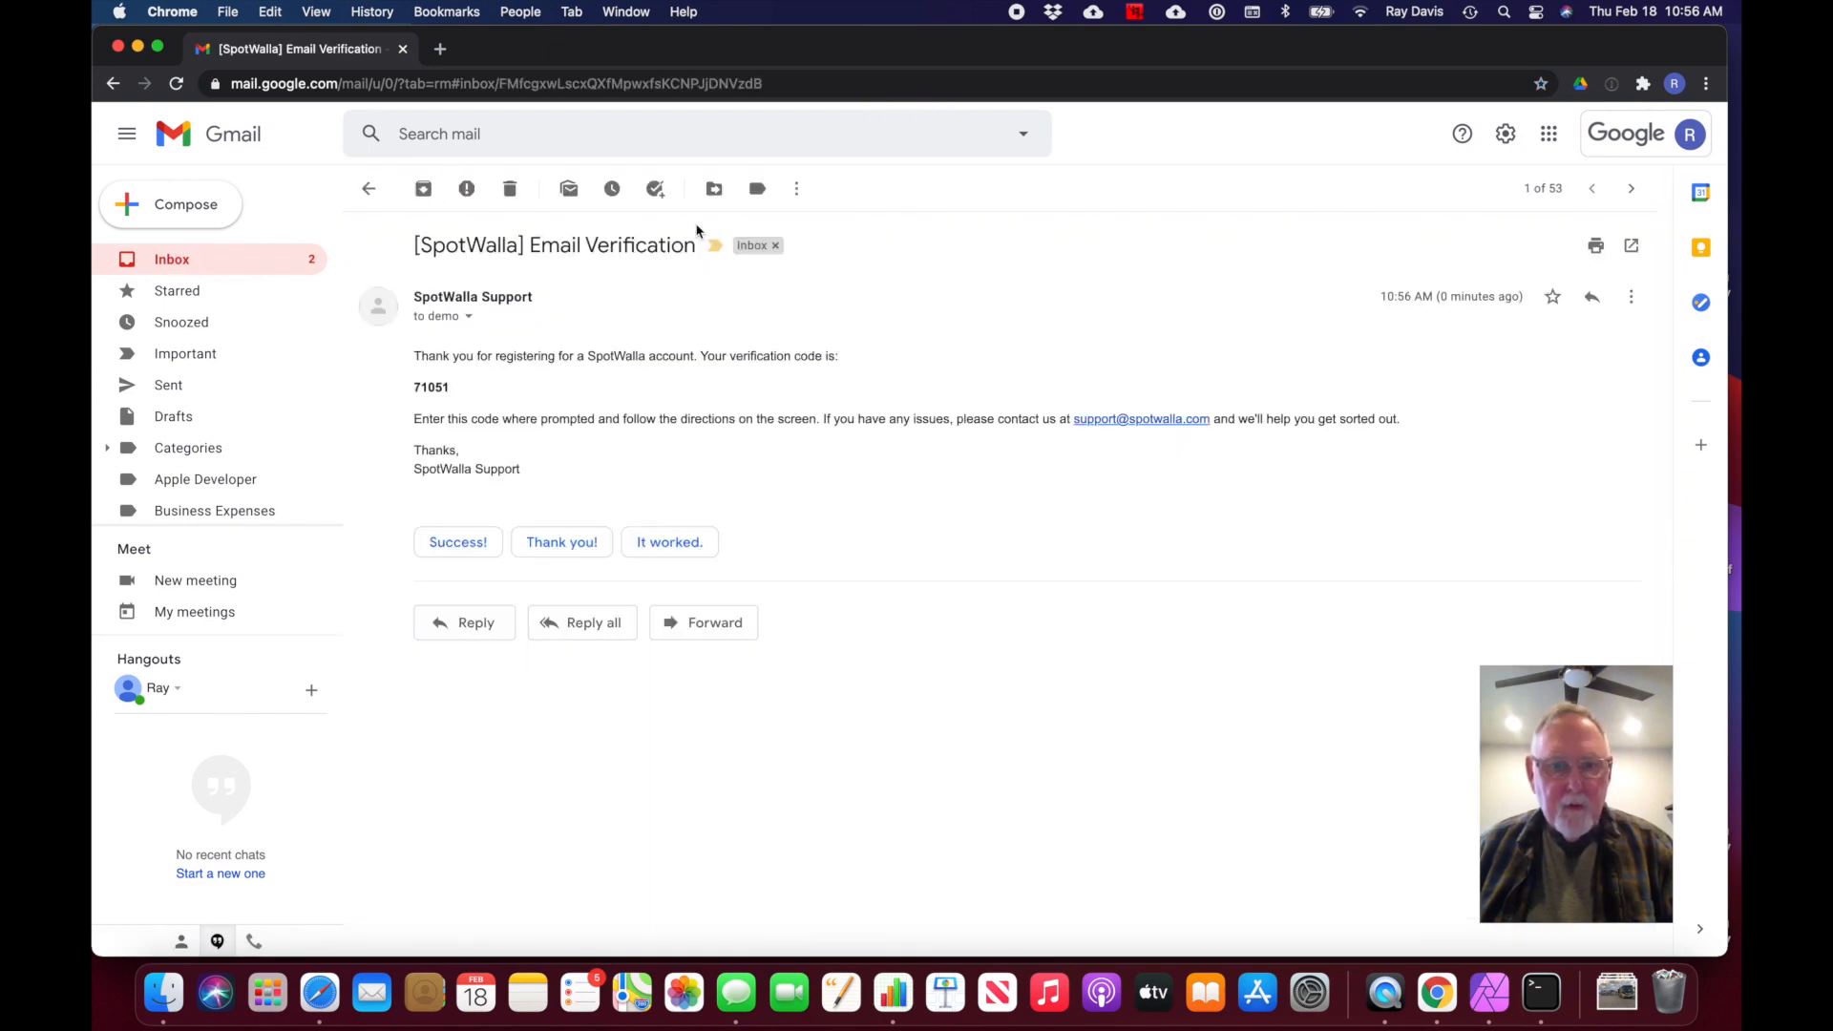
pyautogui.doubleClick(431, 386)
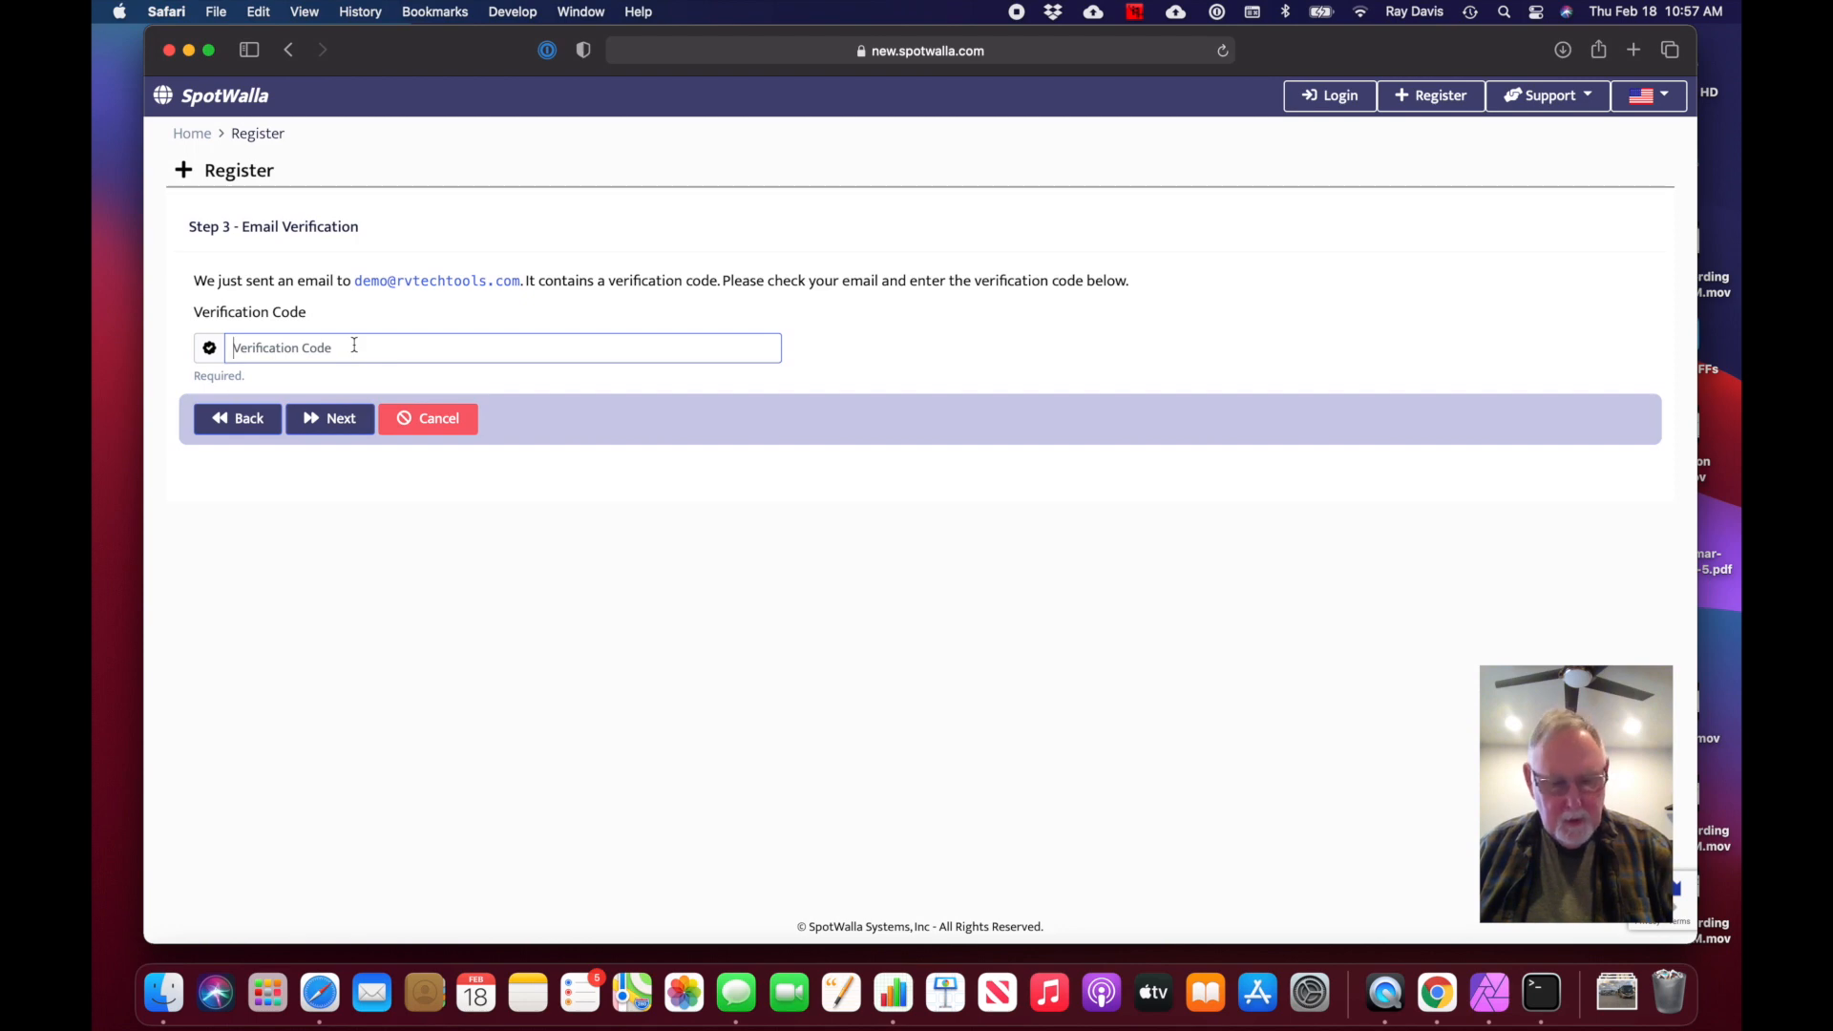
pyautogui.write('Photo_6553629_DJI_20_jpg_4275440_0_202121711838_photo_original.JPG')
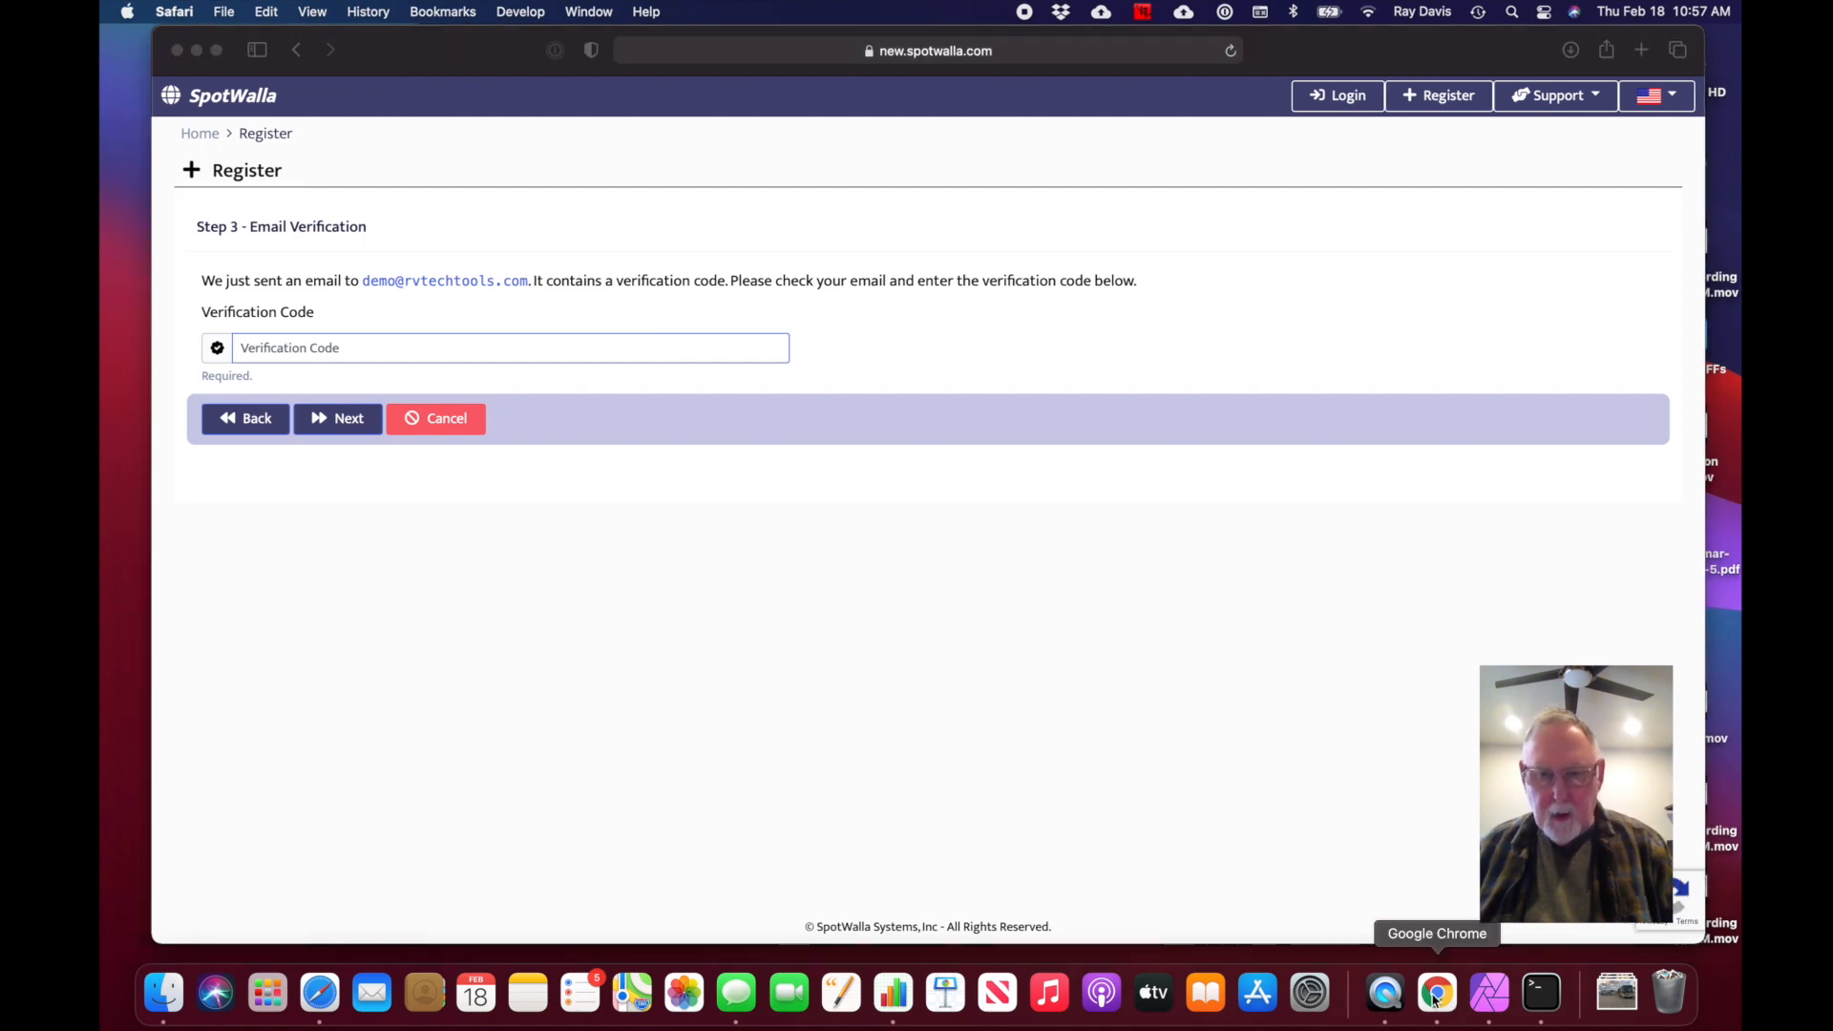
pyautogui.click(1437, 993)
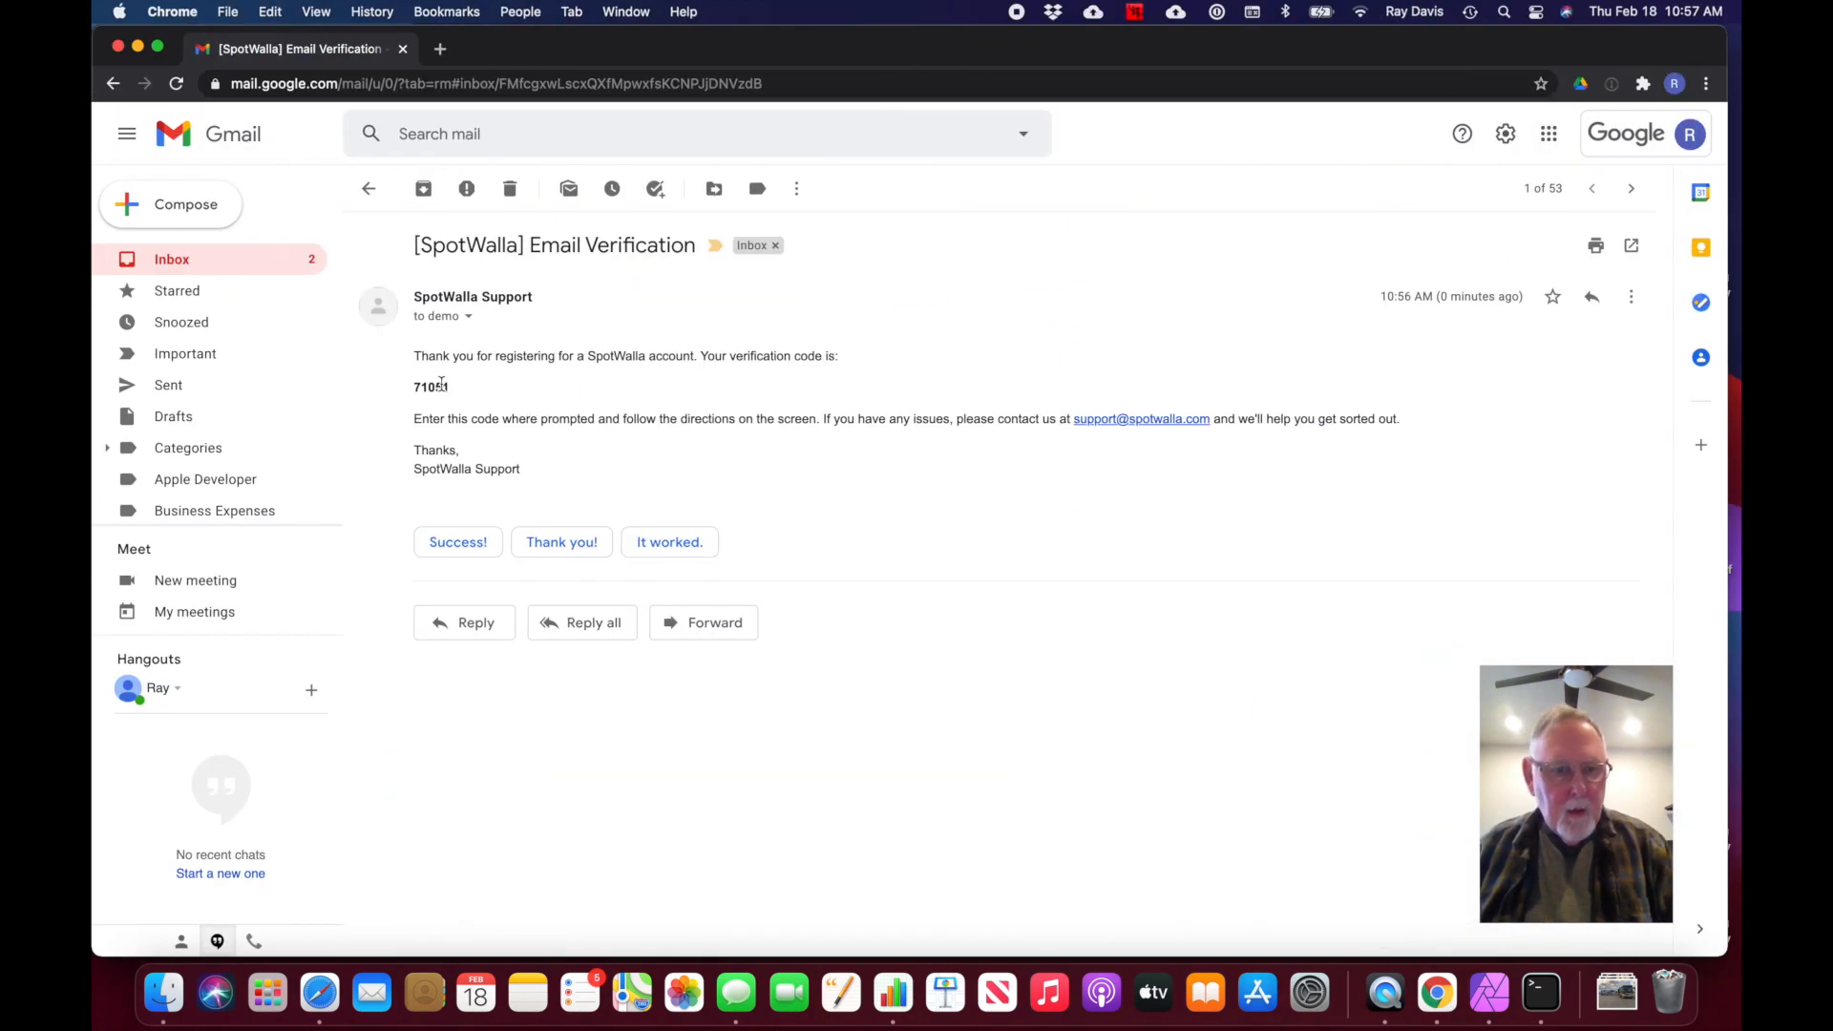
pyautogui.doubleClick(430, 386)
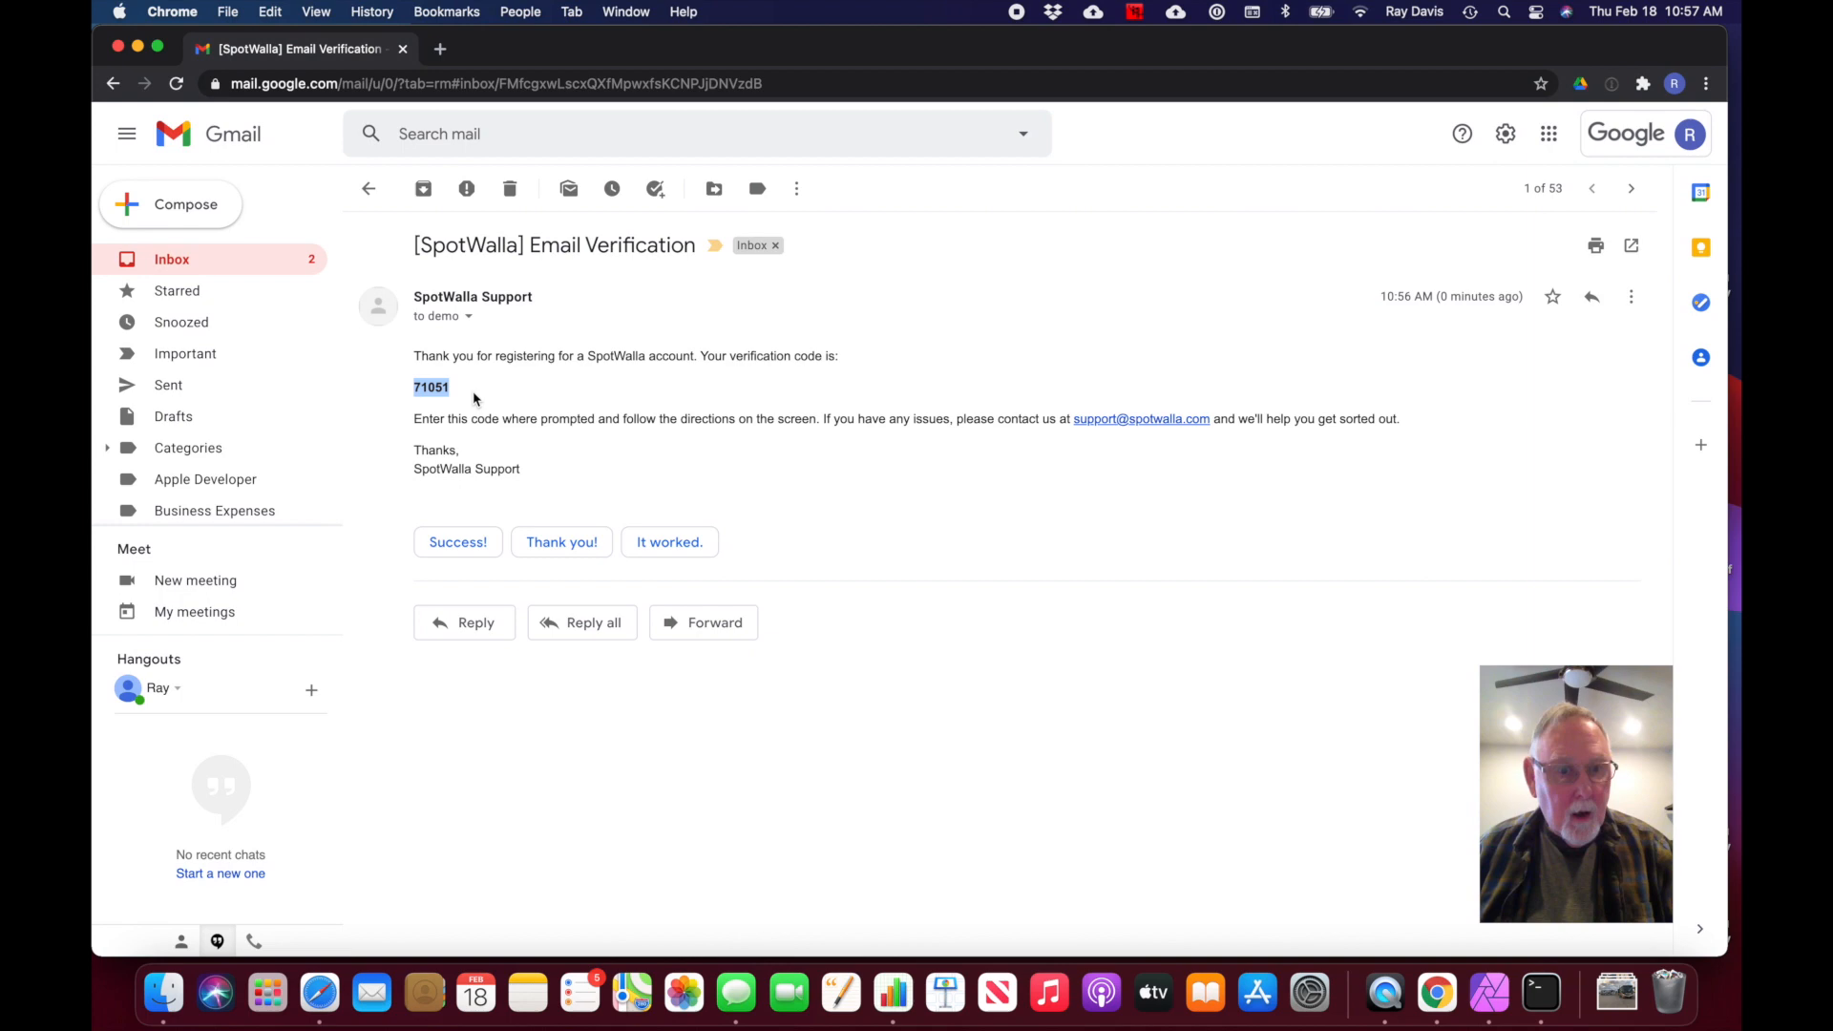
pyautogui.moveTo(907, 595)
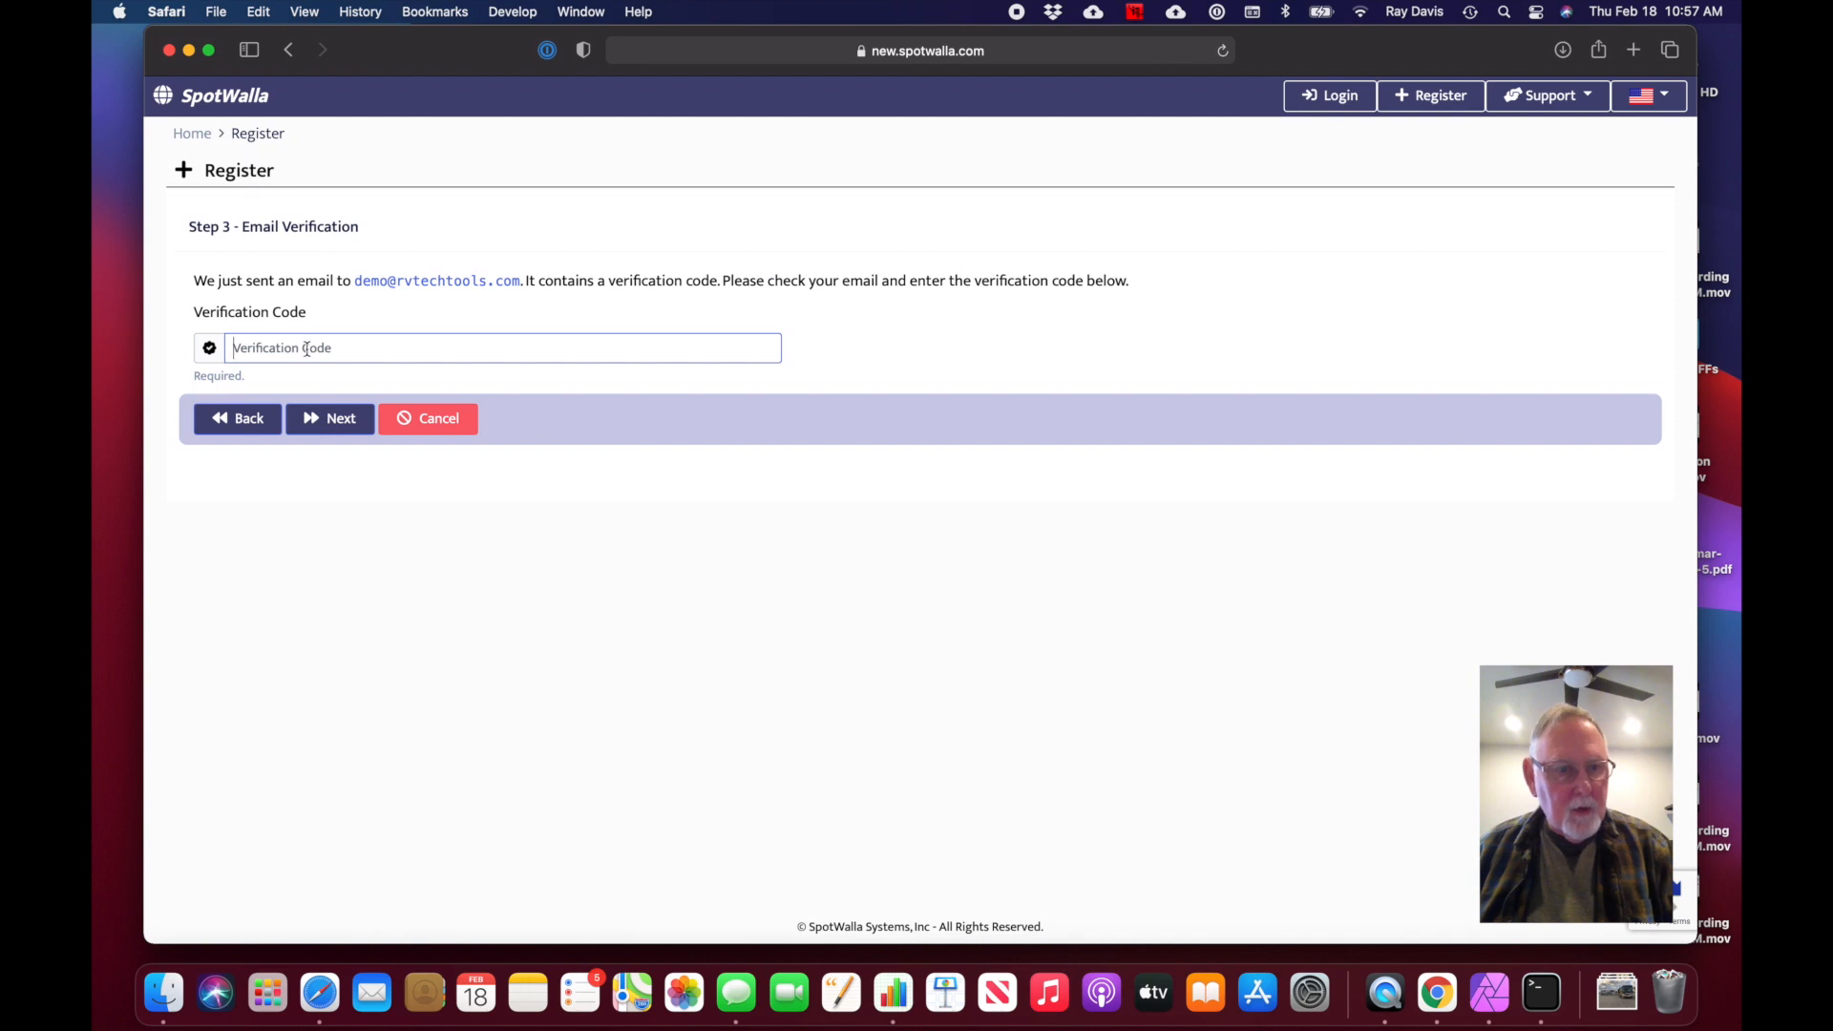
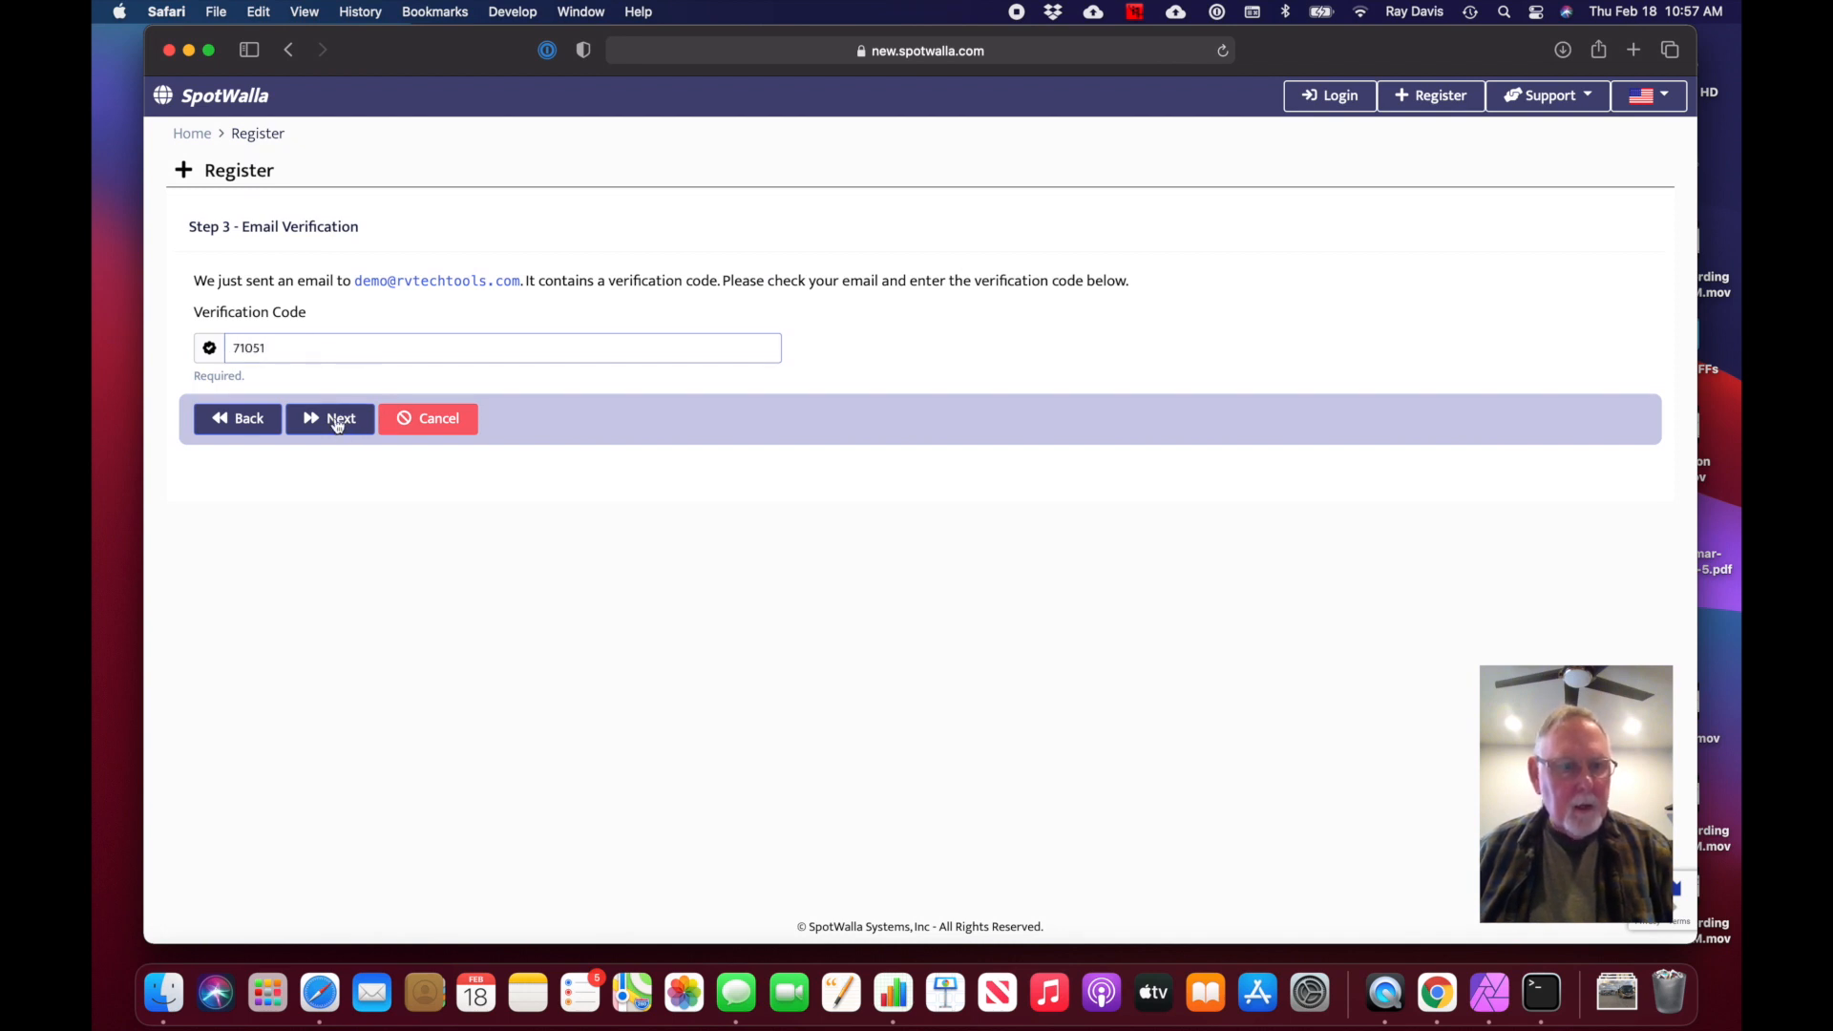
pyautogui.click(329, 419)
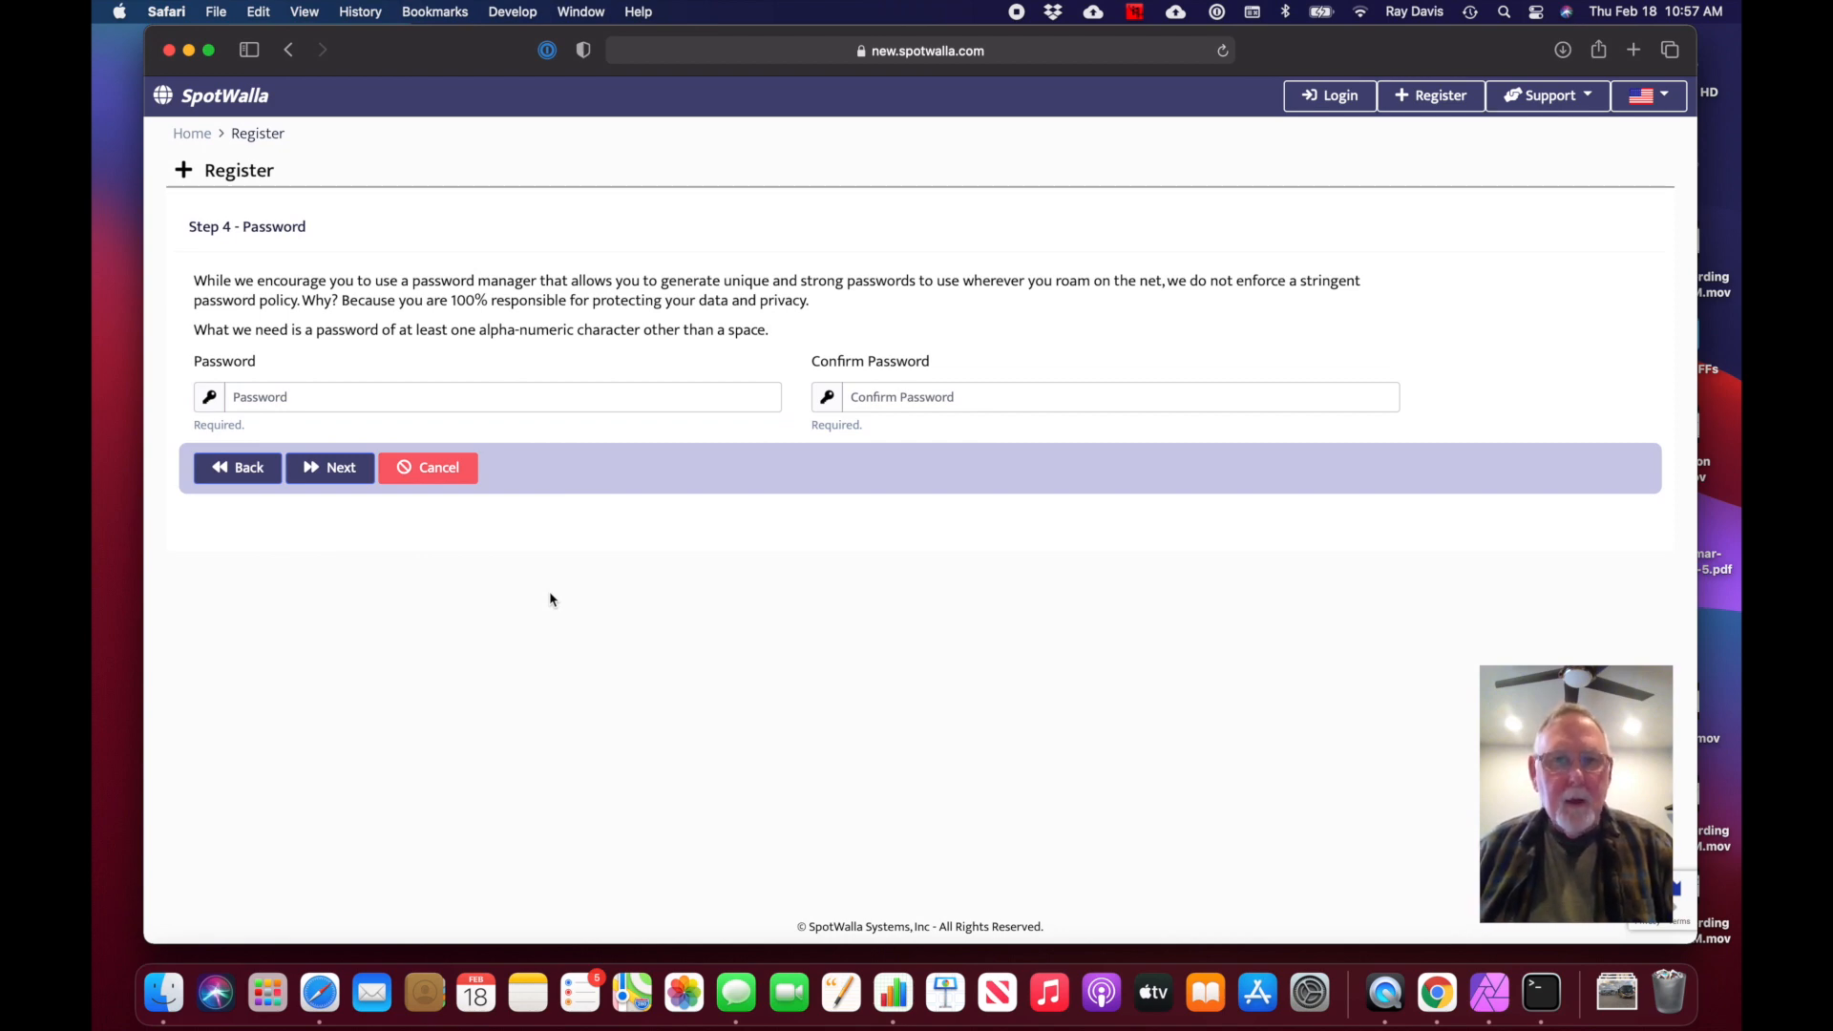
pyautogui.click(485, 396)
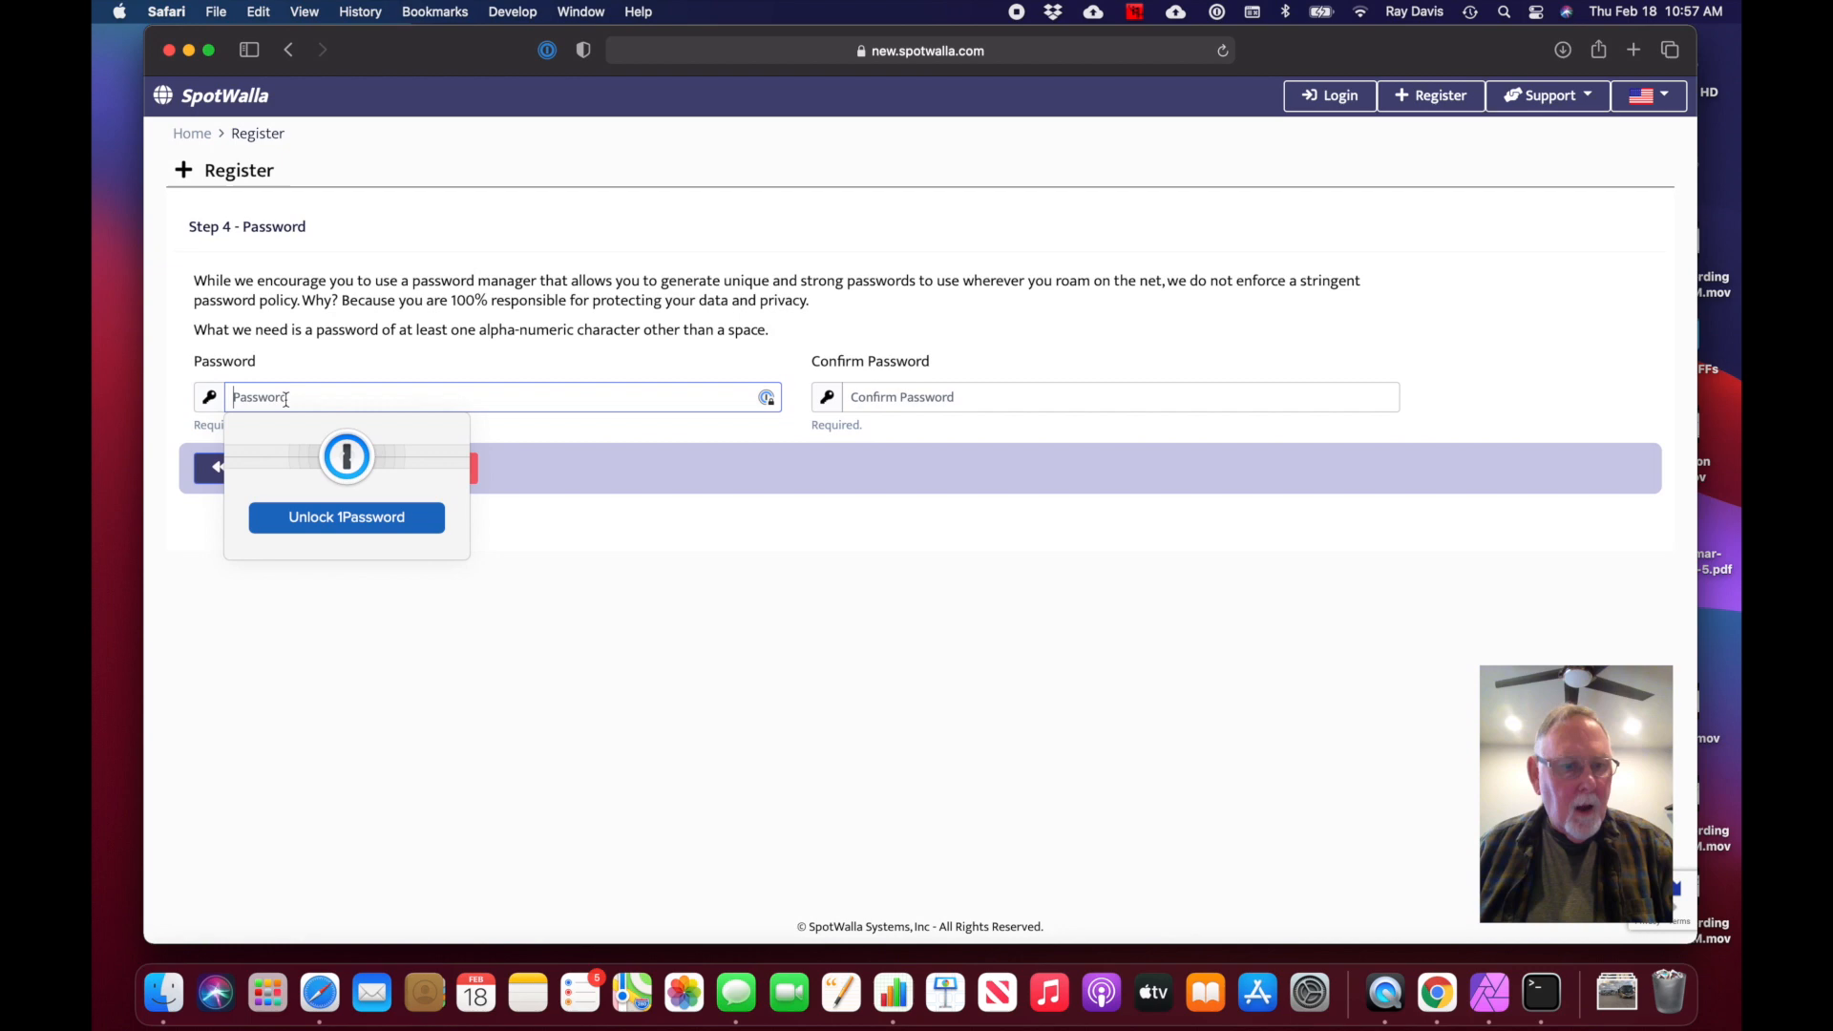
pyautogui.write('-')
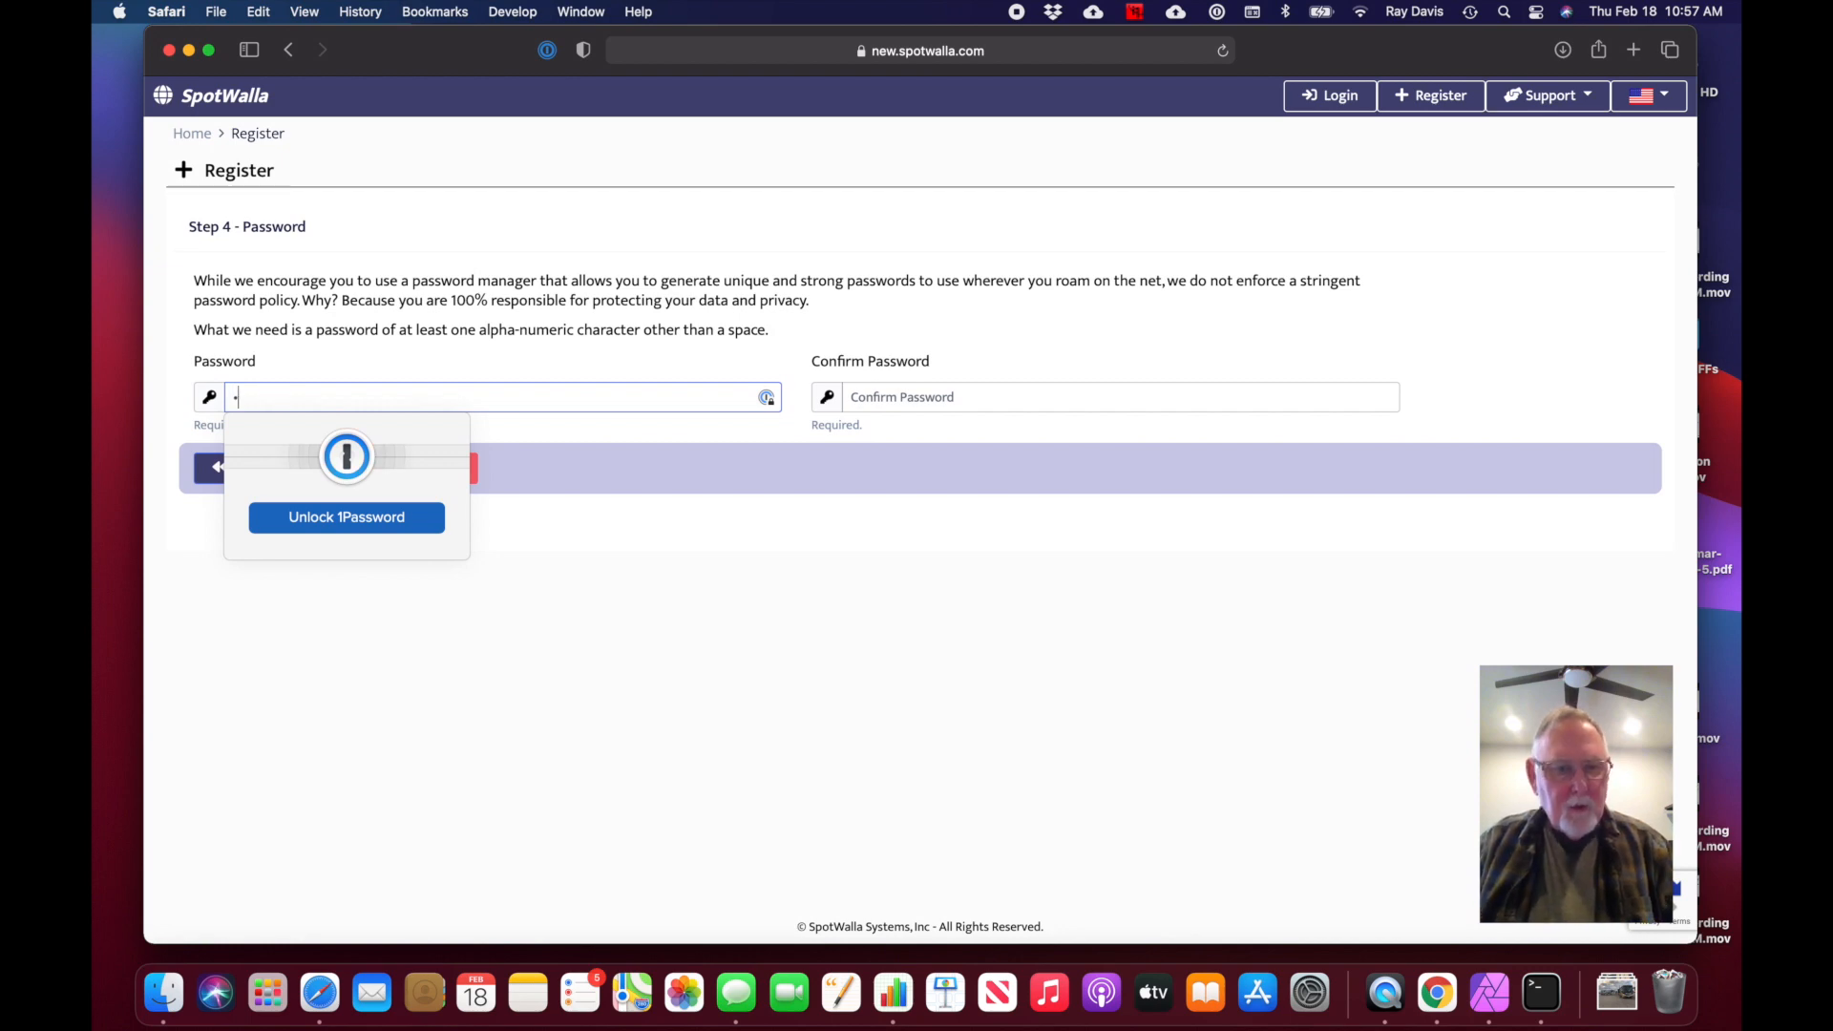
pyautogui.write('password')
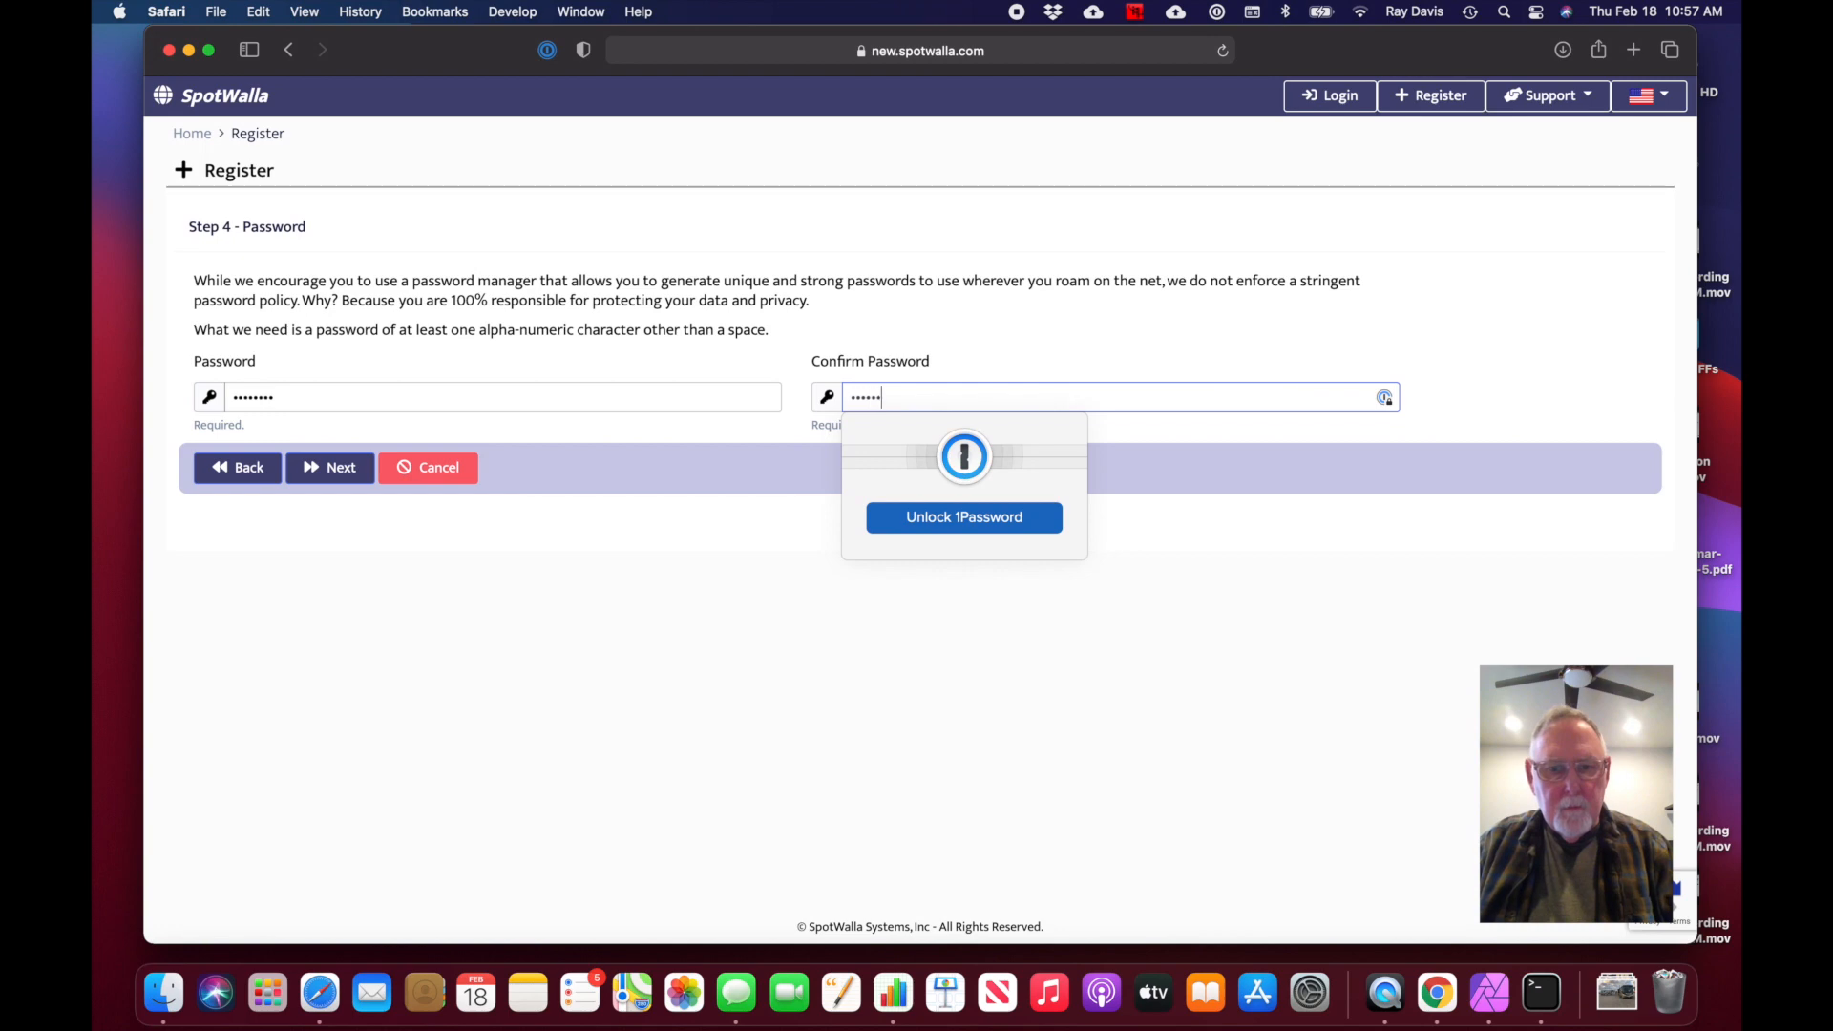
pyautogui.write('••')
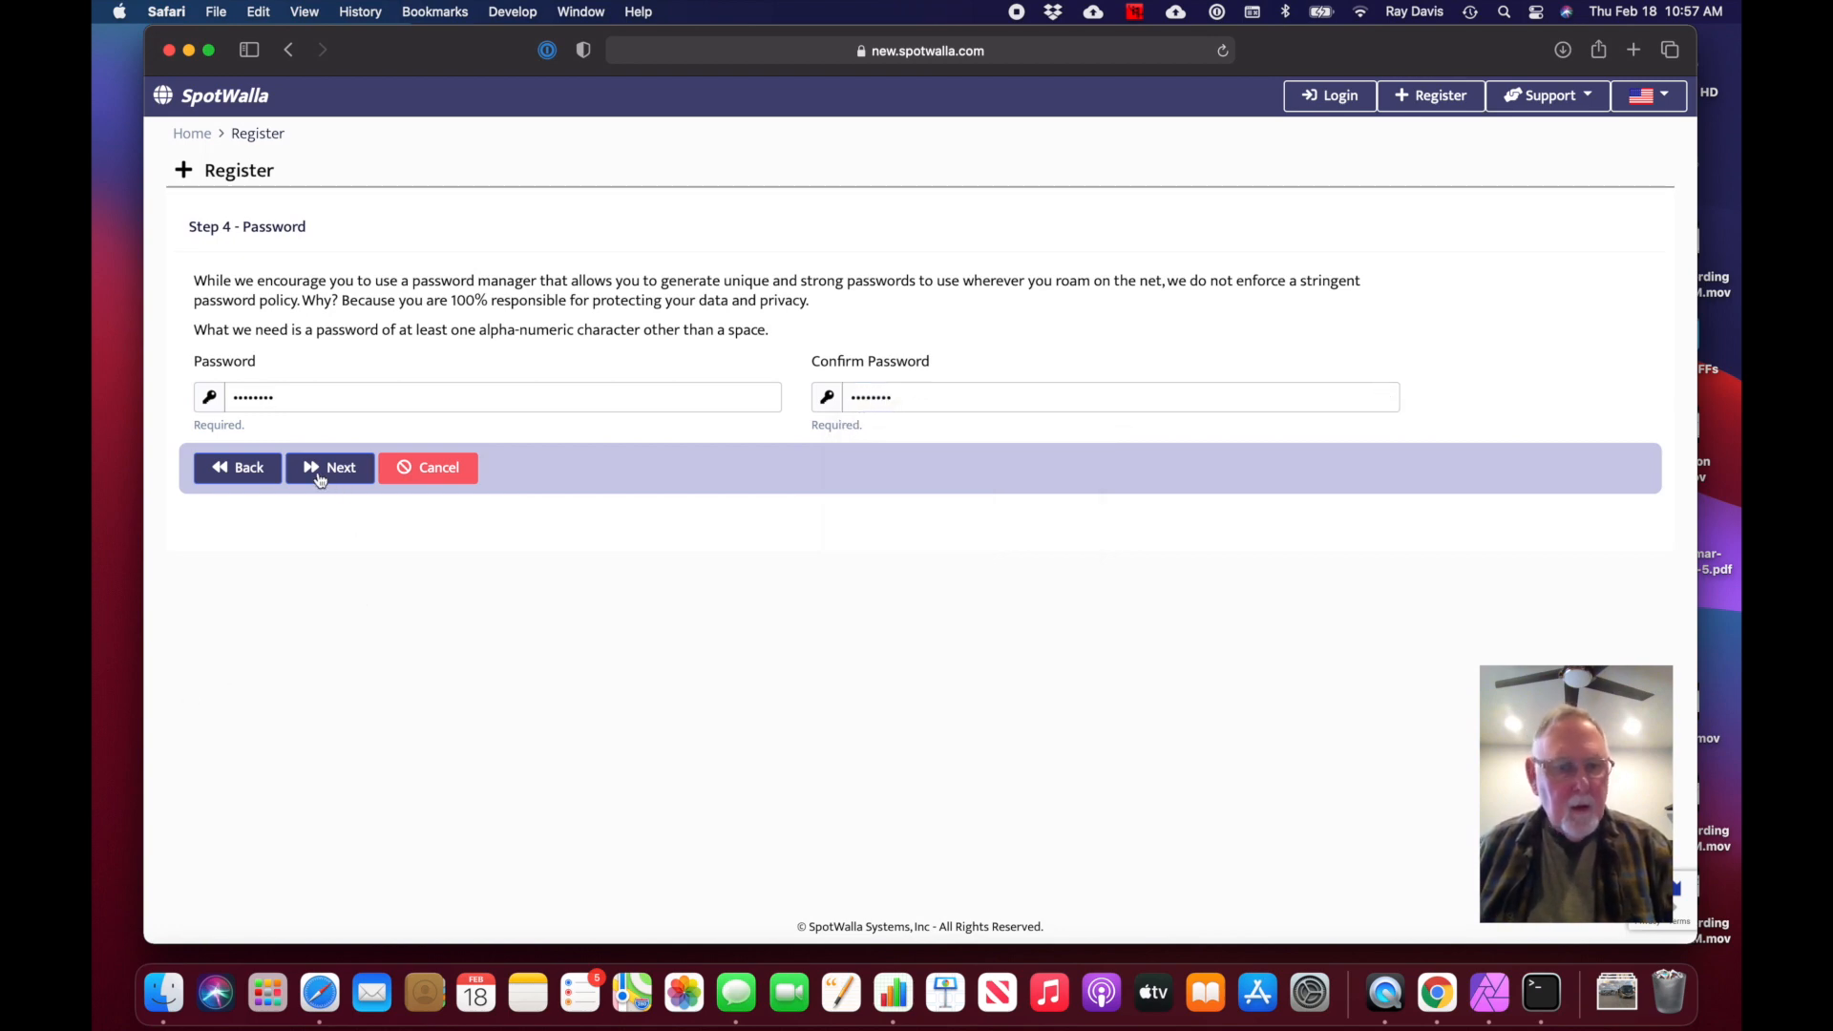
pyautogui.click(332, 468)
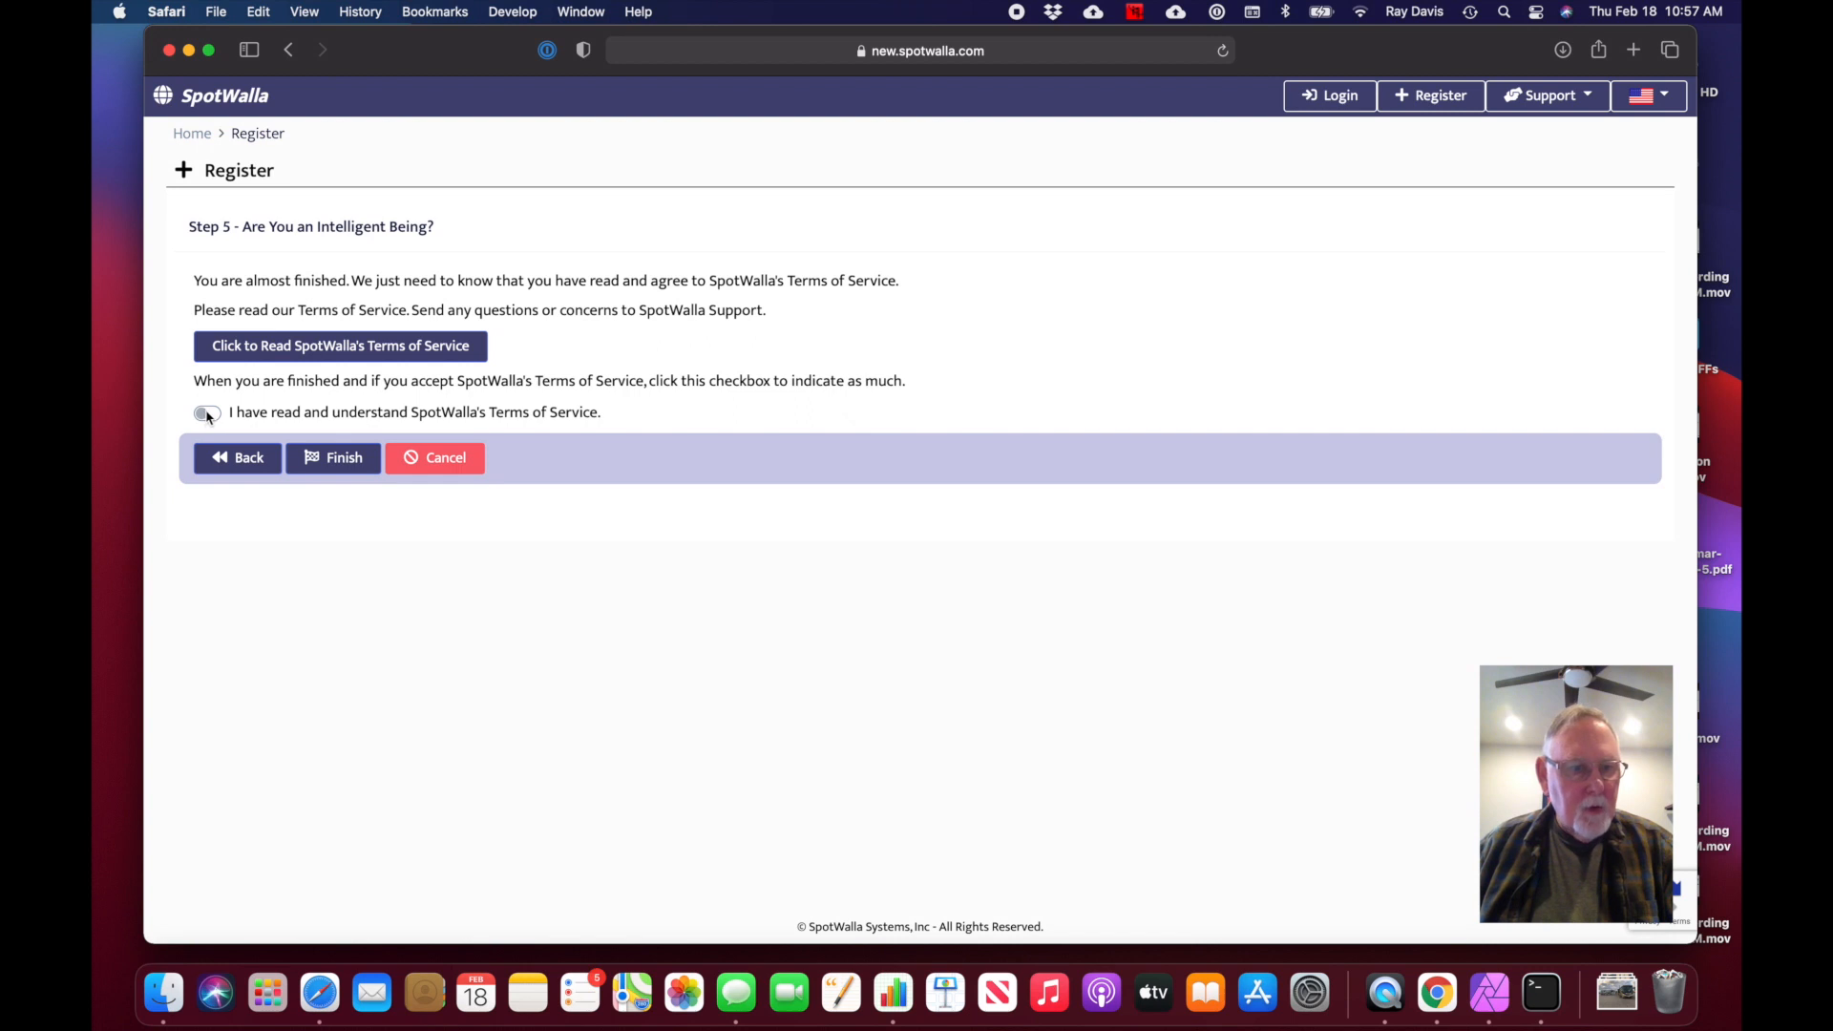
# - Accept the Terms of Service and finish the registration, landing on the SpotWalla home page
pyautogui.click(206, 413)
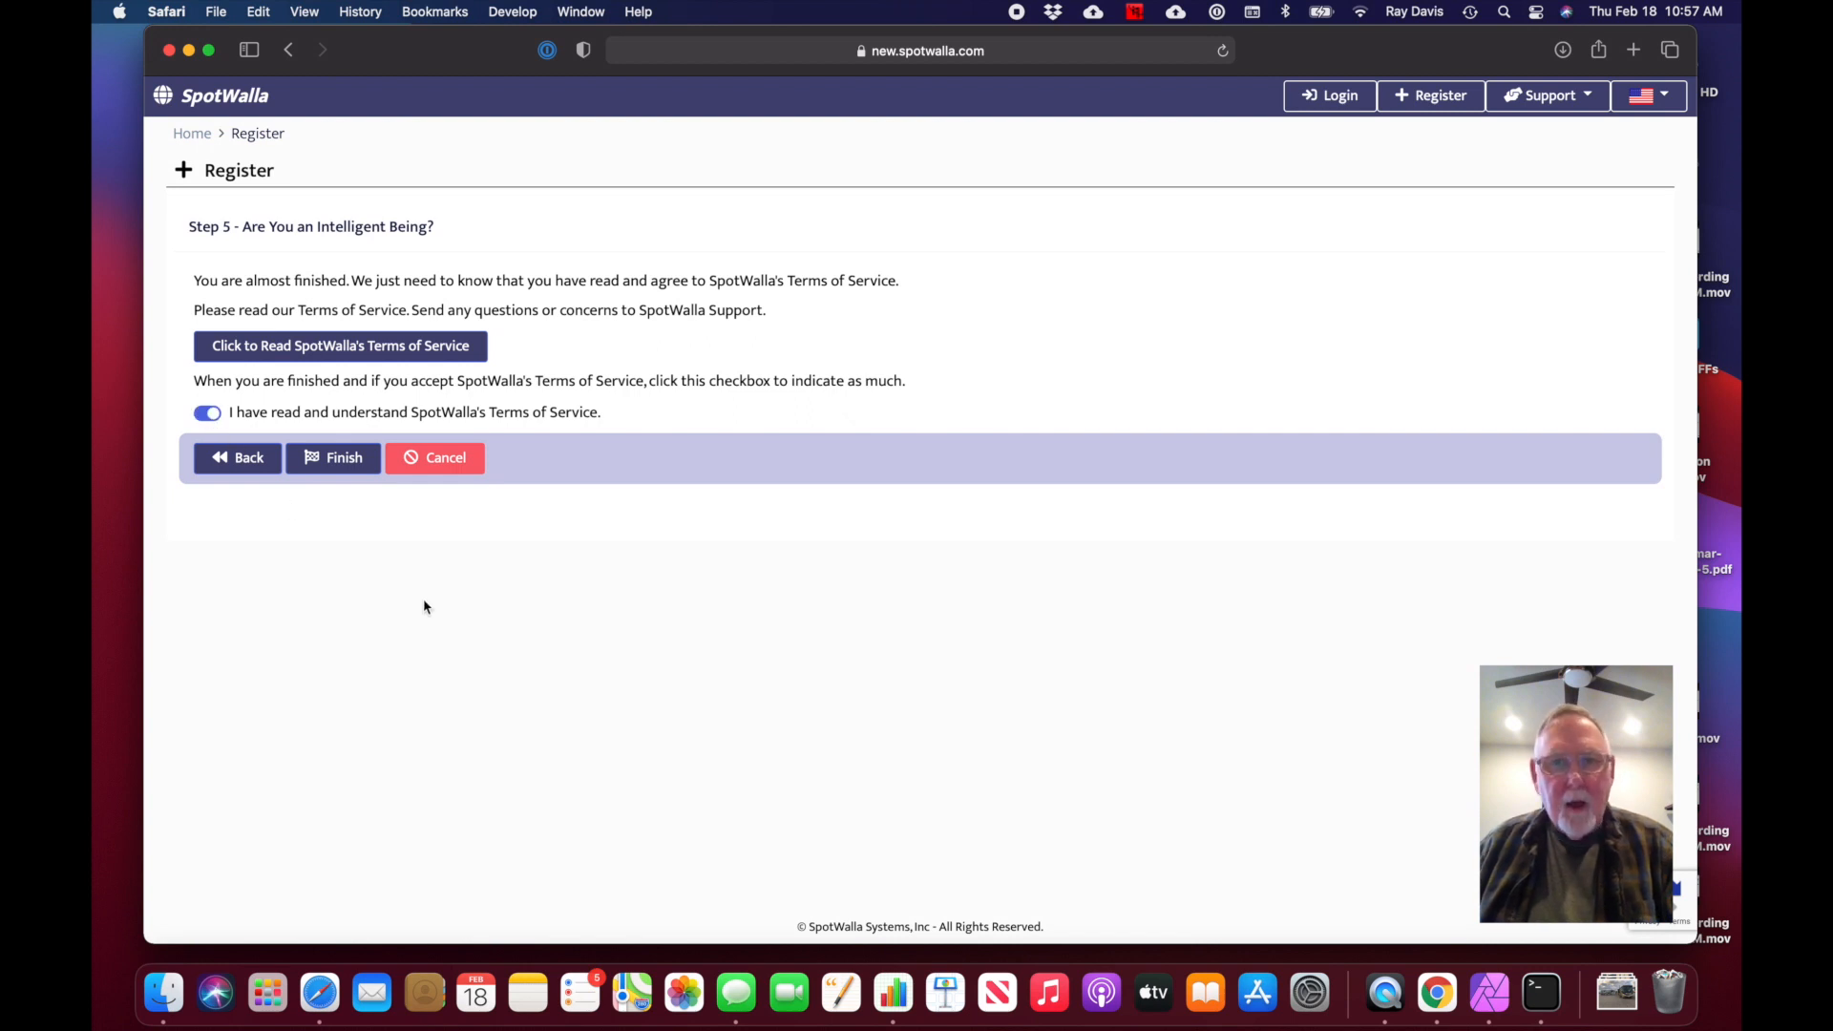
pyautogui.moveTo(383, 504)
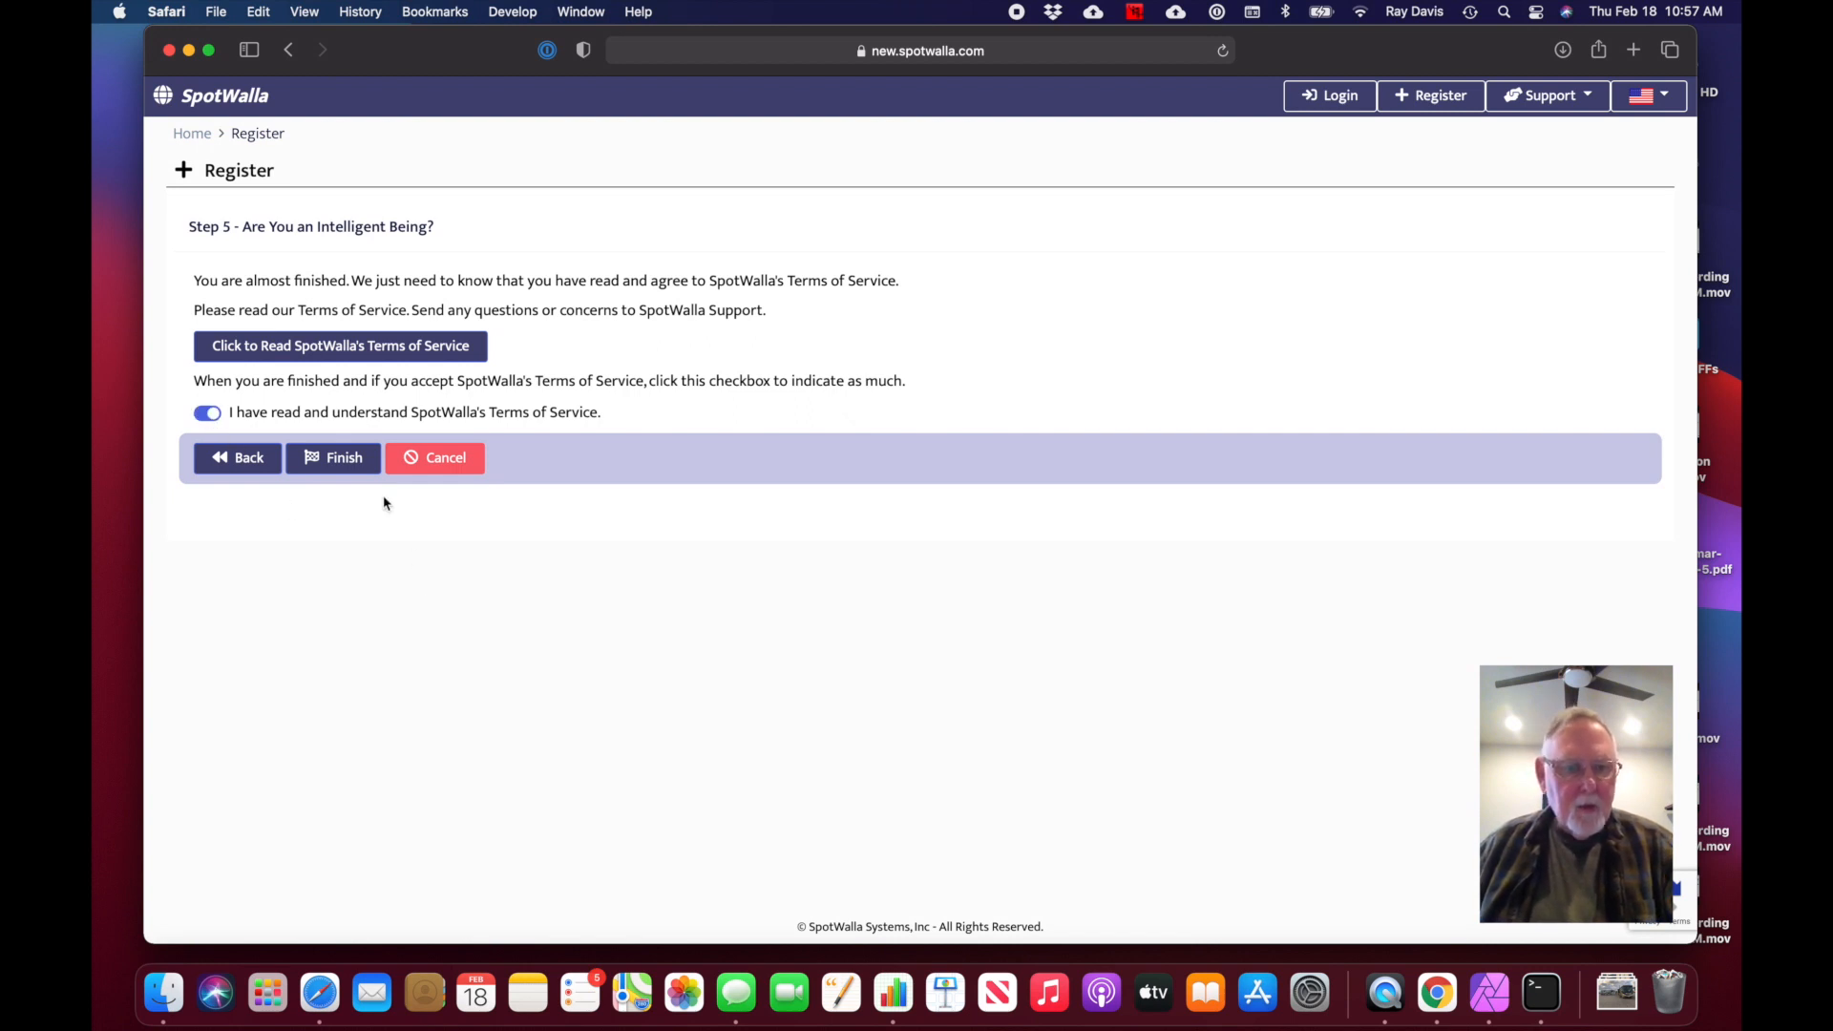
pyautogui.click(334, 457)
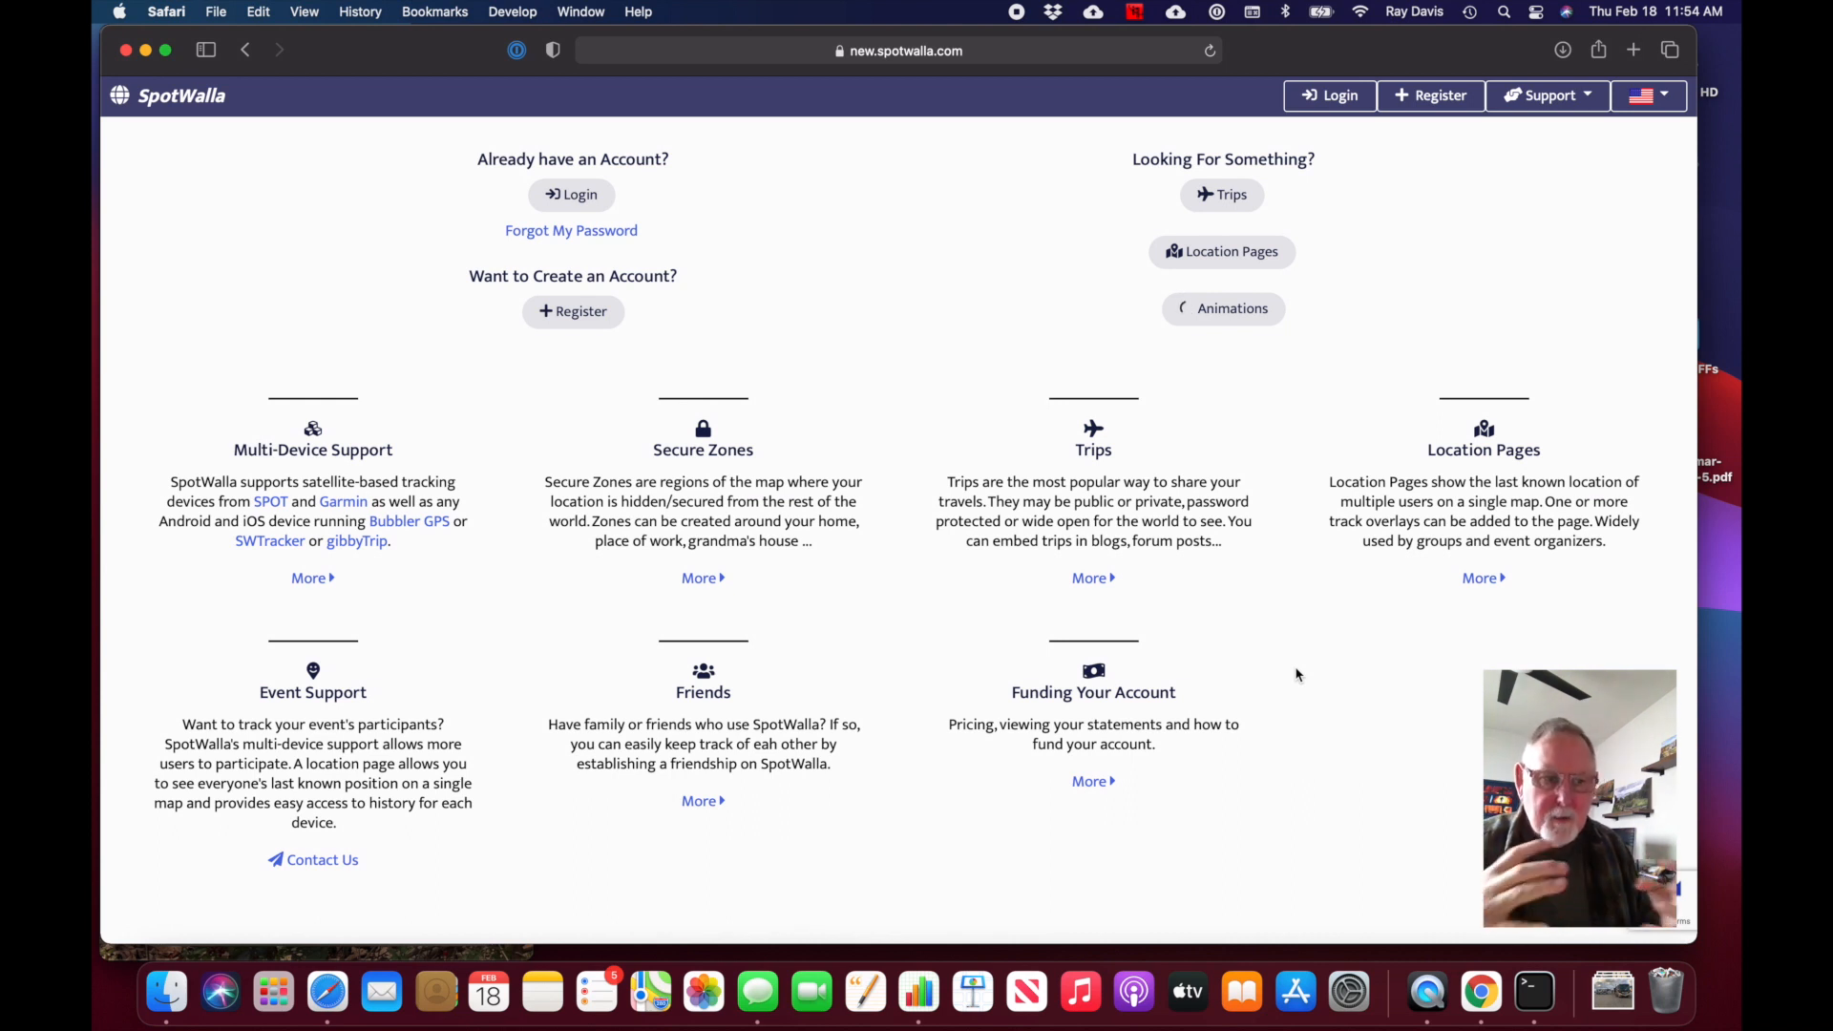
pyautogui.moveTo(621, 192)
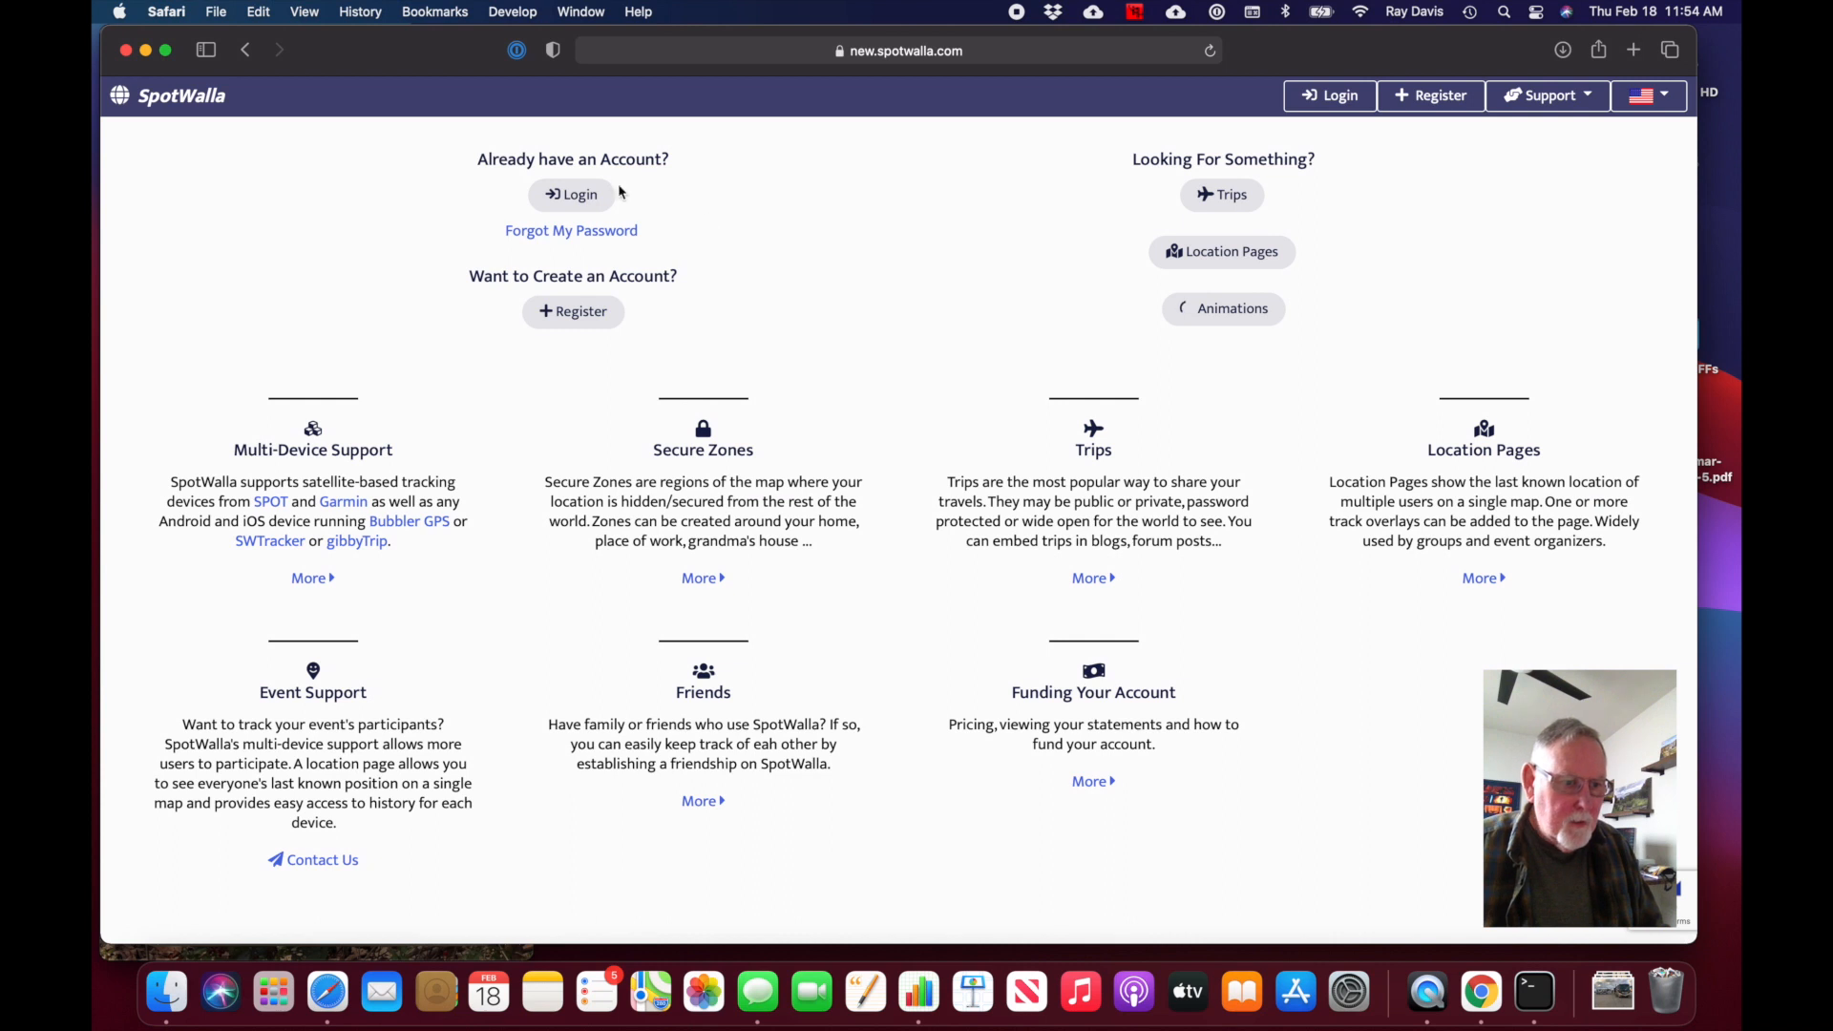
# - Log in with the demo email and password, reaching the empty SpotWalla dashboard
pyautogui.click(572, 194)
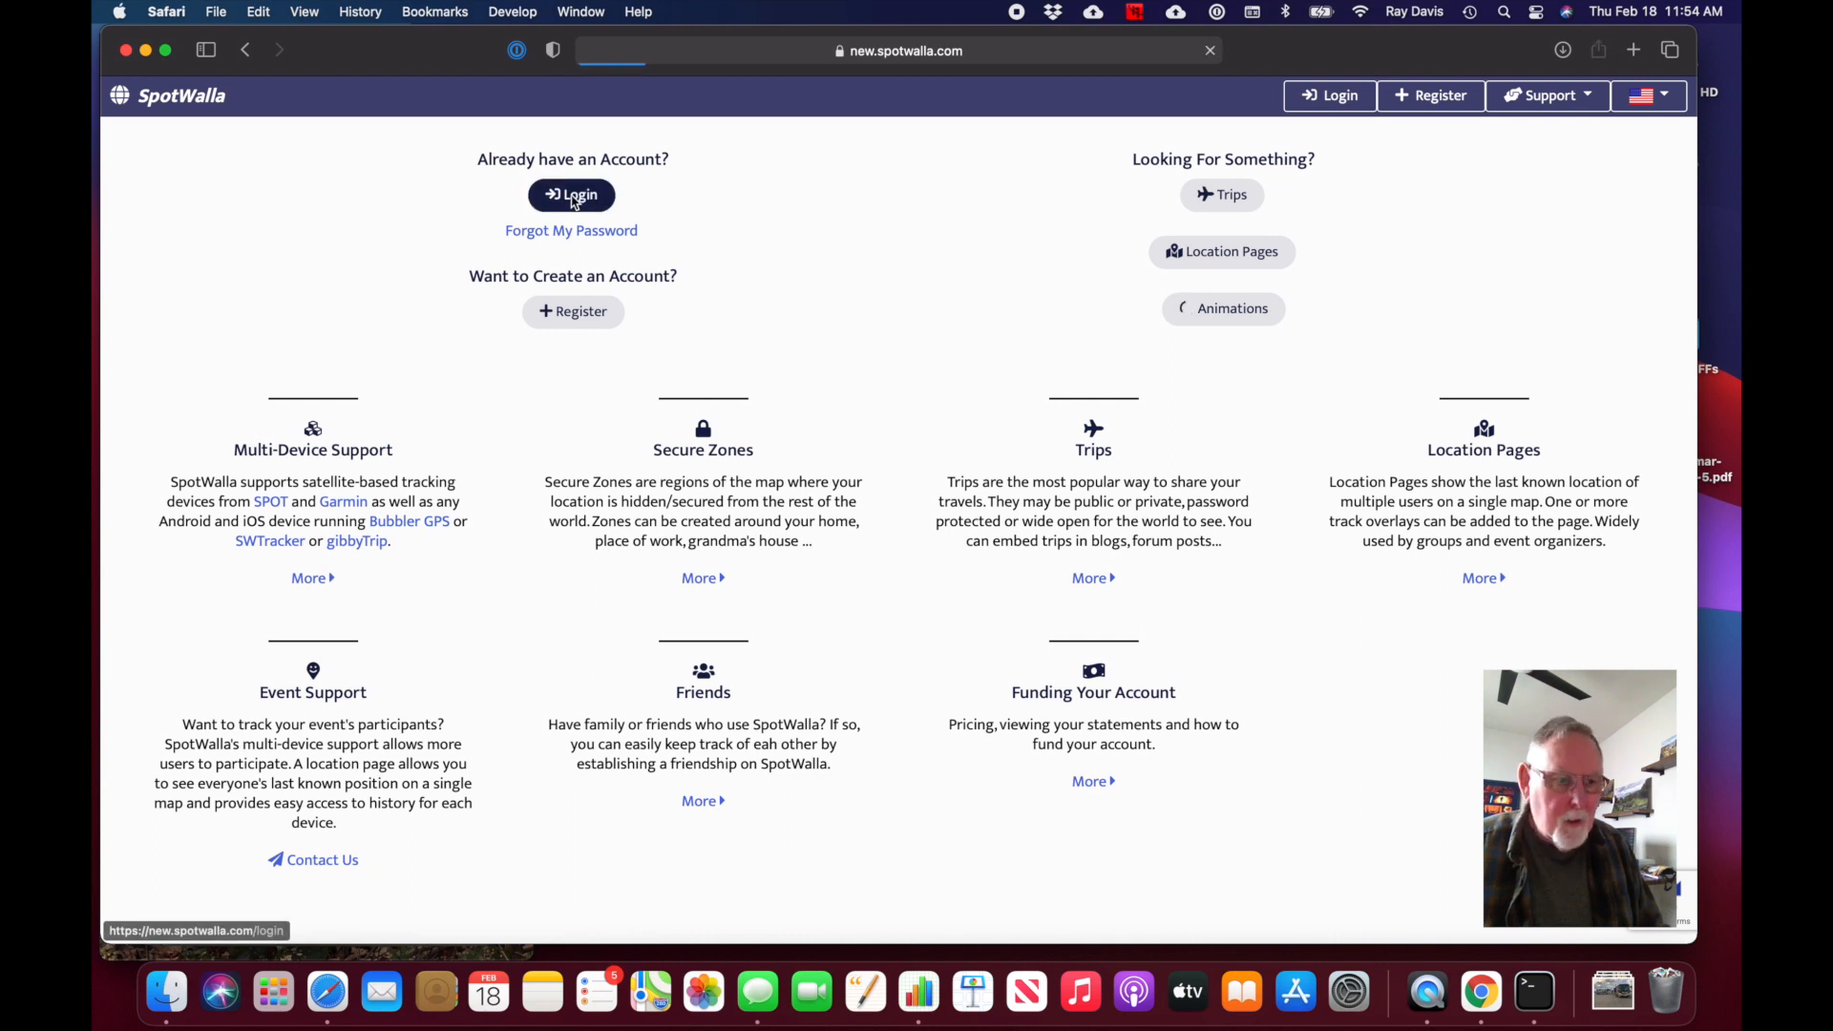
pyautogui.click(572, 195)
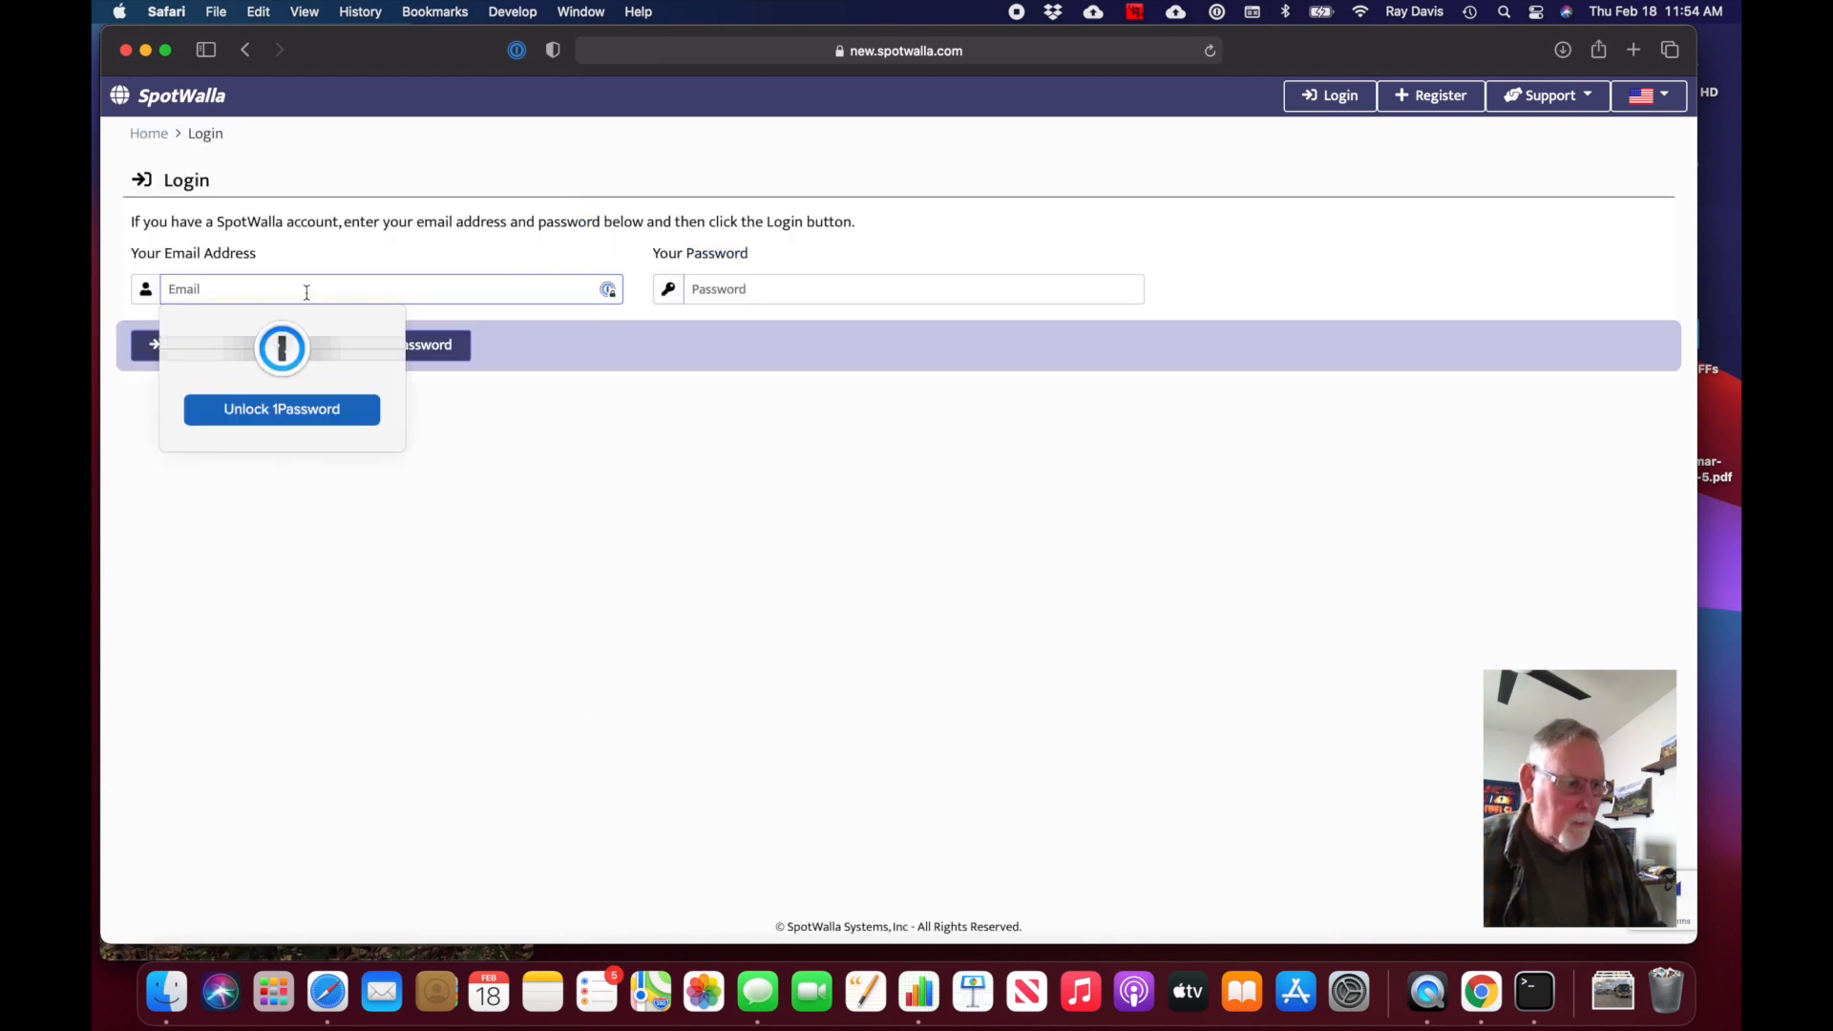
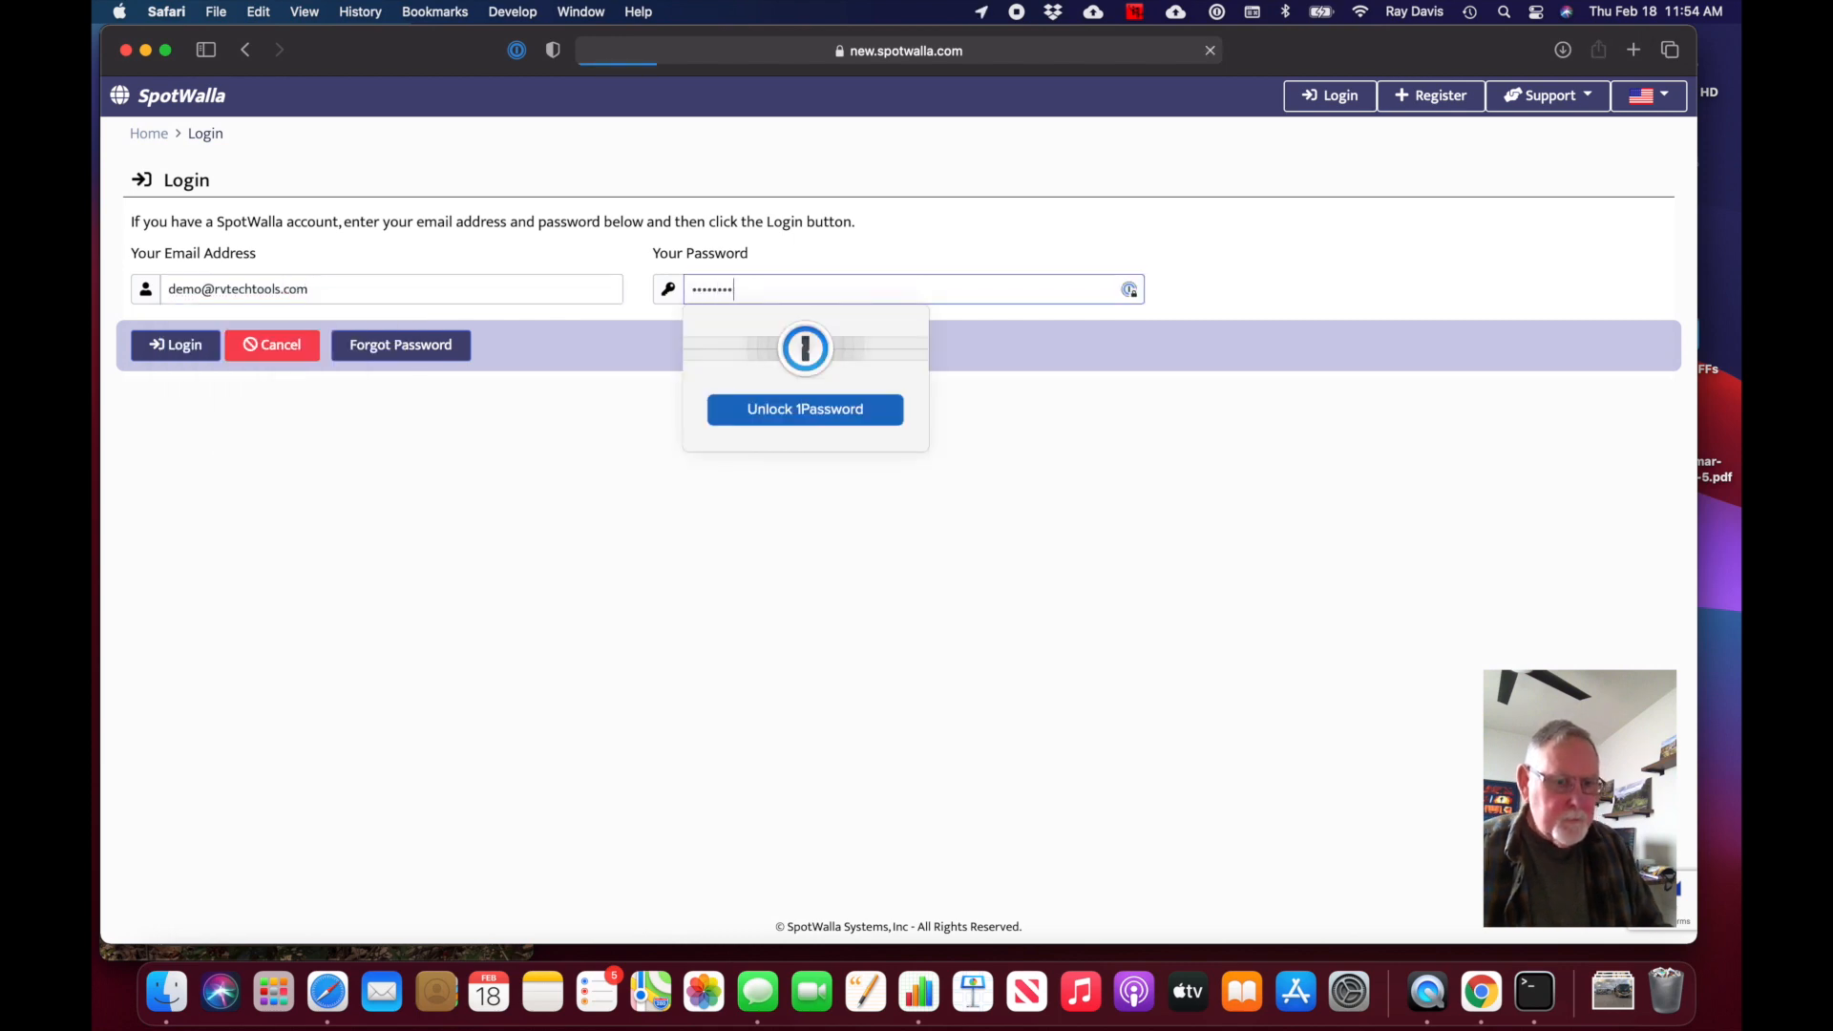
pyautogui.click(804, 410)
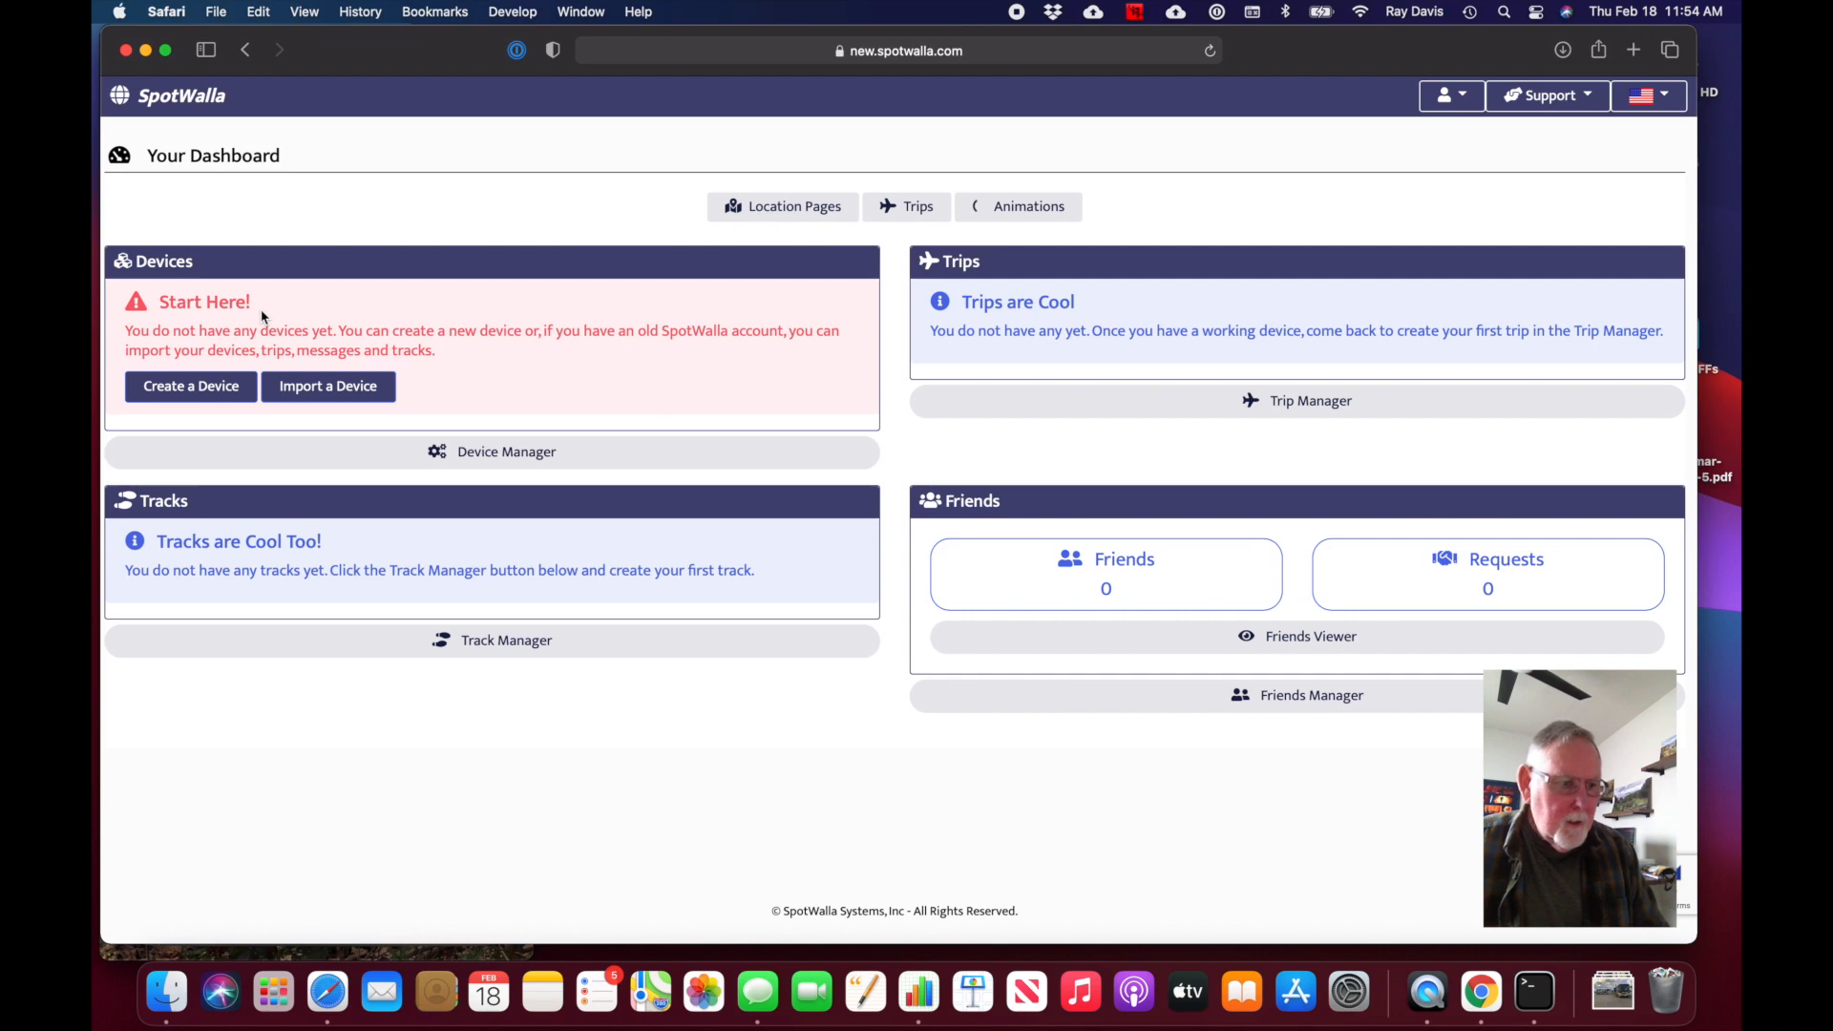
pyautogui.moveTo(328, 386)
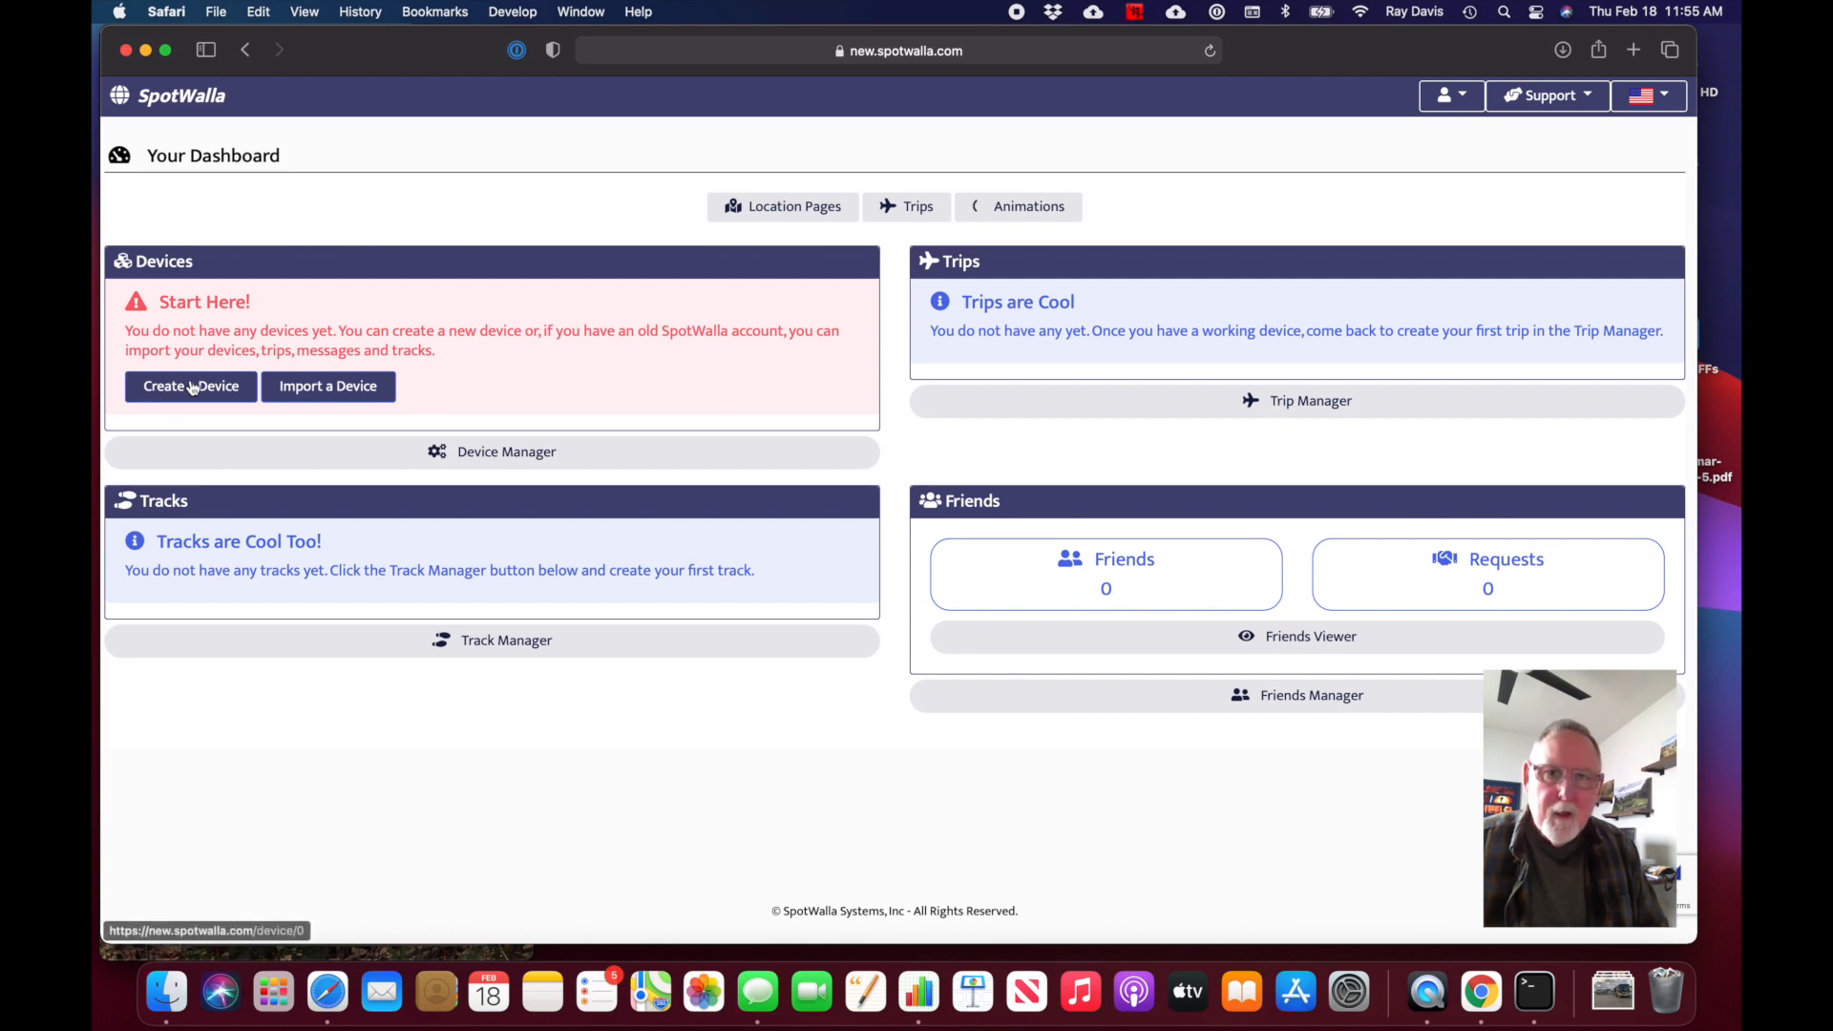
# - Start creating a new device from the dashboard's Devices panel
pyautogui.click(189, 386)
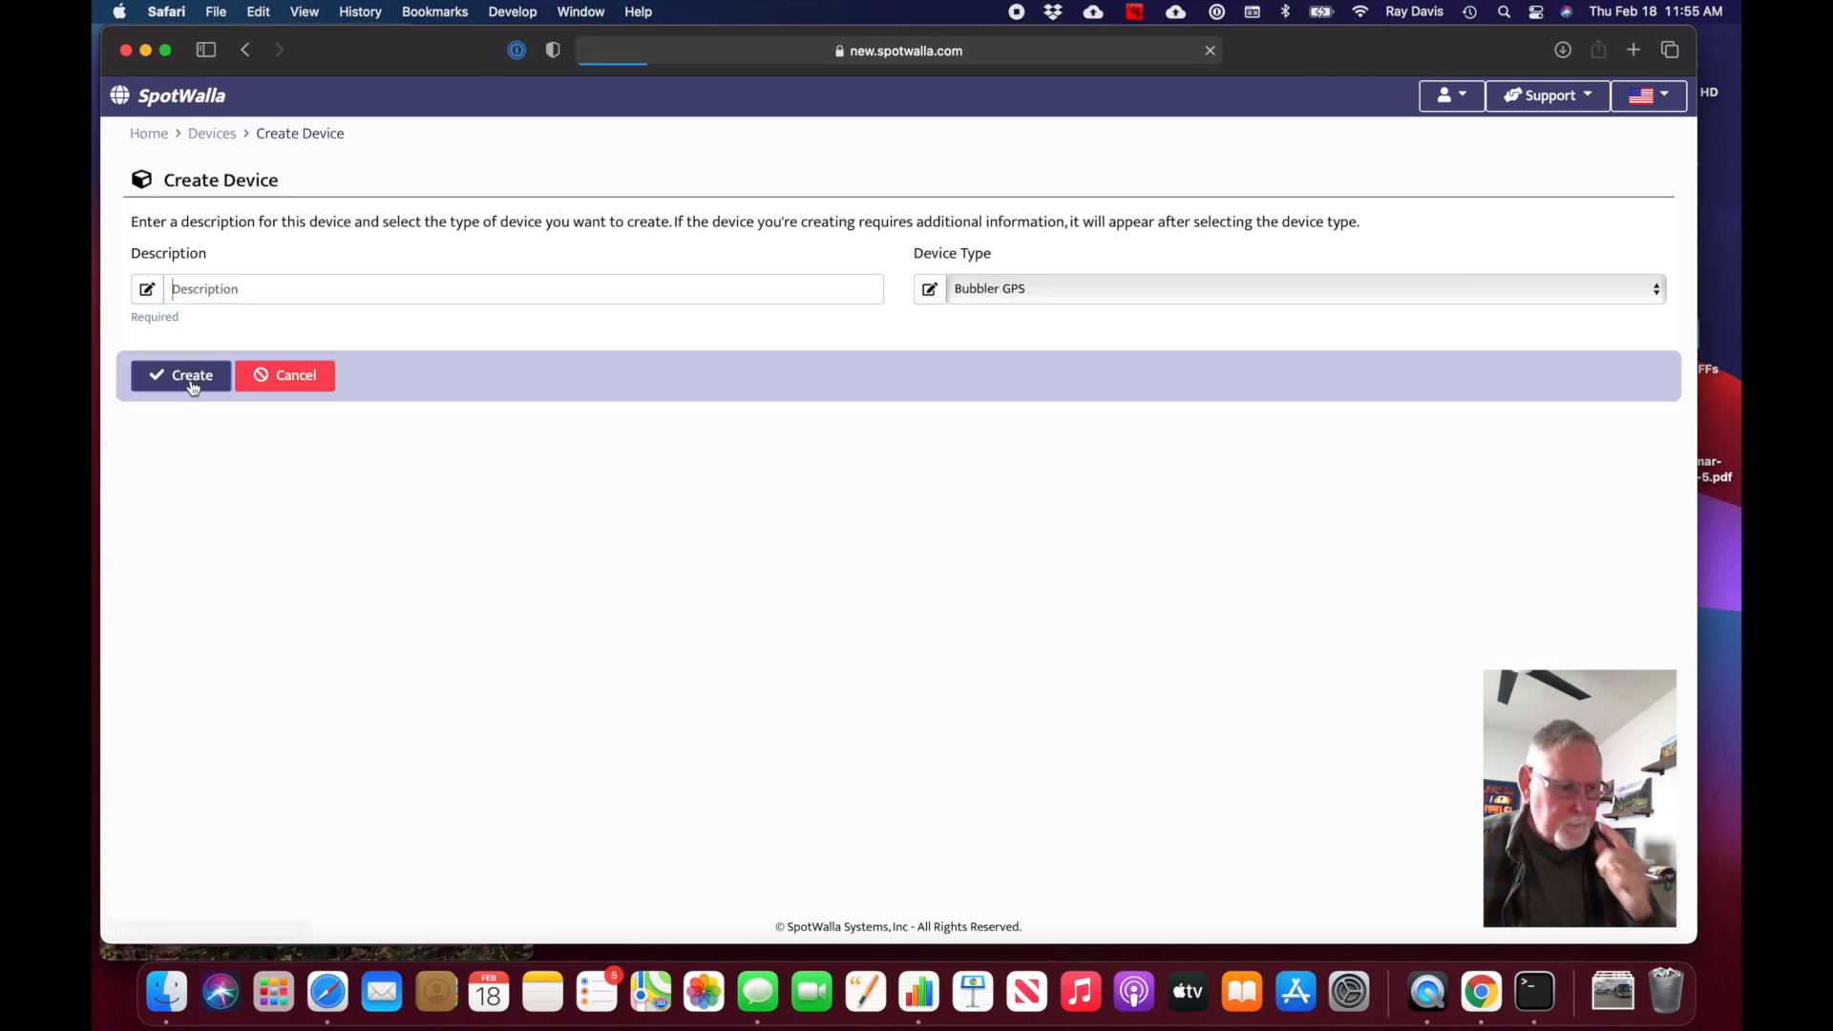
# - Create a device named 'SWTracking Device' with type SWTracker (iOS) so it appears in Device Manager
pyautogui.click(522, 288)
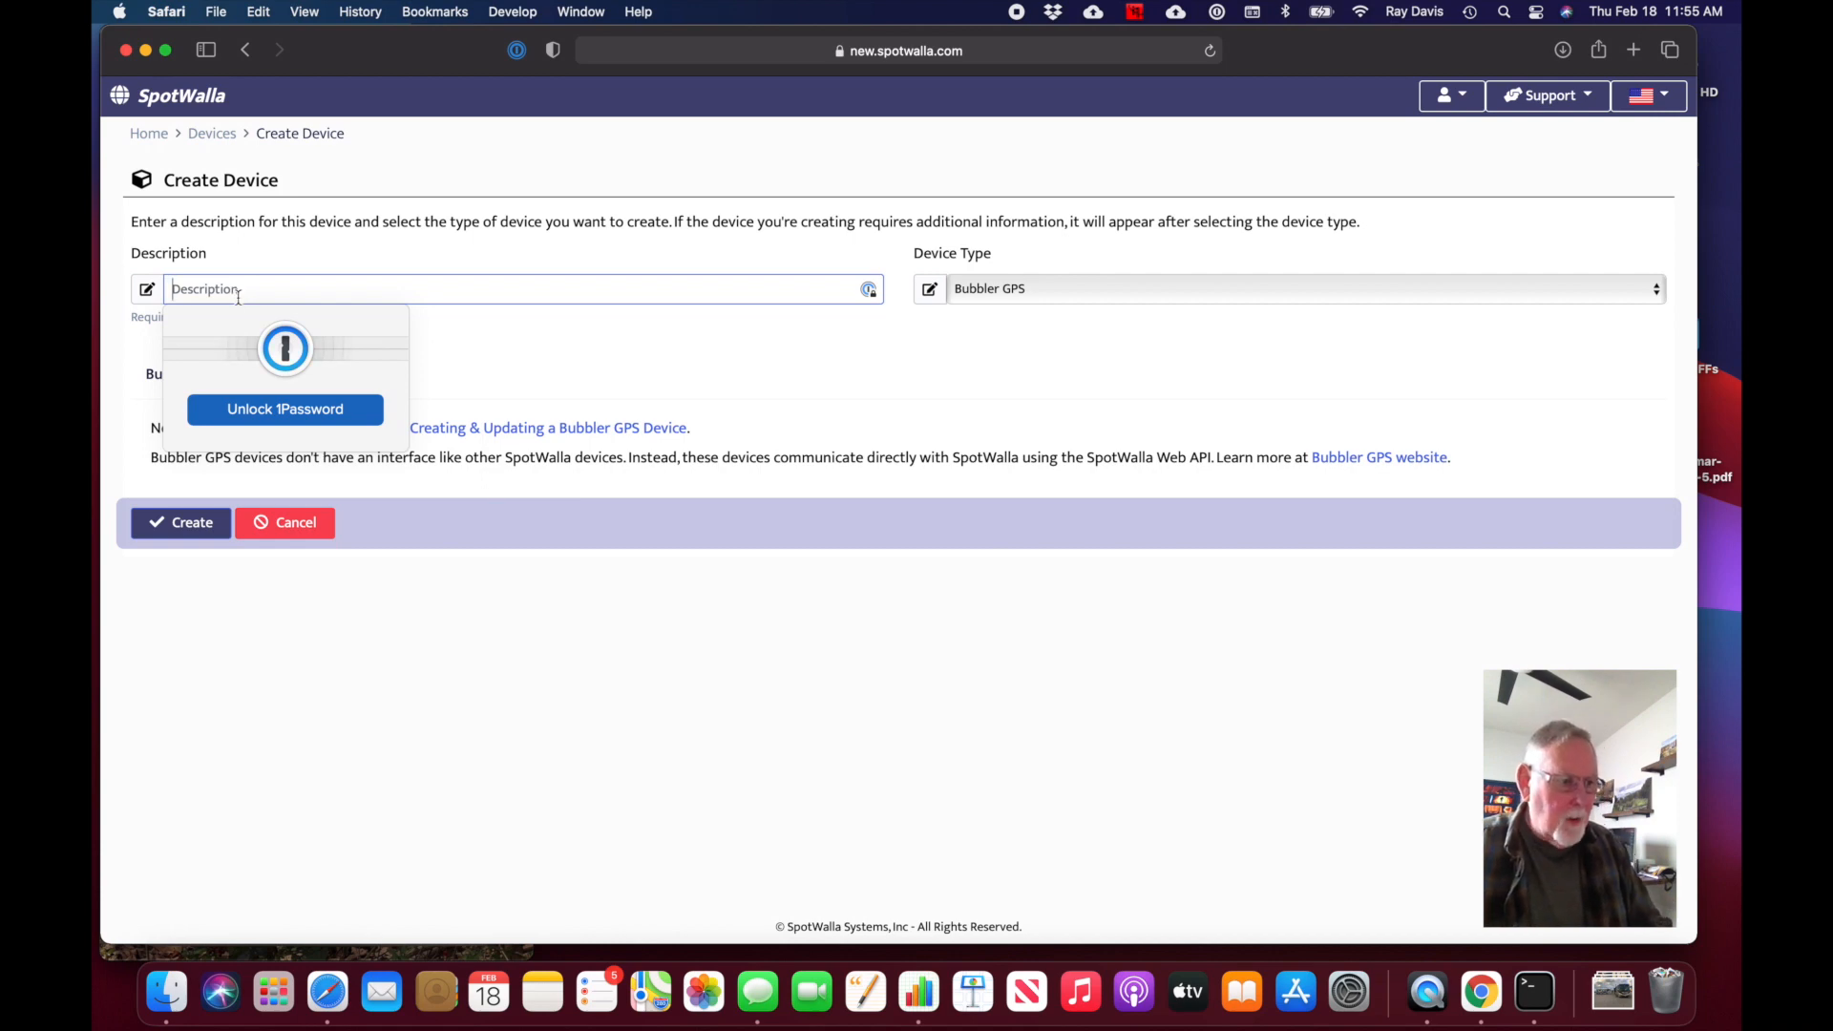
pyautogui.write('SWTracking')
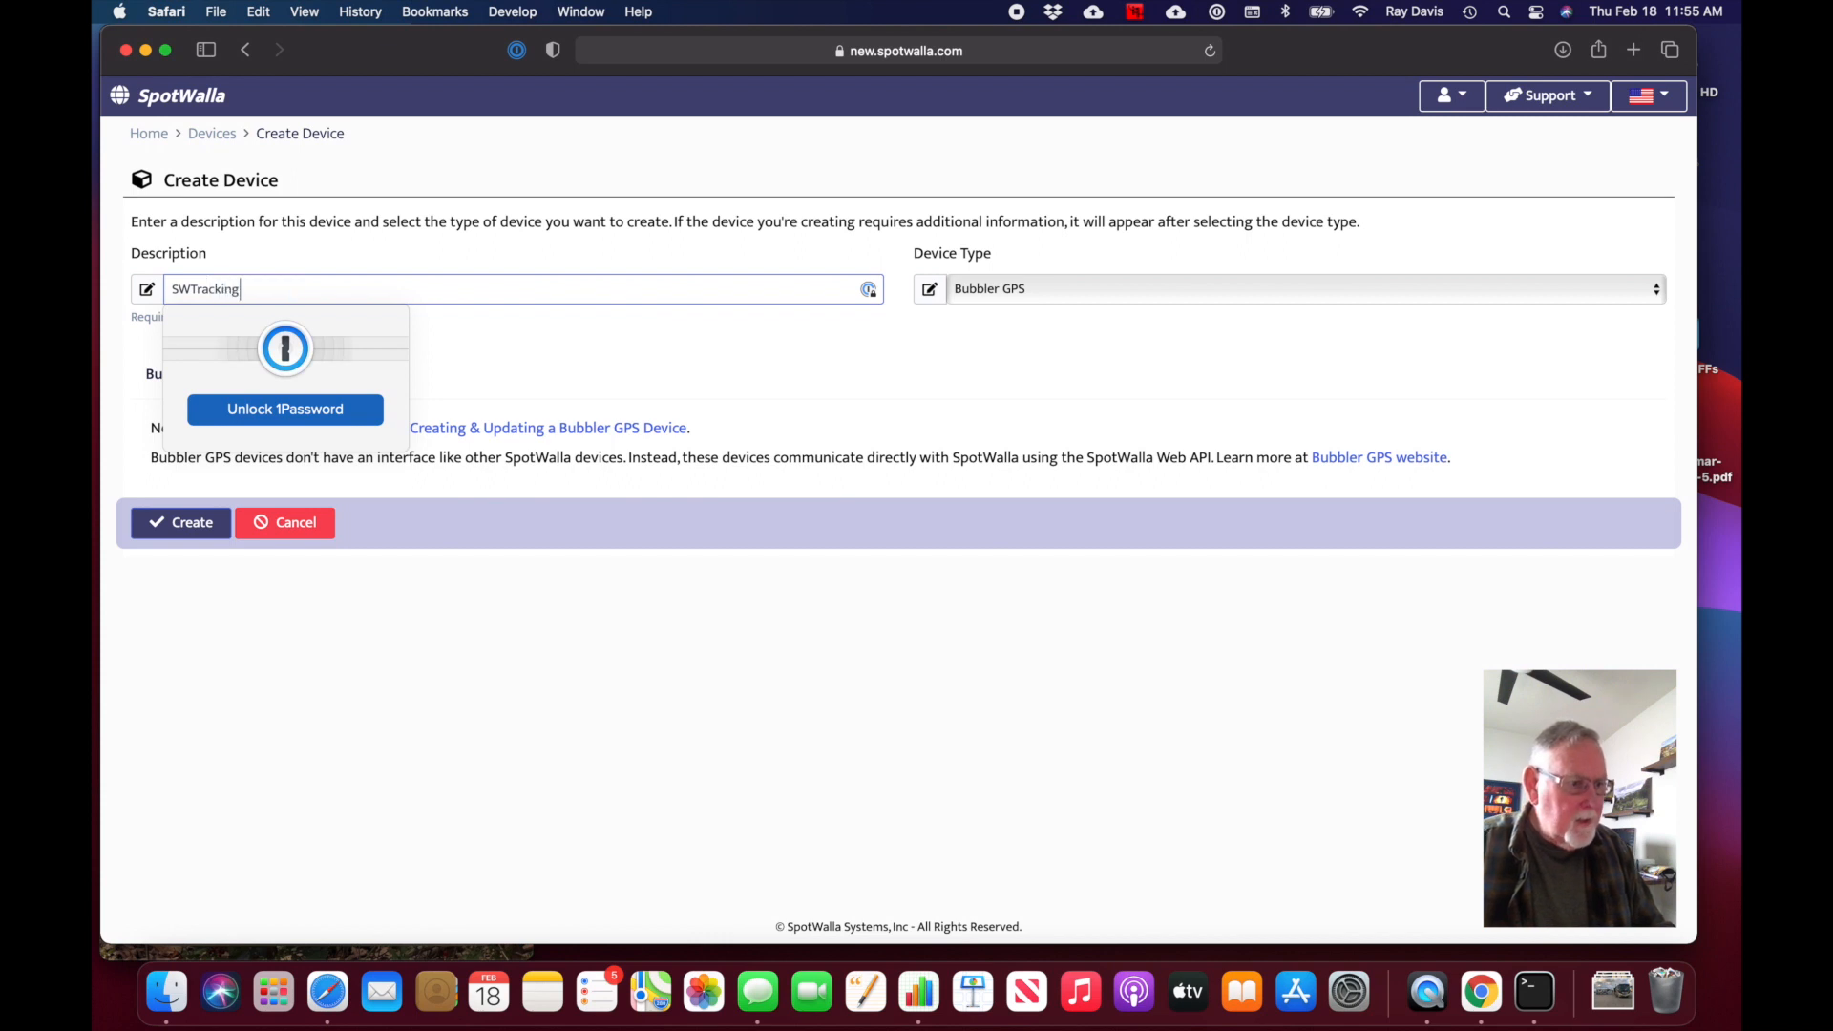
pyautogui.write('Device')
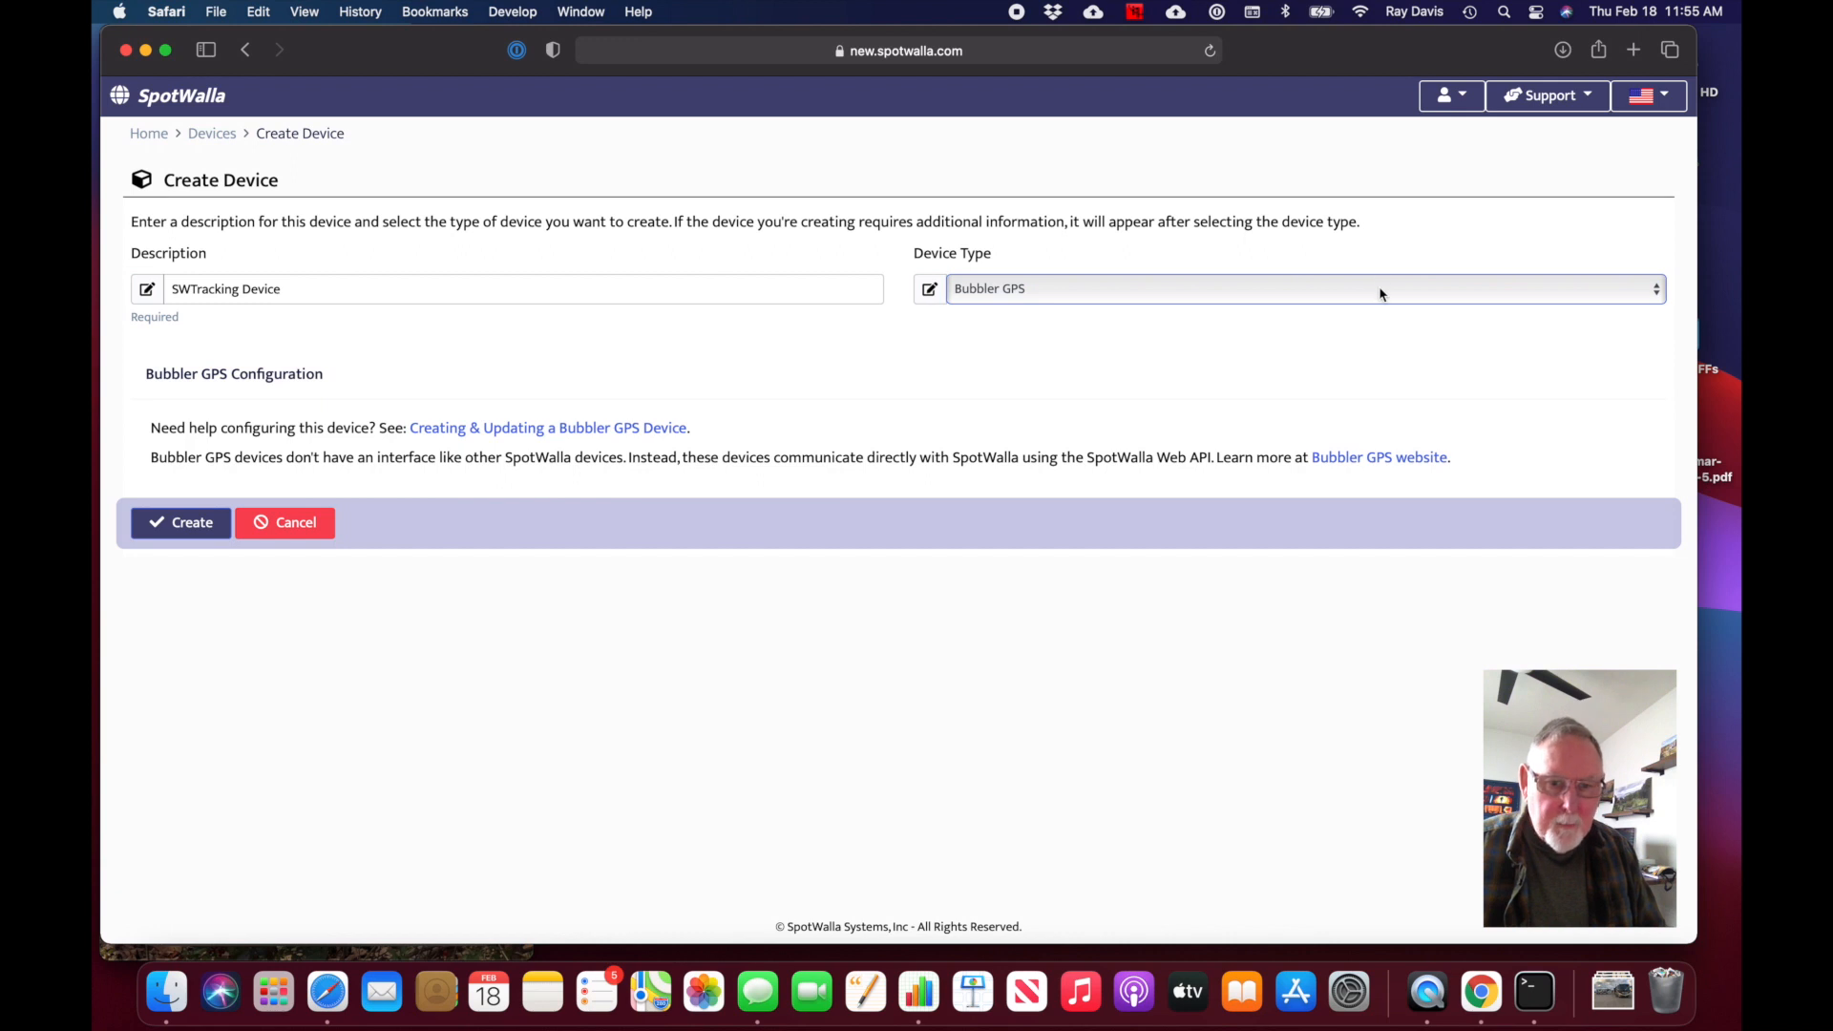
pyautogui.click(1298, 288)
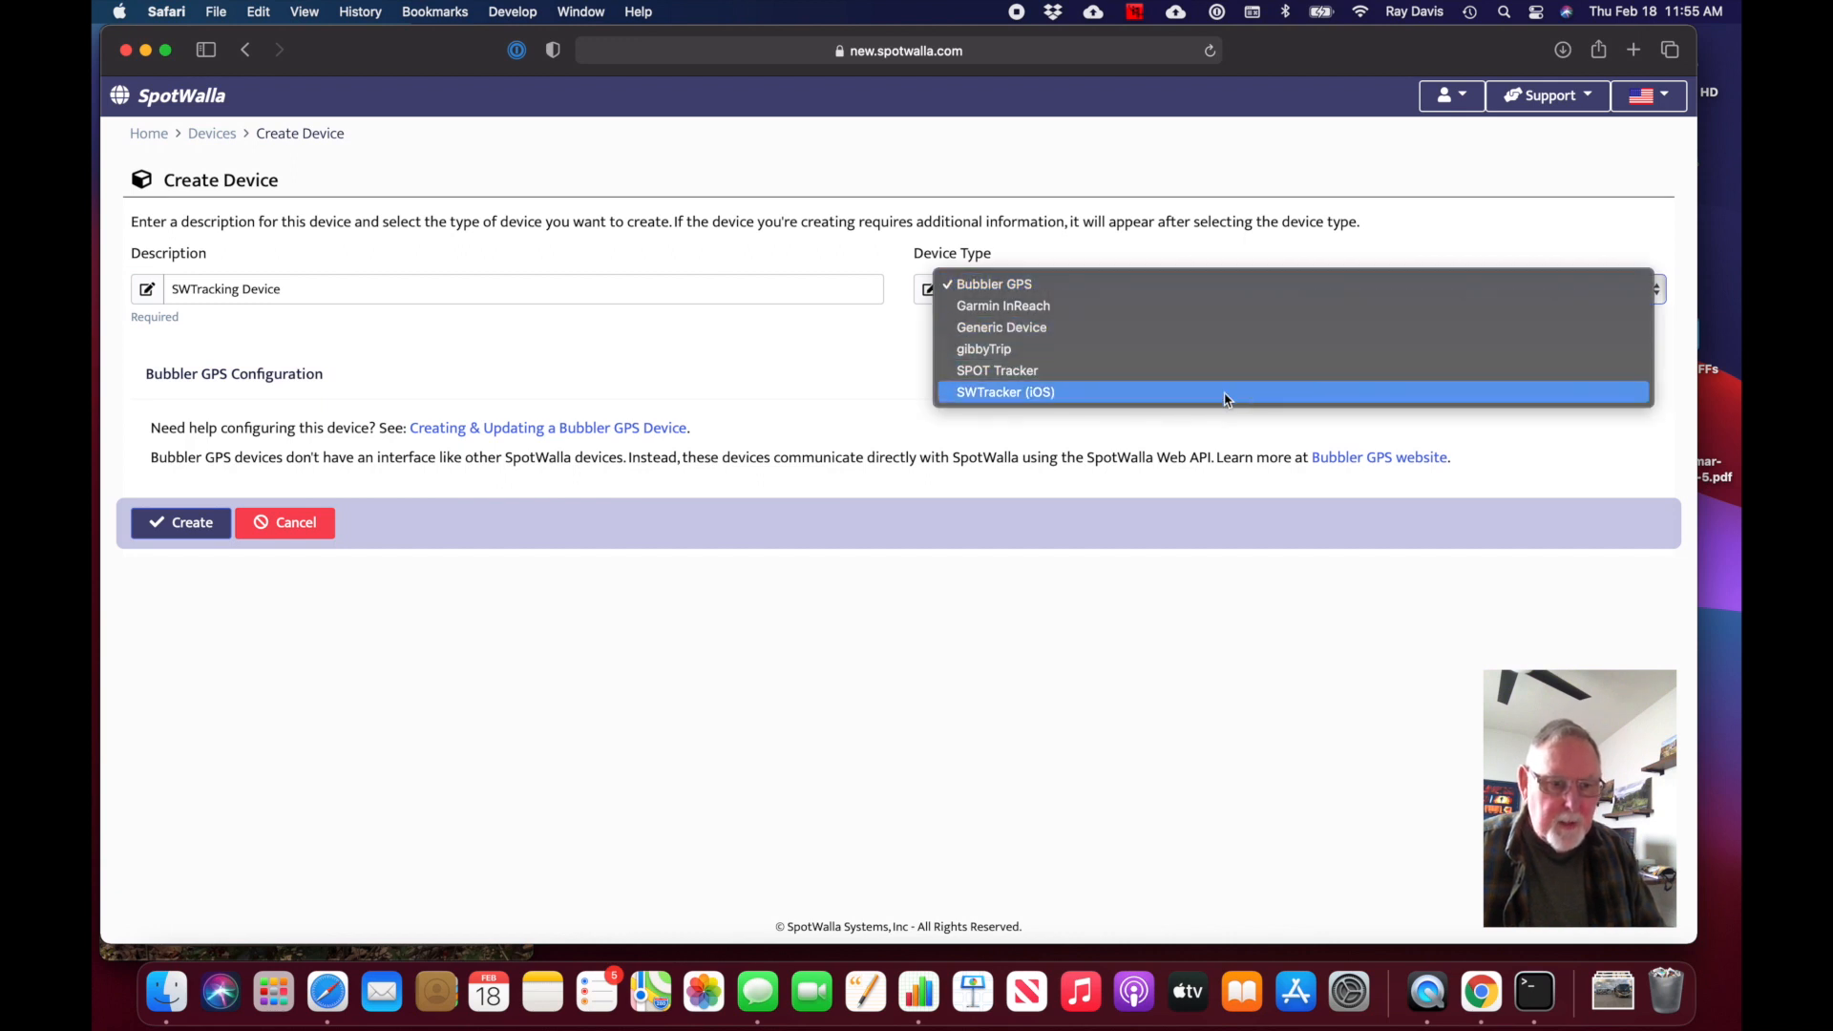
pyautogui.click(1005, 391)
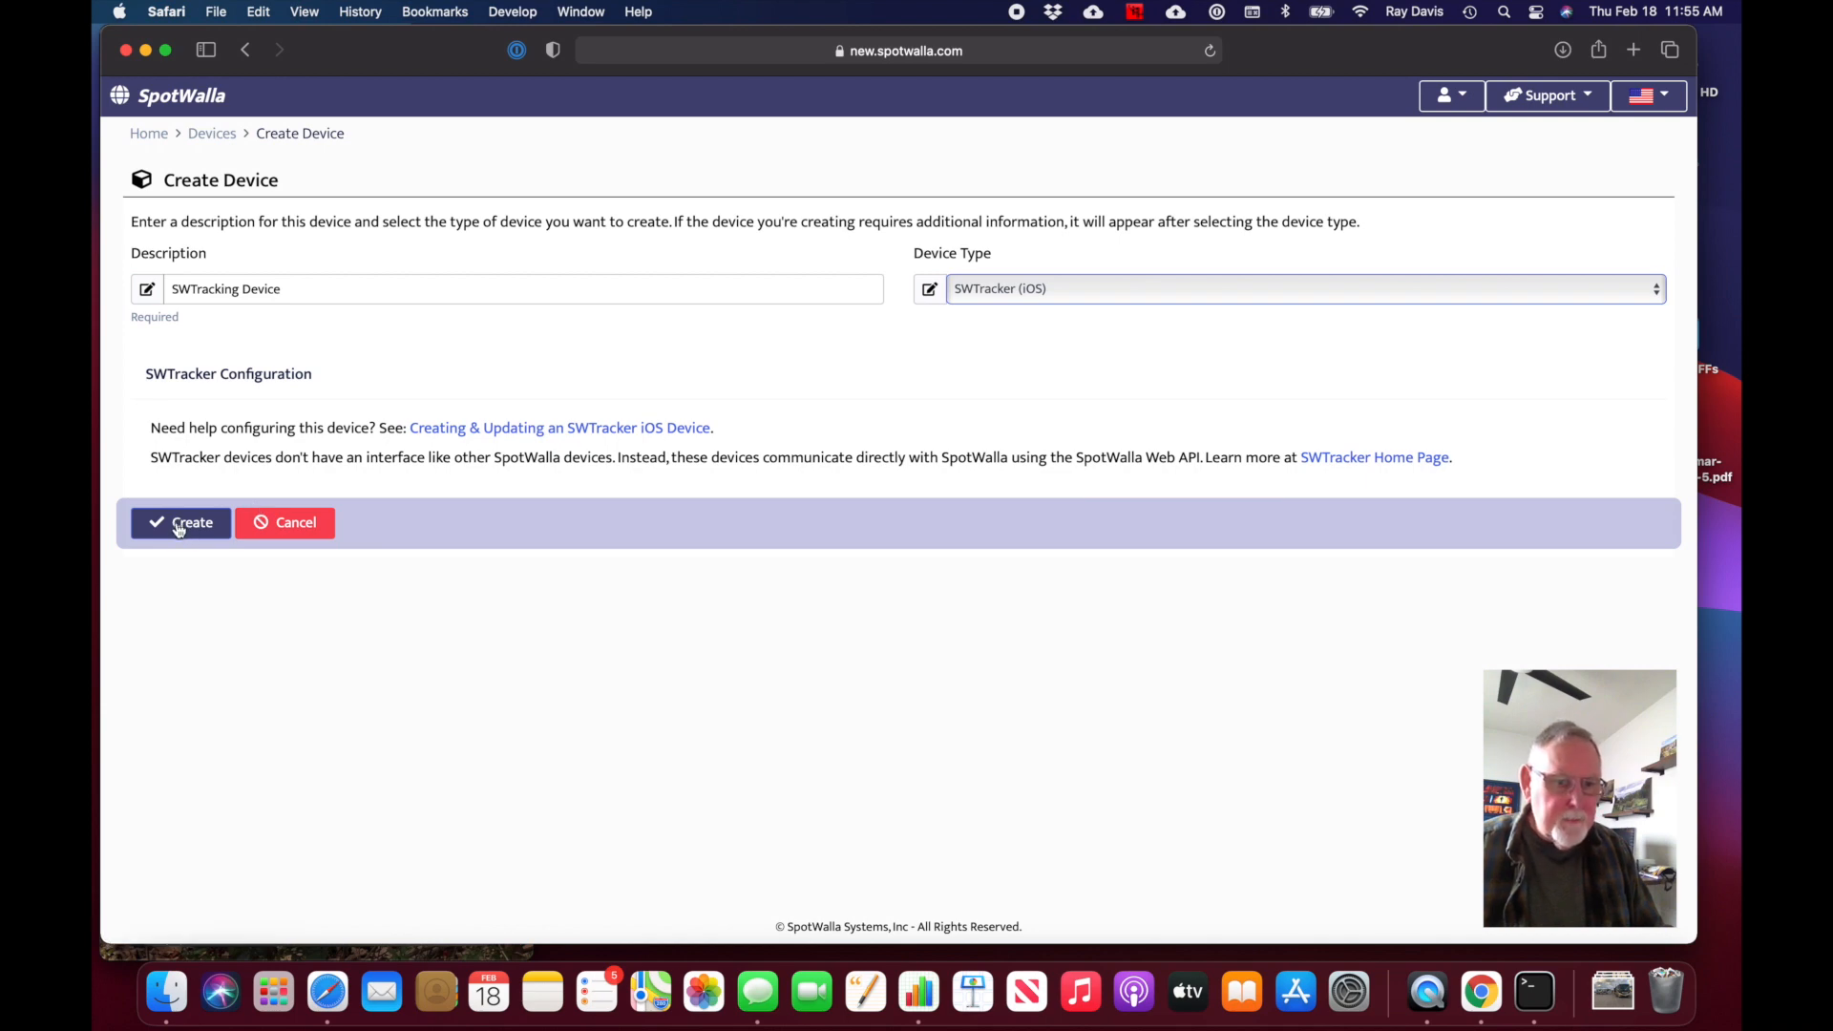
pyautogui.click(183, 522)
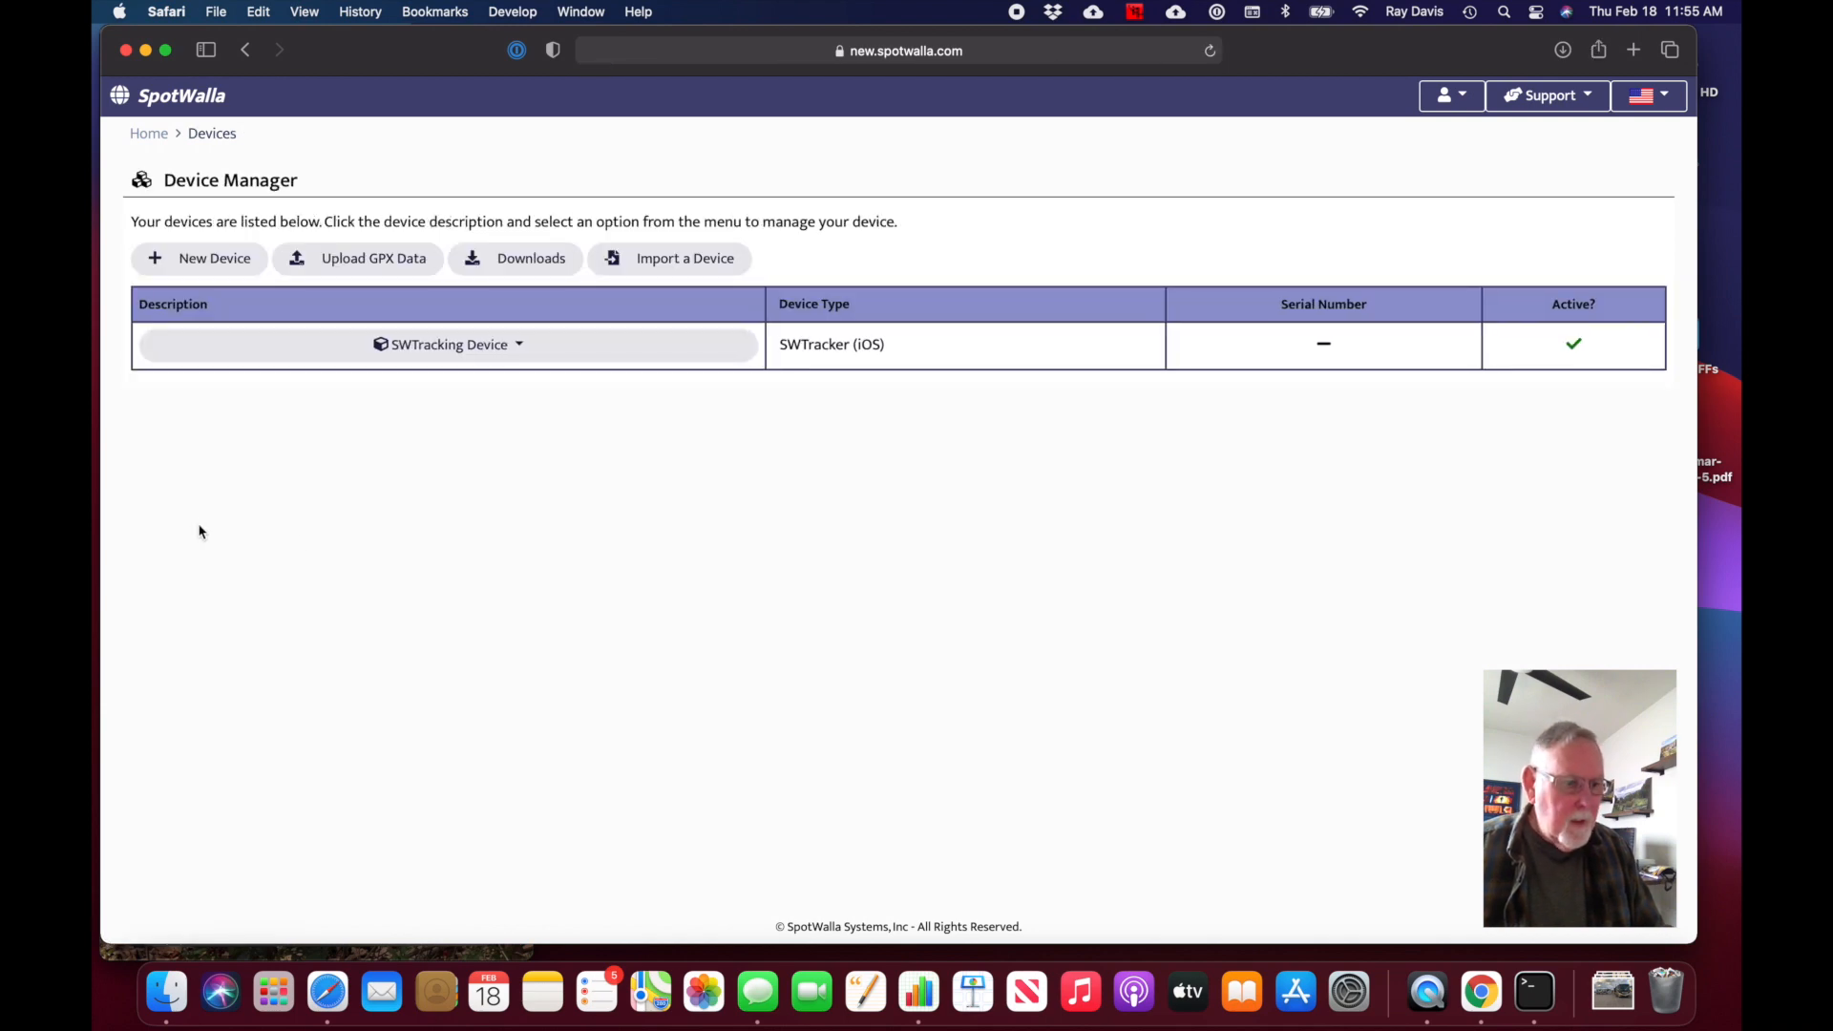